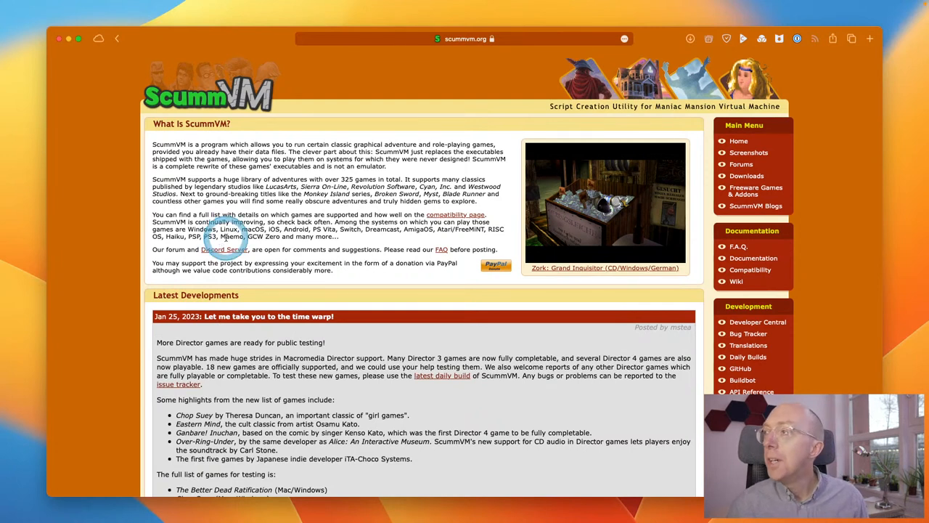
{"action": "mouse_move", "coordinate": [557, 106]}
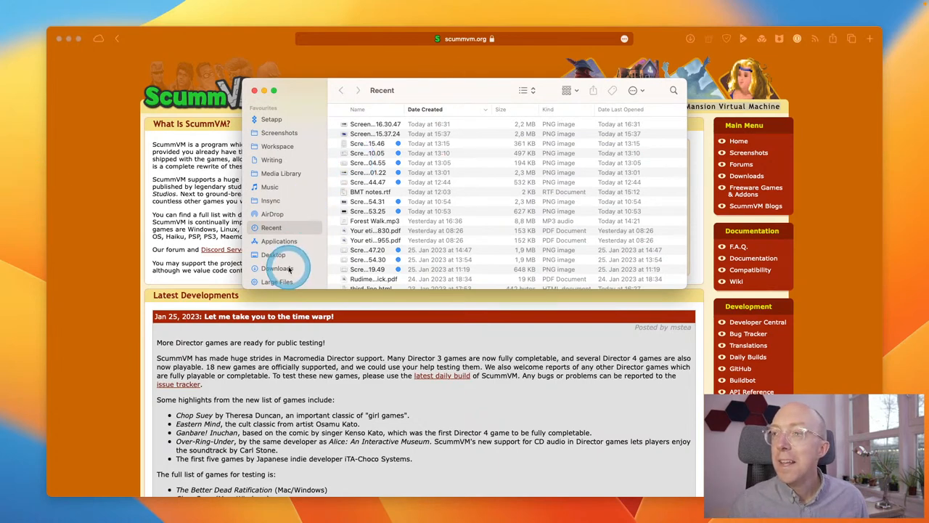
Step: Drag monkey2.7z from the Downloads folder onto the desktop, then bring up the Terminal Dock icon's menu
{"action": "left_click", "coordinate": [276, 267]}
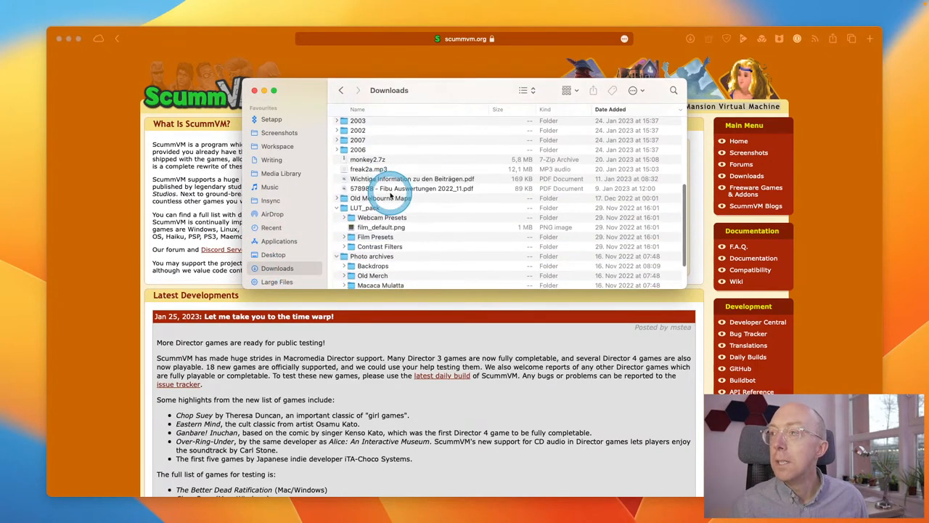
{"action": "left_click", "coordinate": [369, 159]}
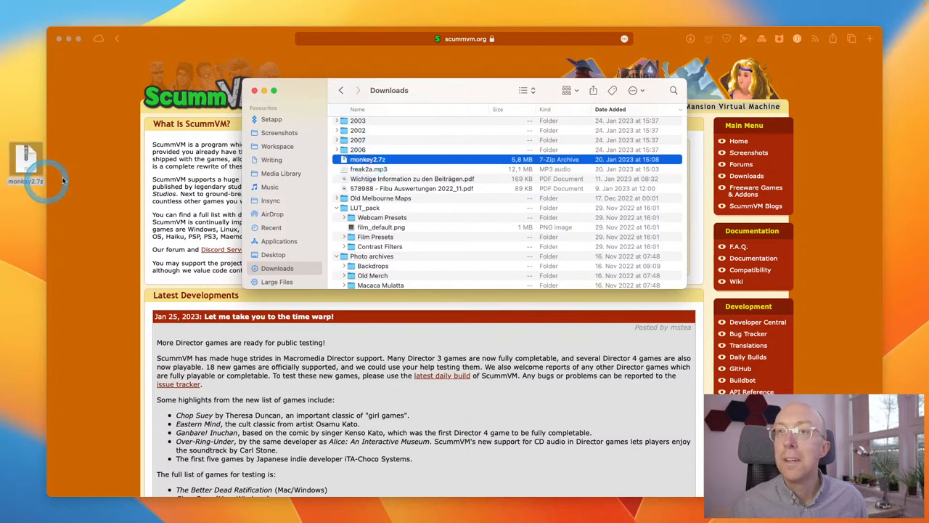
{"action": "left_click", "coordinate": [252, 90]}
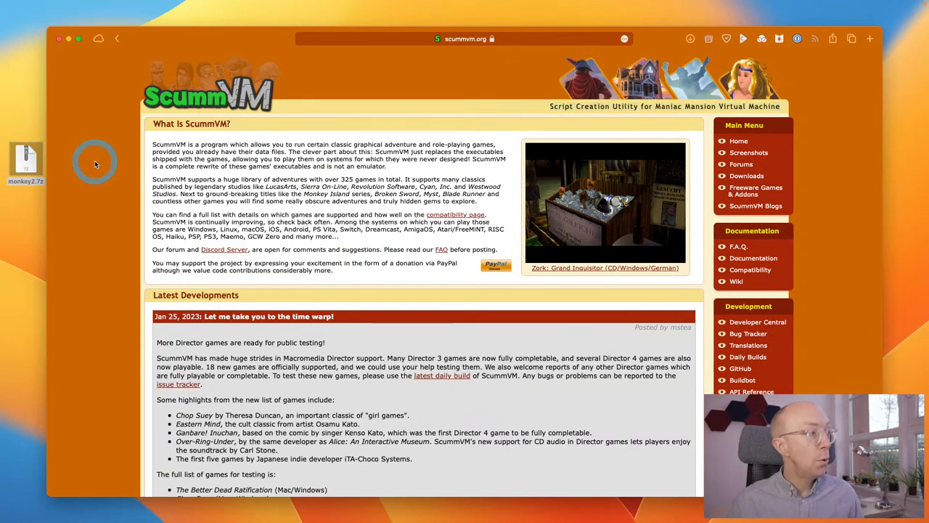
{"action": "type", "text": "te"}
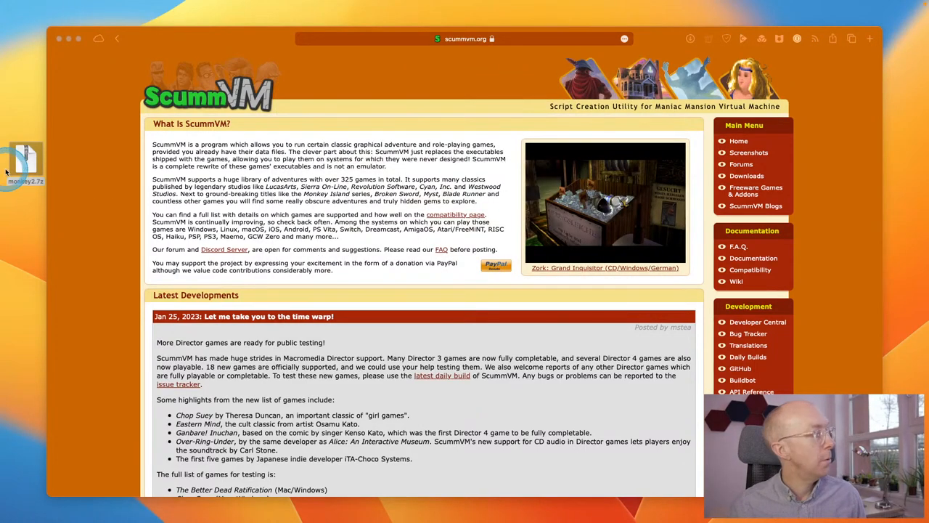
{"action": "right_click", "coordinate": [542, 508]}
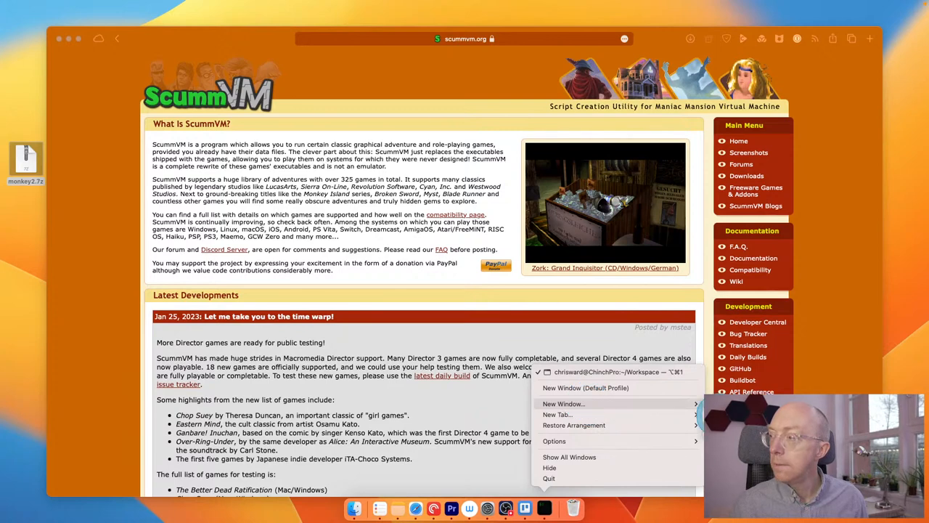
Step: In a new Terminal window, cancel a half-typed command, run brew list to show installed packages, then dismiss the window
{"action": "left_click", "coordinate": [563, 404]}
{"action": "type", "text": "brew install --cask --force sc"}
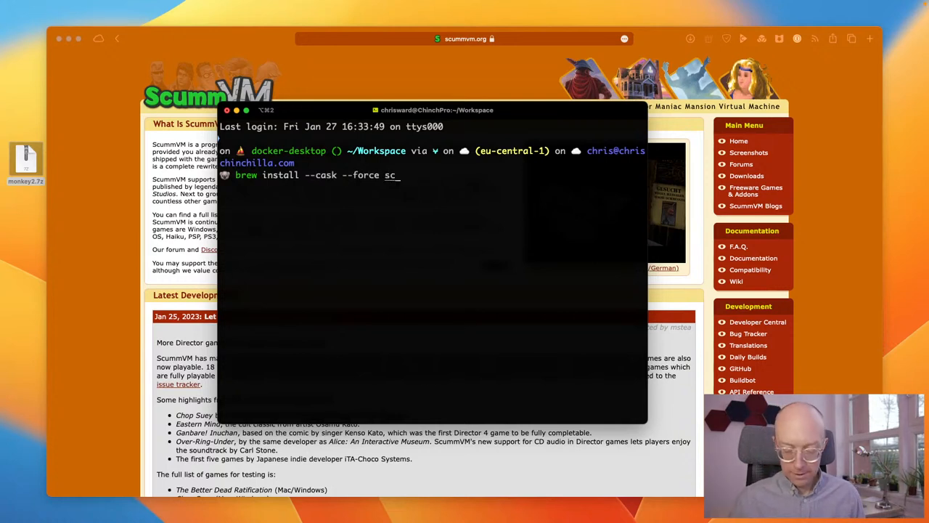
{"action": "type", "text": "u"}
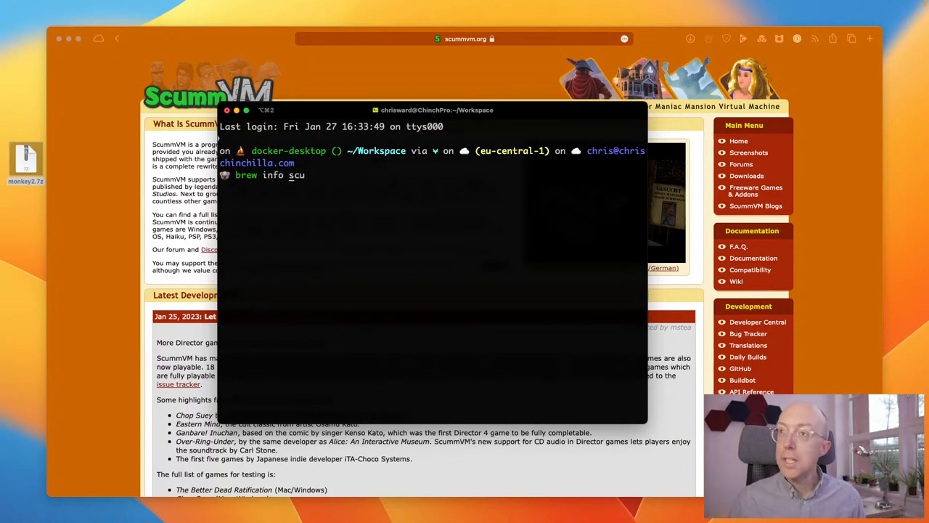
{"action": "key", "text": "ctrl+c"}
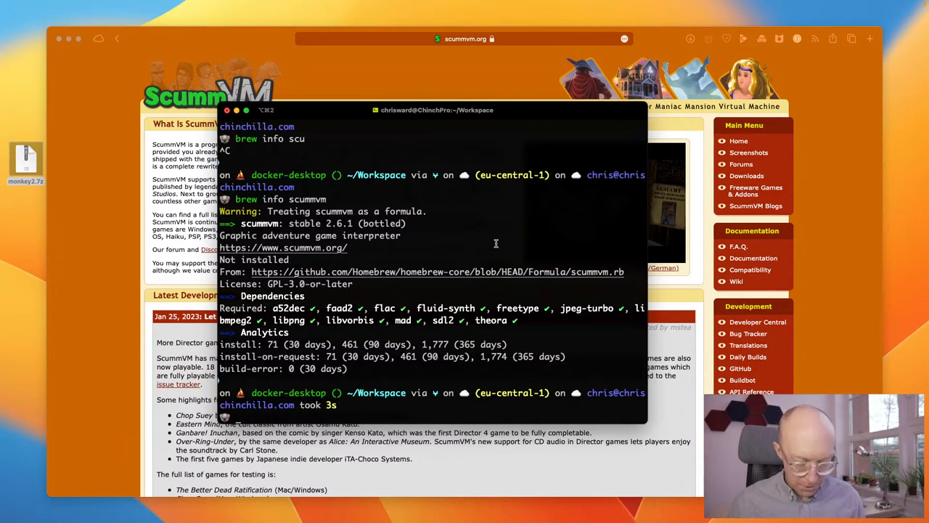
{"action": "type", "text": "brew list"}
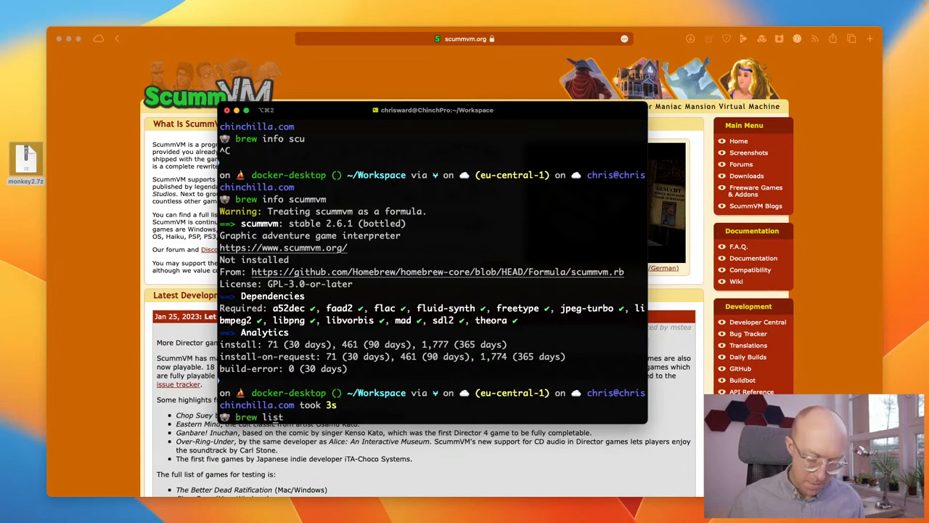
{"action": "key", "text": "Return"}
{"action": "type", "text": "brew --cask info scummvm"}
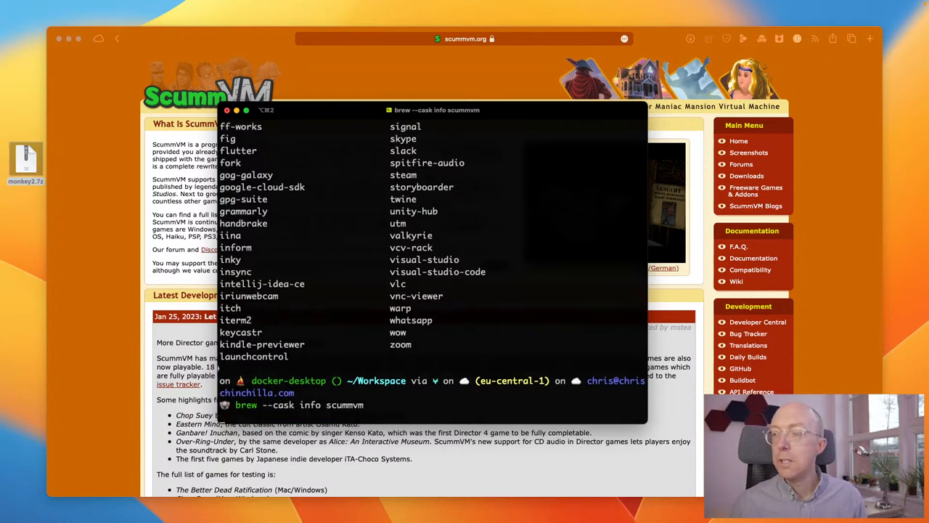
{"action": "key", "text": "Return"}
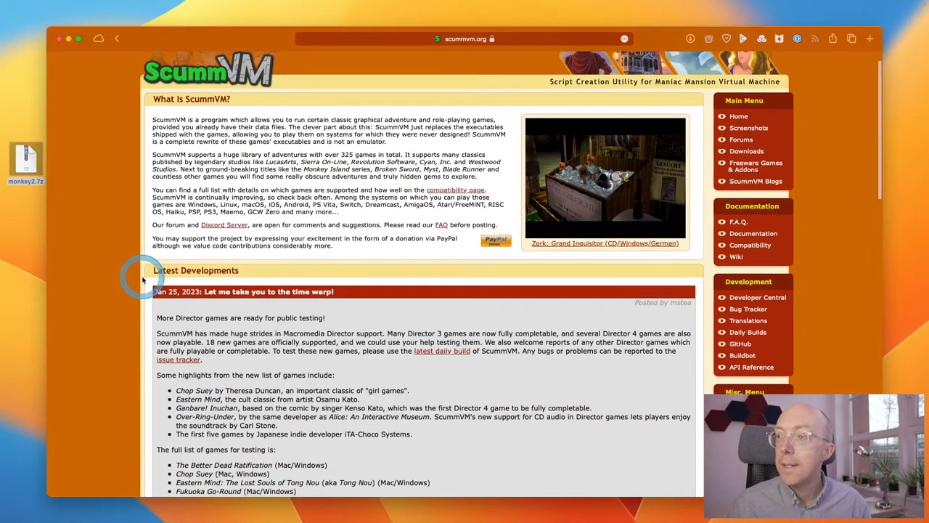
Step: Scroll through the scummvm.org homepage and news, then search Spotlight for 'sc' to launch ScummVM
{"action": "scroll", "scroll_direction": "down", "scroll_amount": 3}
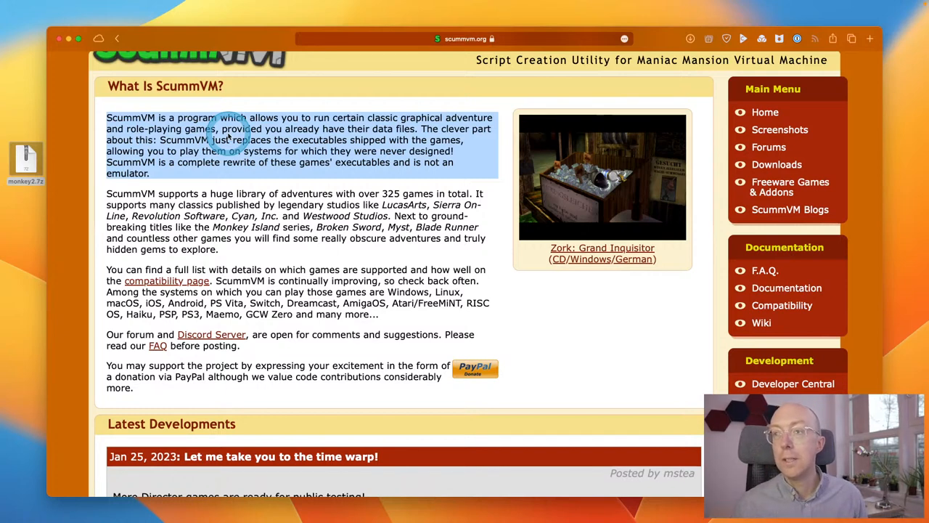
{"action": "mouse_move", "coordinate": [269, 206]}
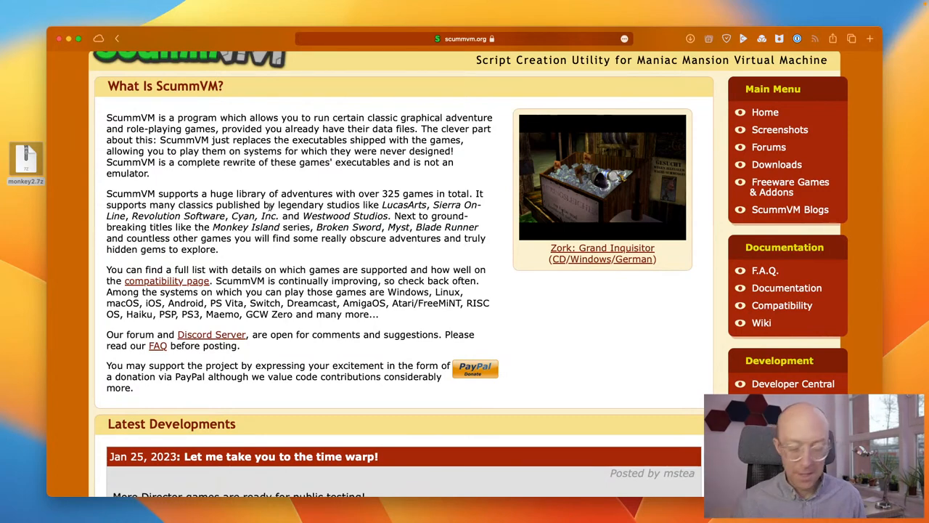
{"action": "scroll", "scroll_direction": "down", "scroll_amount": 3}
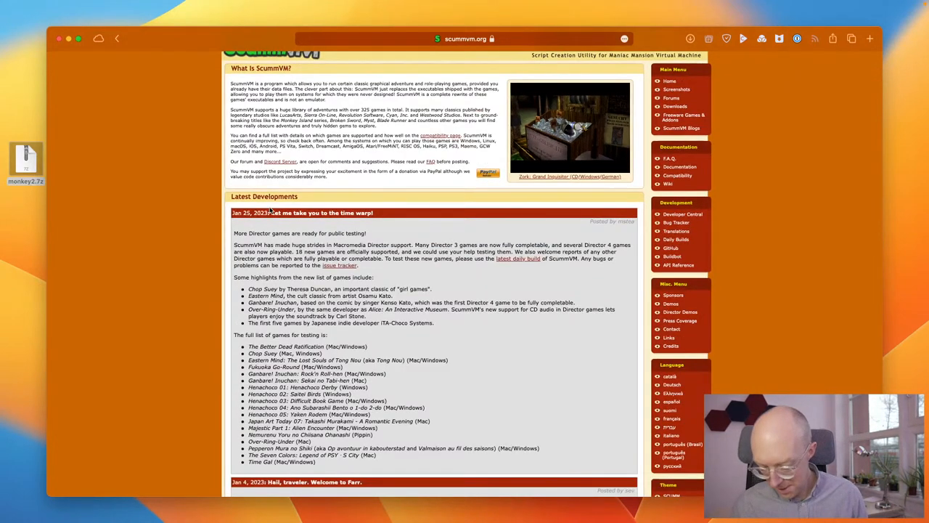
{"action": "scroll", "scroll_direction": "down", "scroll_amount": 3}
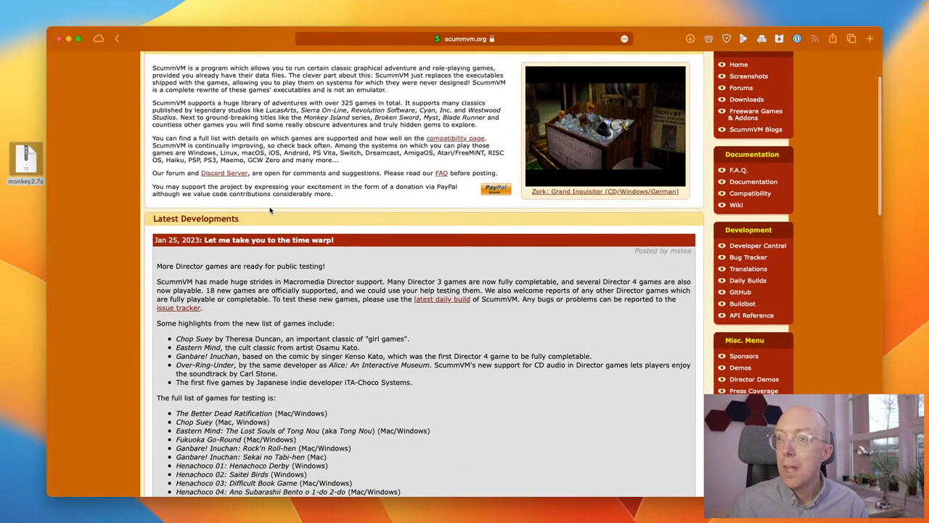
{"action": "scroll", "scroll_direction": "down", "scroll_amount": 3}
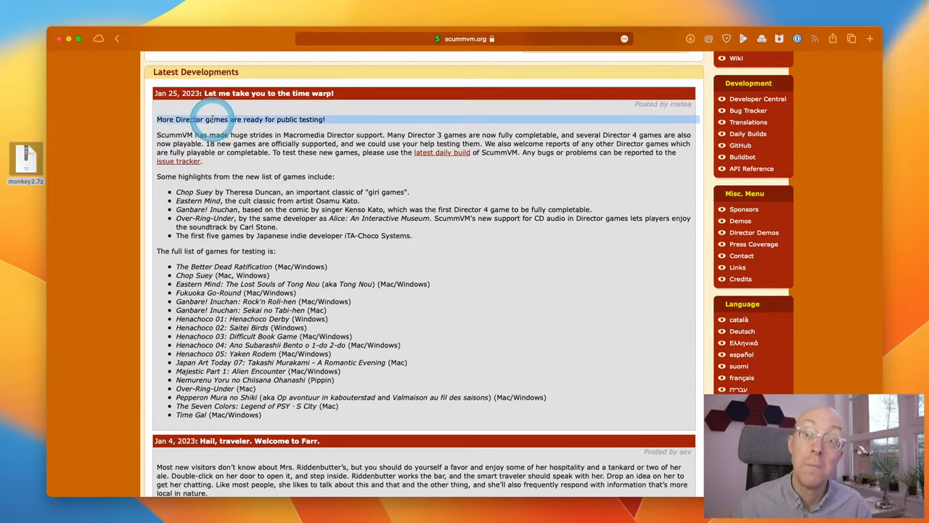
{"action": "scroll", "scroll_direction": "down", "scroll_amount": 3}
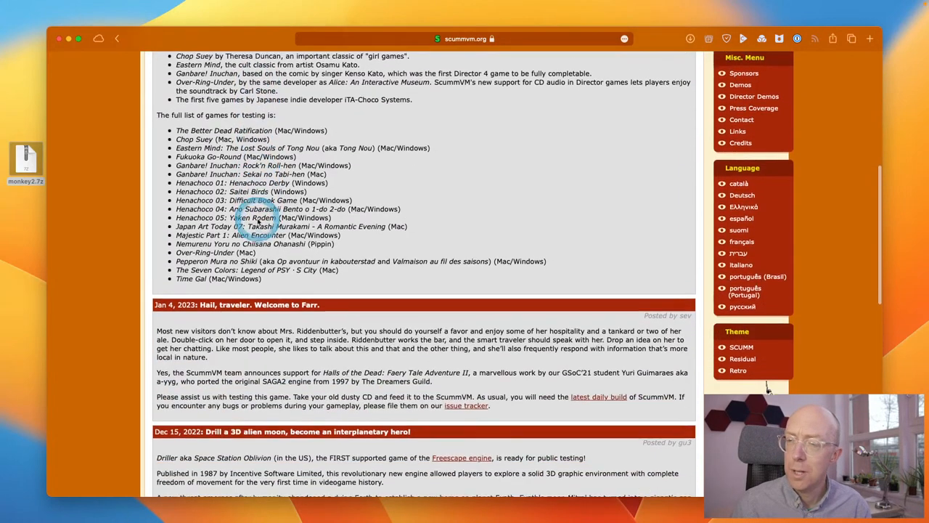
{"action": "scroll", "scroll_direction": "down", "scroll_amount": 3}
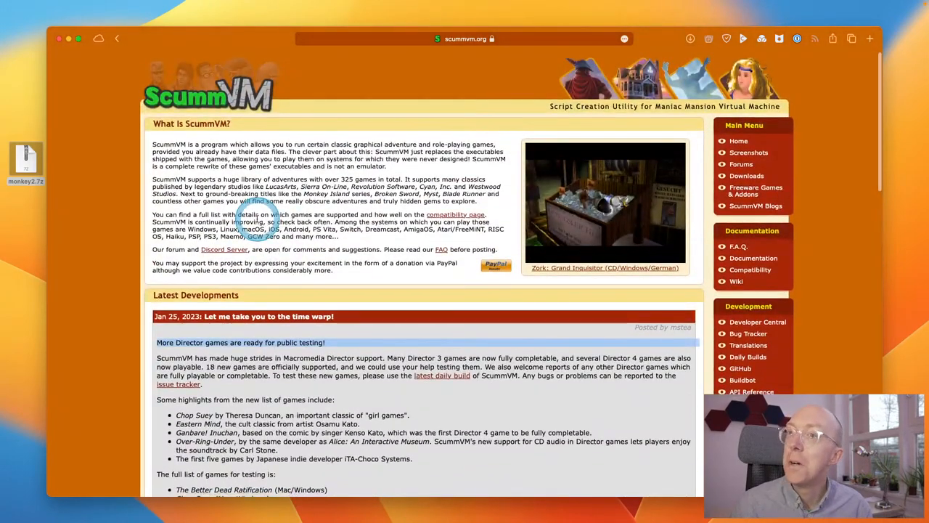
{"action": "type", "text": "sc"}
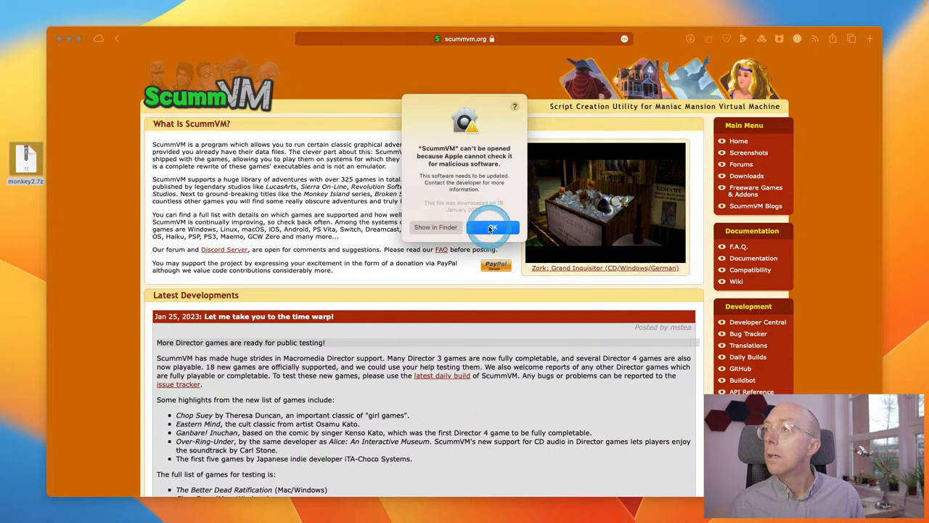
Step: Dismiss the cannot-be-opened warning and bring up the context menu for the ScummVM app in Applications
{"action": "left_click", "coordinate": [493, 227]}
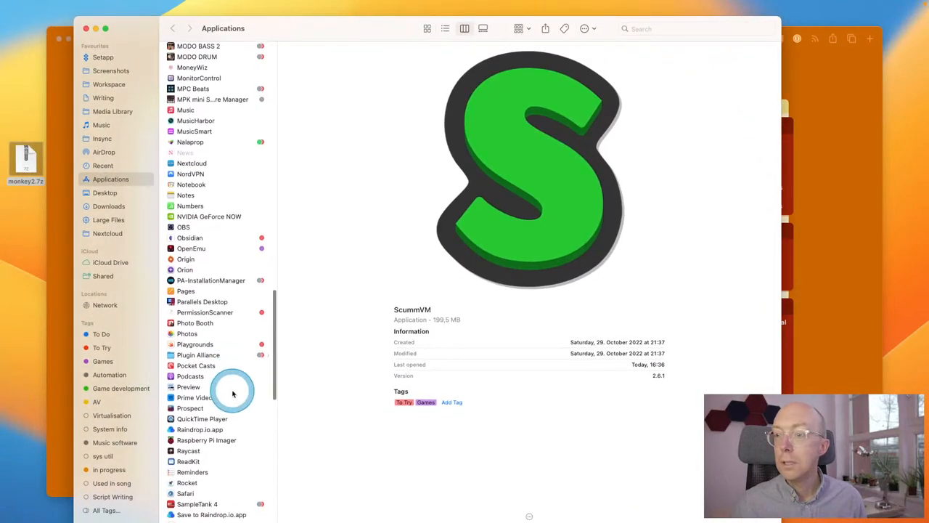
{"action": "right_click", "coordinate": [203, 435]}
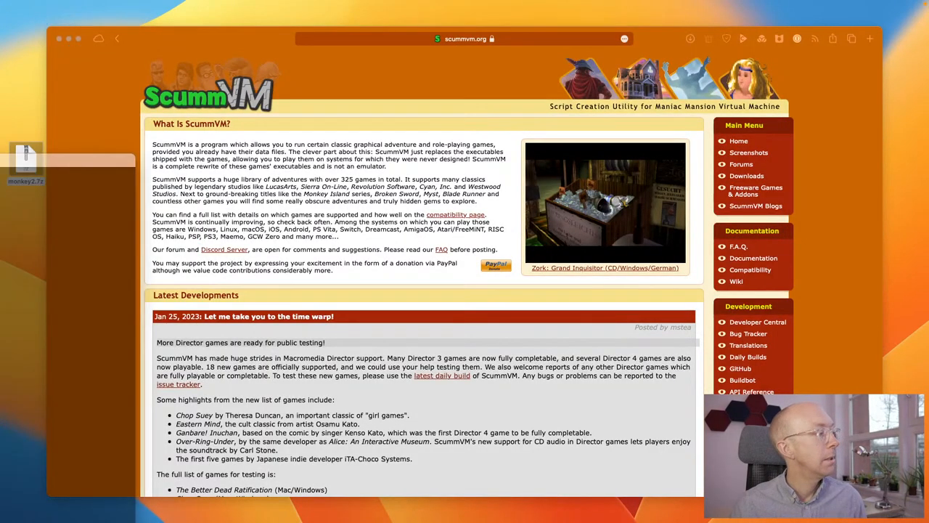
Step: Launch ScummVM and set its update check frequency to Never
{"action": "double_click", "coordinate": [29, 153]}
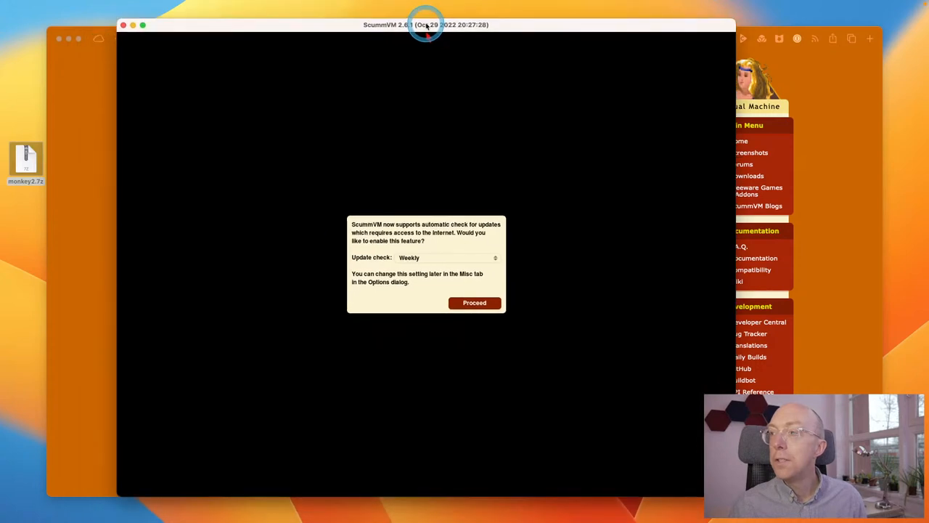
{"action": "mouse_move", "coordinate": [409, 26]}
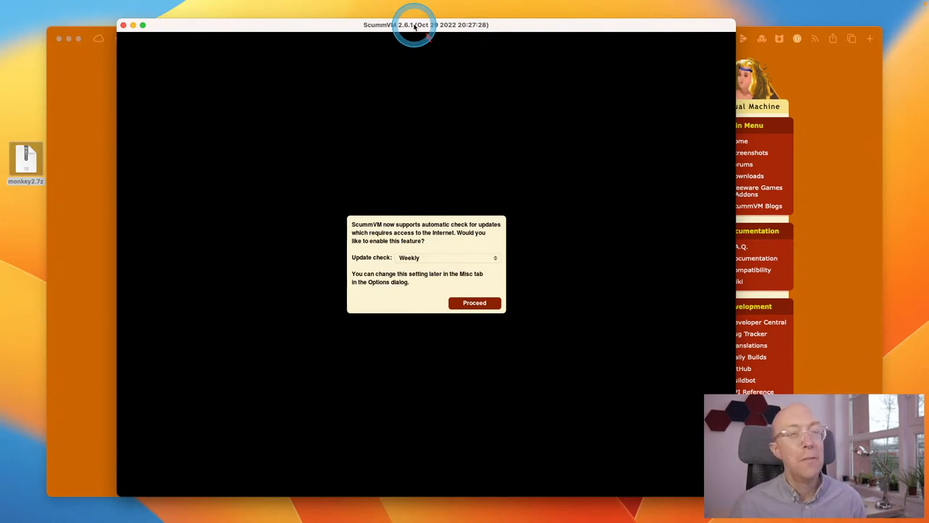
{"action": "mouse_move", "coordinate": [463, 235]}
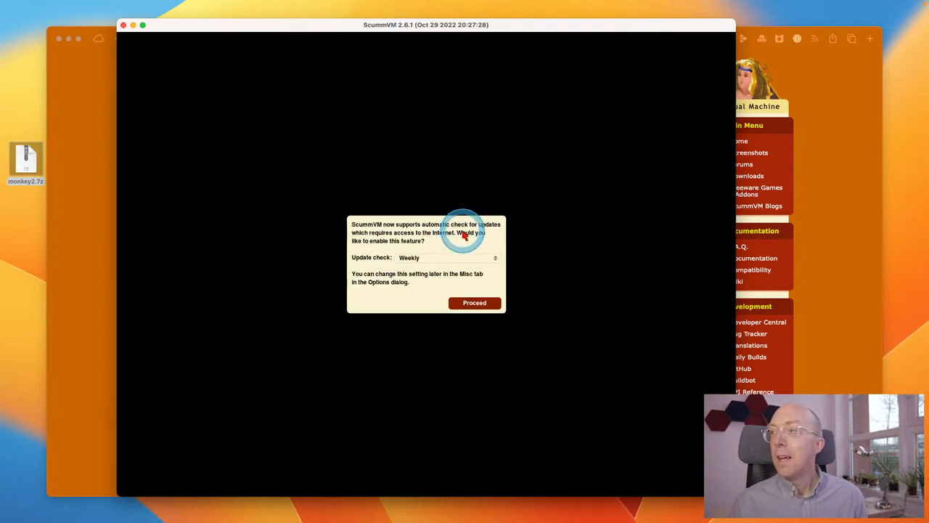
{"action": "left_click", "coordinate": [447, 256]}
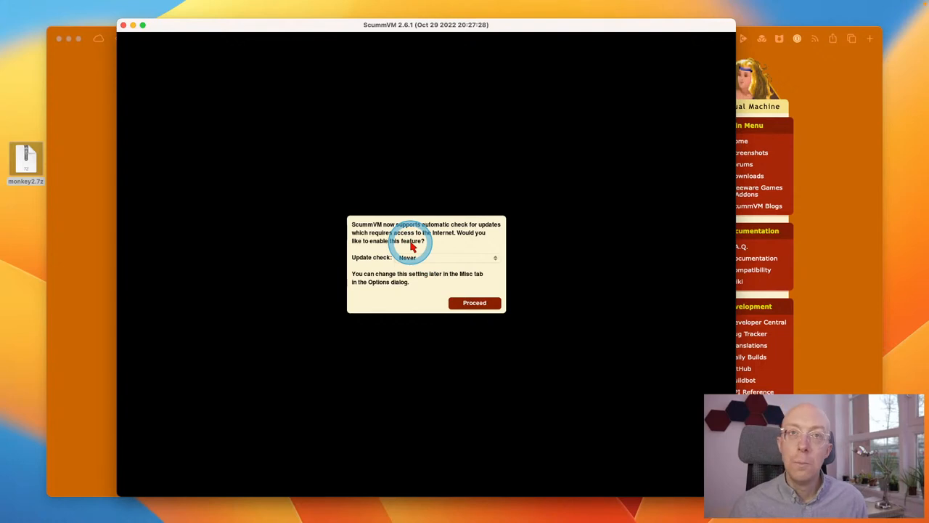
{"action": "left_click", "coordinate": [473, 303]}
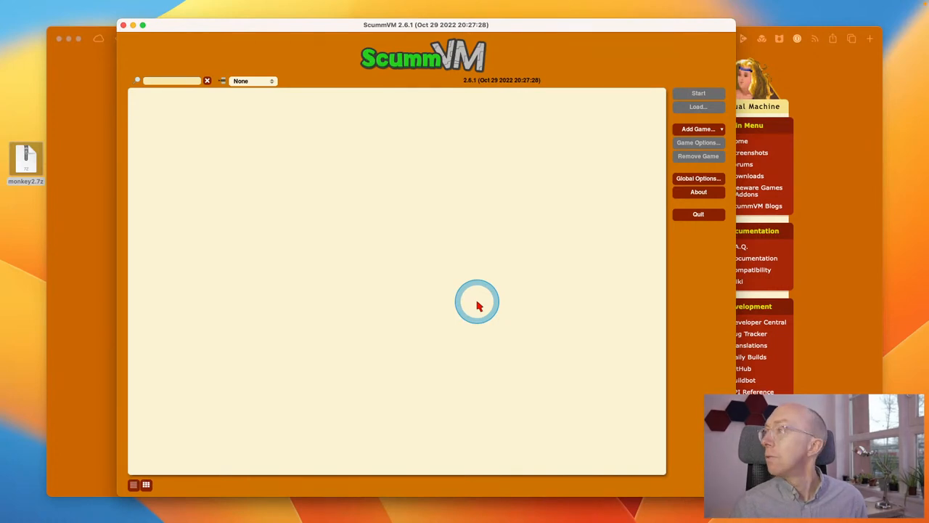
Step: In Global Options, view the Graphics page's 3D renderer choices, then the Keymaps and Audio pages
{"action": "left_click", "coordinate": [697, 192]}
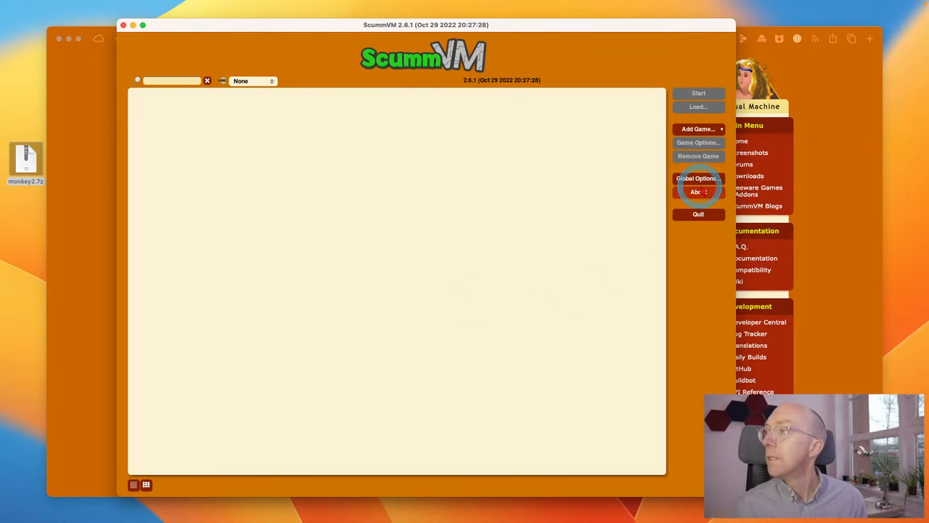
{"action": "left_click", "coordinate": [697, 178]}
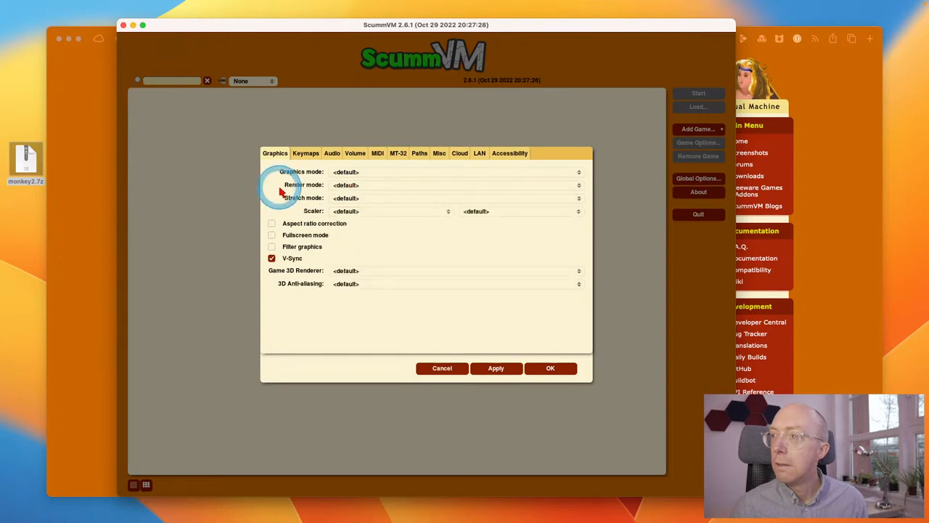
{"action": "left_click", "coordinate": [456, 197]}
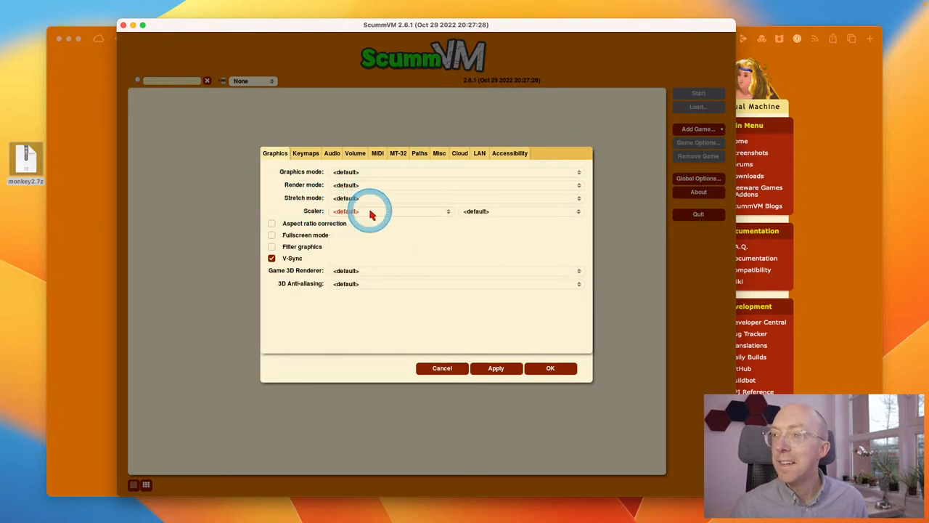
{"action": "left_click", "coordinate": [453, 271]}
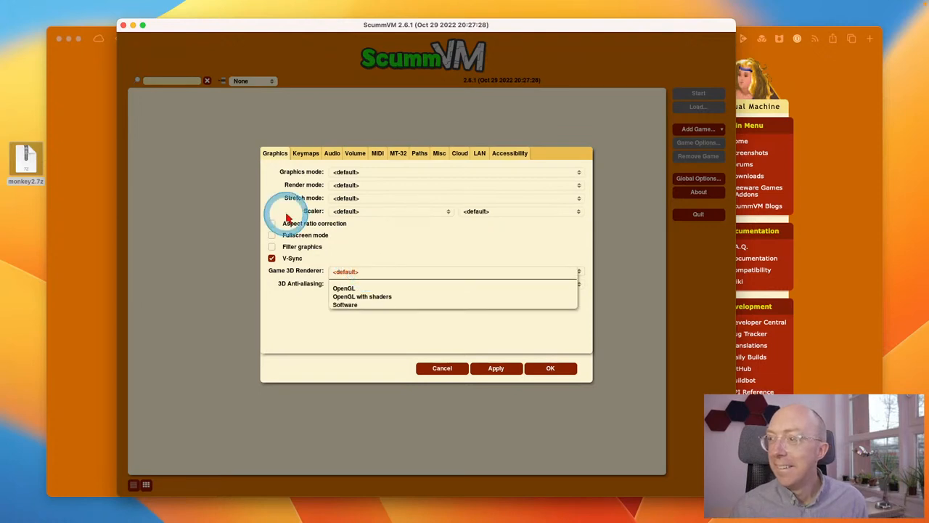
{"action": "left_click", "coordinate": [305, 153]}
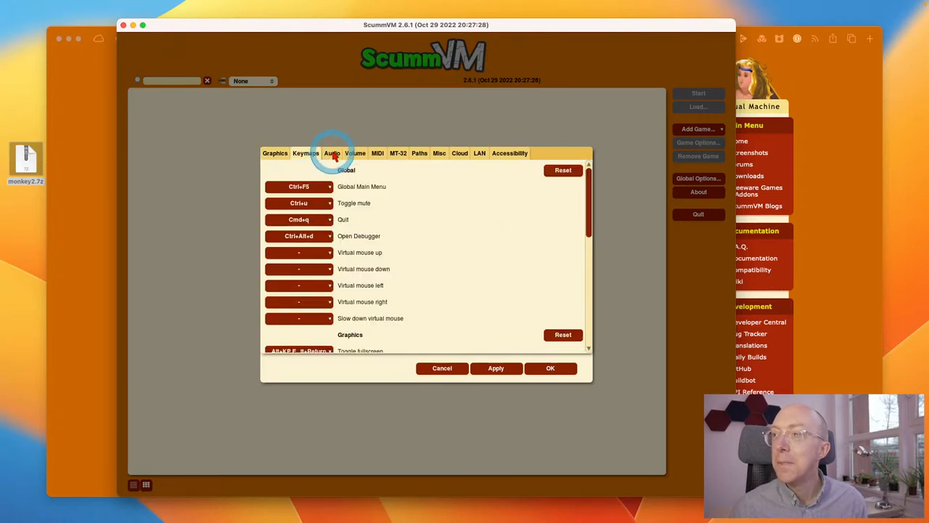
{"action": "left_click", "coordinate": [329, 154]}
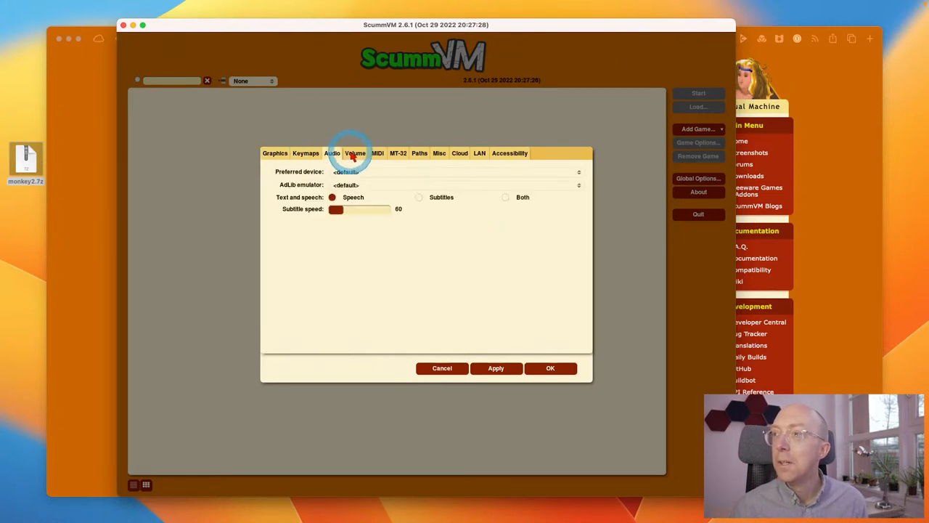
Step: Review the Volume, MT-32, Paths, Misc, LAN and Accessibility options pages in turn
{"action": "left_click", "coordinate": [330, 154]}
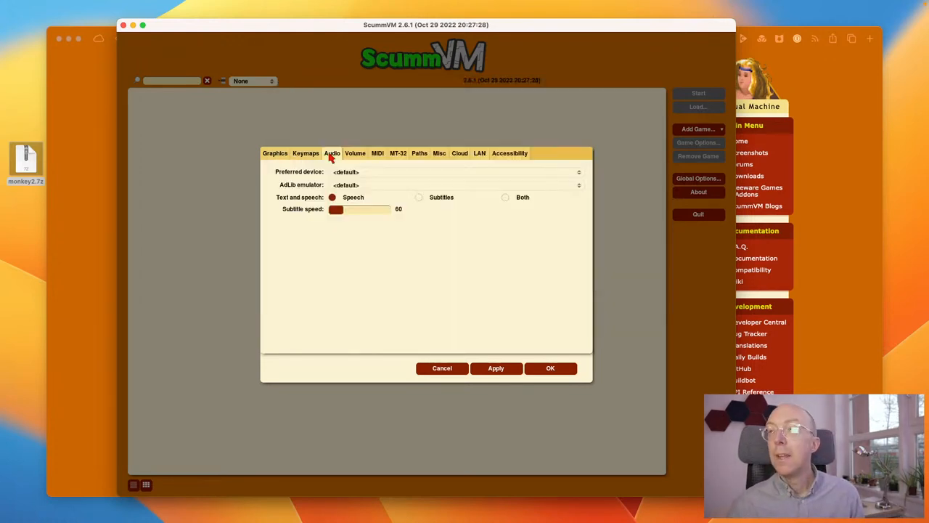
{"action": "left_click", "coordinate": [331, 154]}
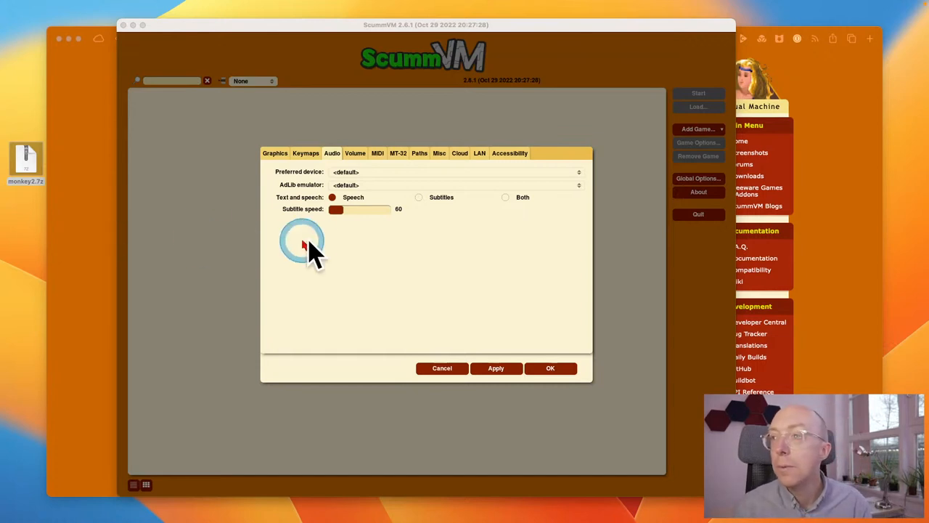
{"action": "left_click", "coordinate": [354, 153]}
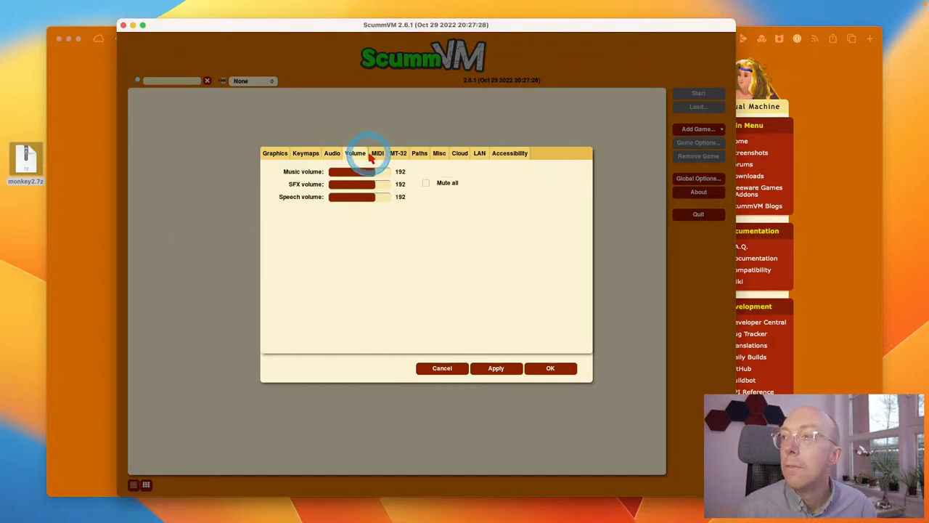
{"action": "left_click", "coordinate": [400, 154]}
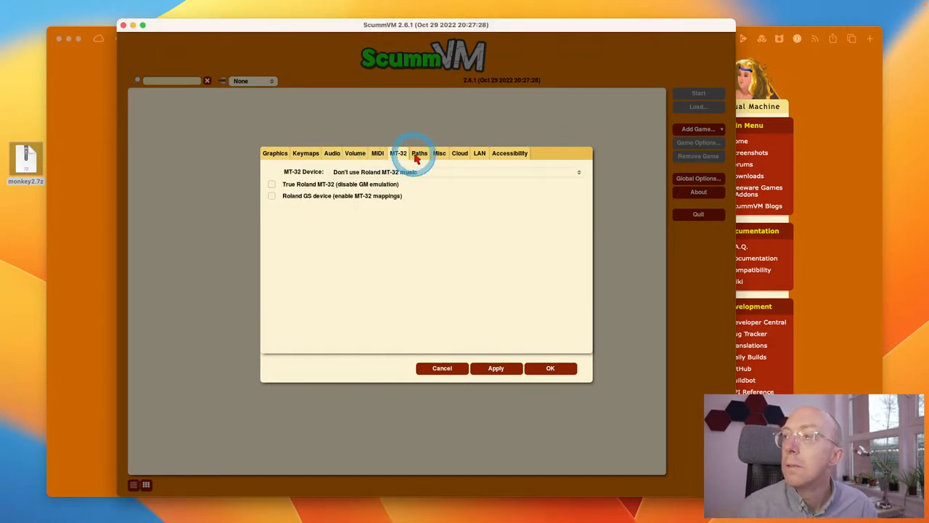
{"action": "left_click", "coordinate": [418, 154]}
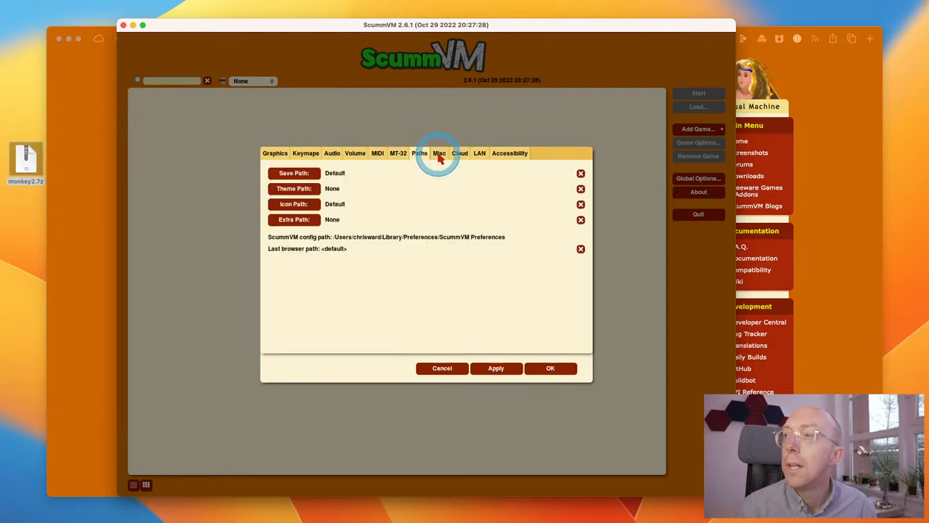
{"action": "left_click", "coordinate": [438, 154]}
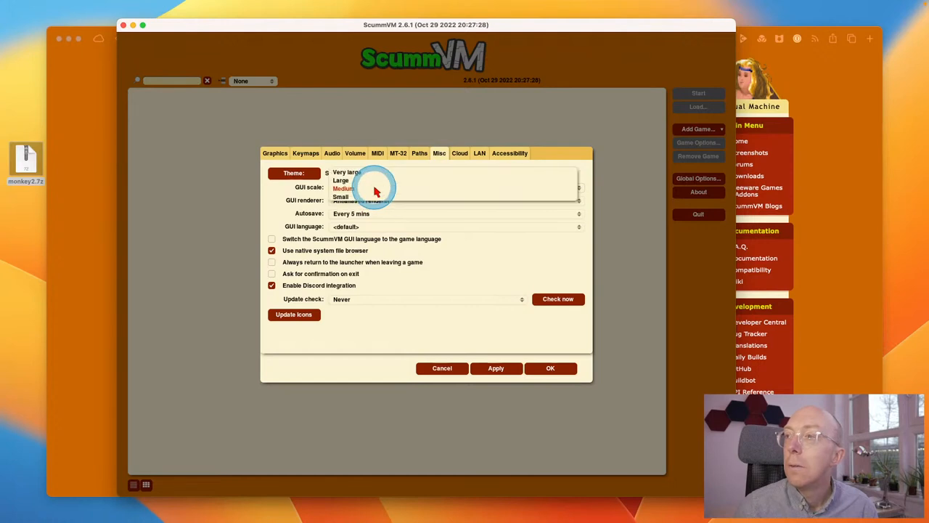
{"action": "left_click", "coordinate": [346, 188]}
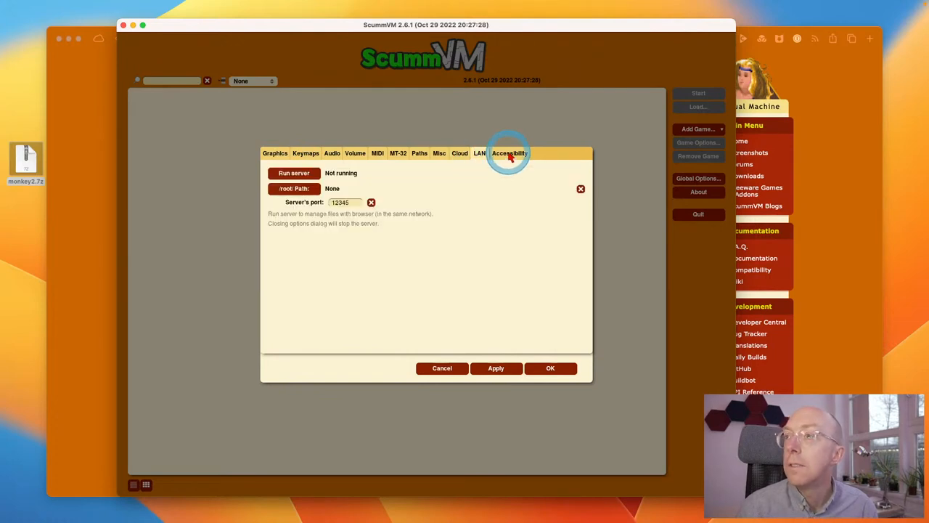
{"action": "left_click", "coordinate": [508, 154]}
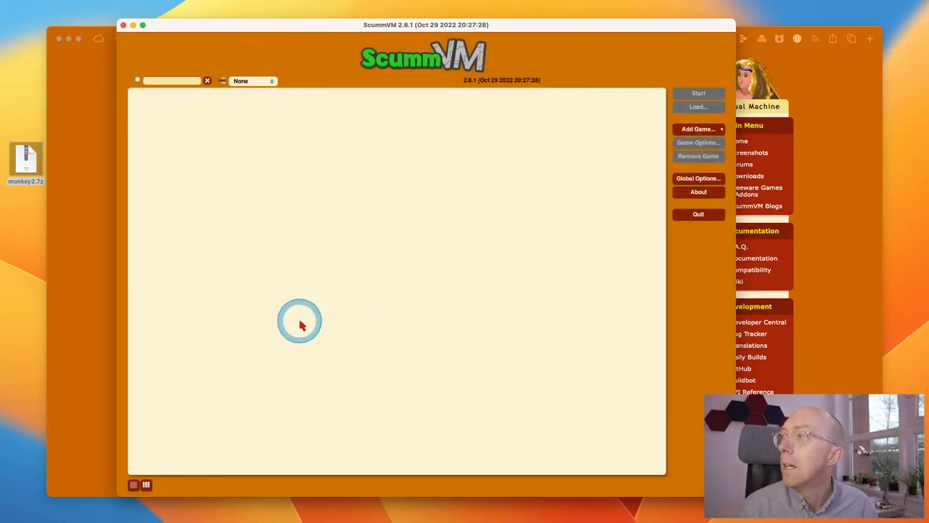
{"action": "mouse_move", "coordinate": [891, 148]}
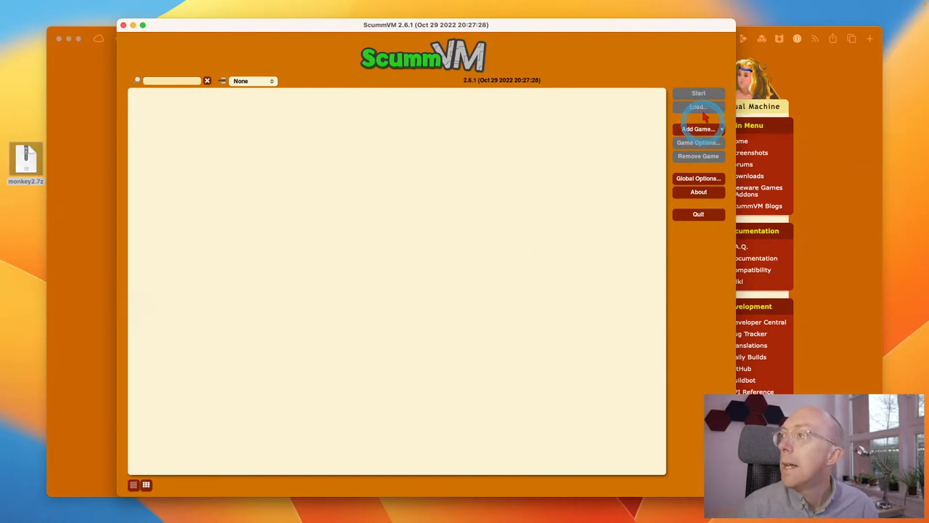
{"action": "left_click", "coordinate": [698, 128]}
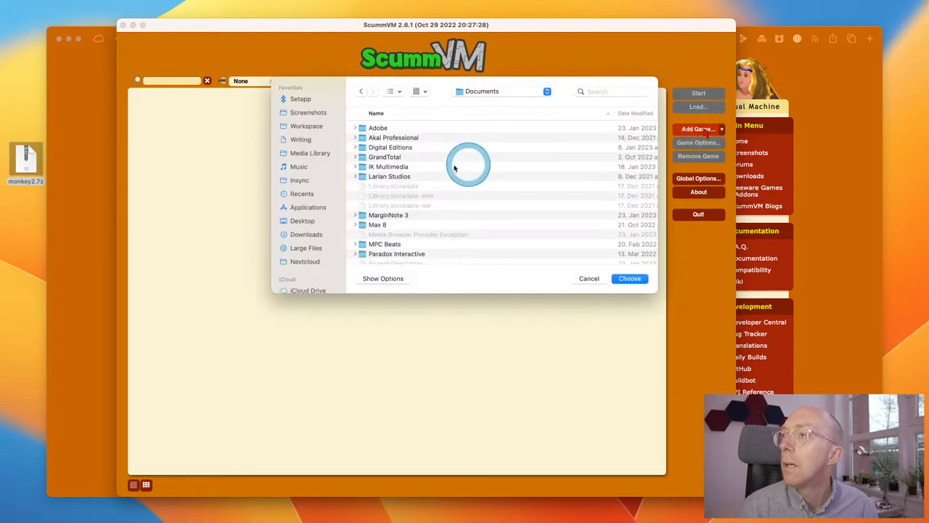
{"action": "left_click", "coordinate": [302, 220]}
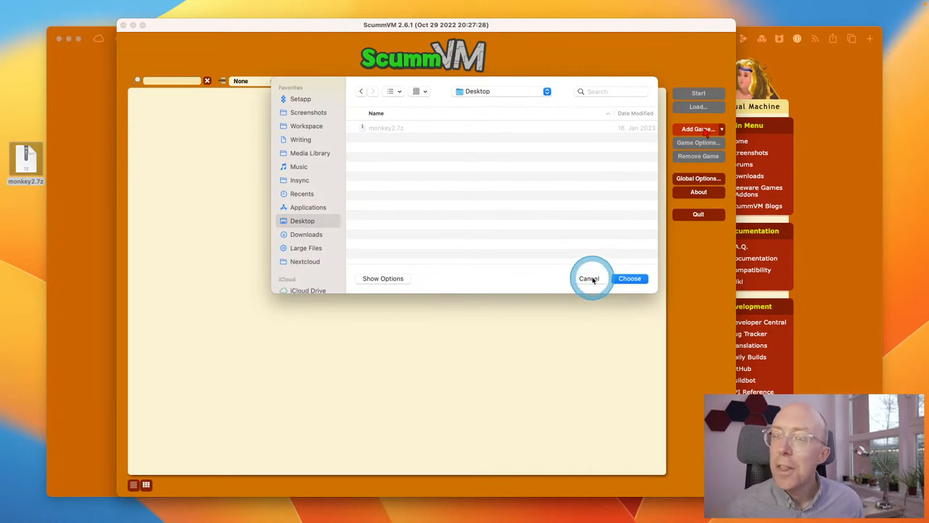
{"action": "left_click", "coordinate": [590, 279]}
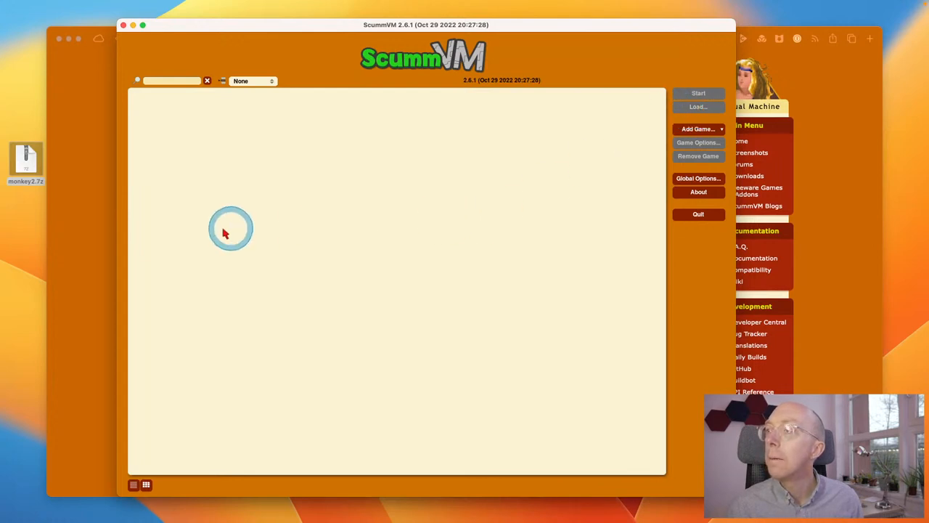
{"action": "mouse_move", "coordinate": [84, 241]}
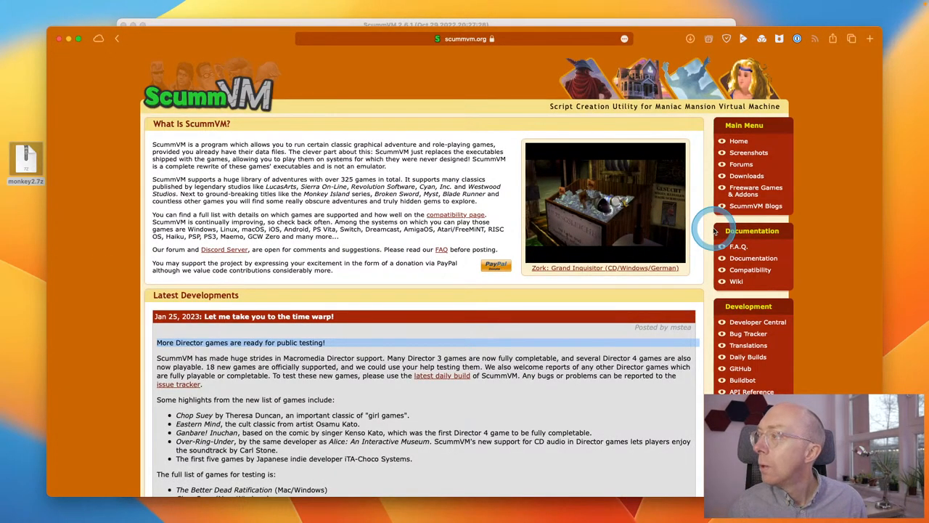
Step: Follow the homepage's Documentation link to the ScummVM docs welcome page
{"action": "left_click", "coordinate": [752, 258]}
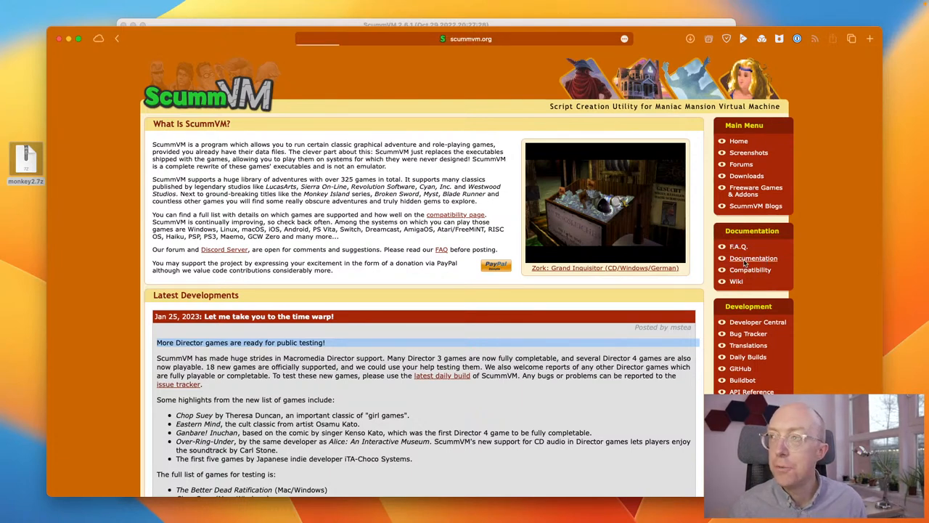
{"action": "left_click", "coordinate": [754, 259]}
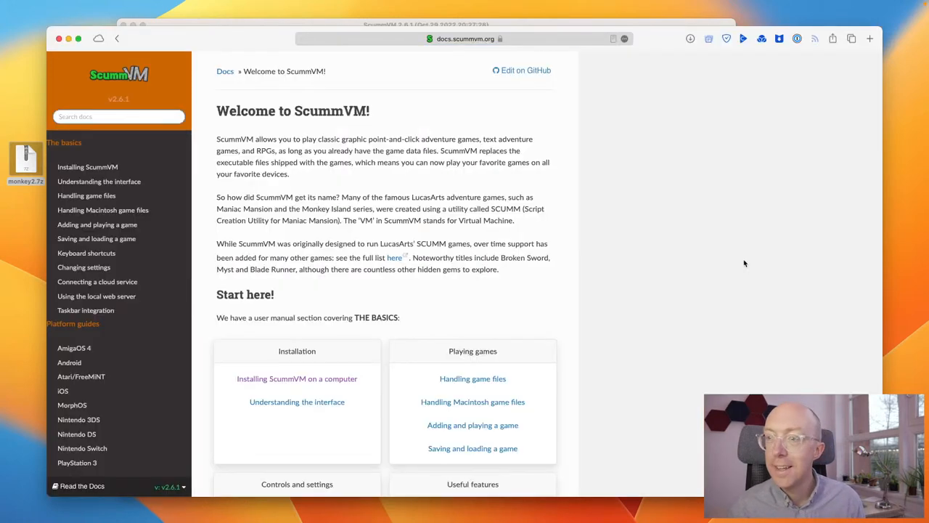
Step: Read through the docs page about handling game files
{"action": "left_click", "coordinate": [474, 377]}
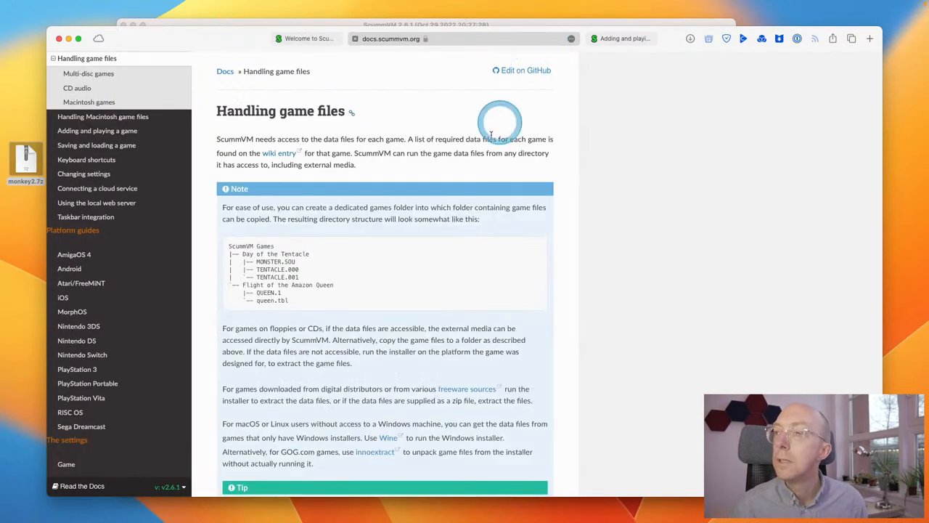
{"action": "mouse_move", "coordinate": [470, 168]}
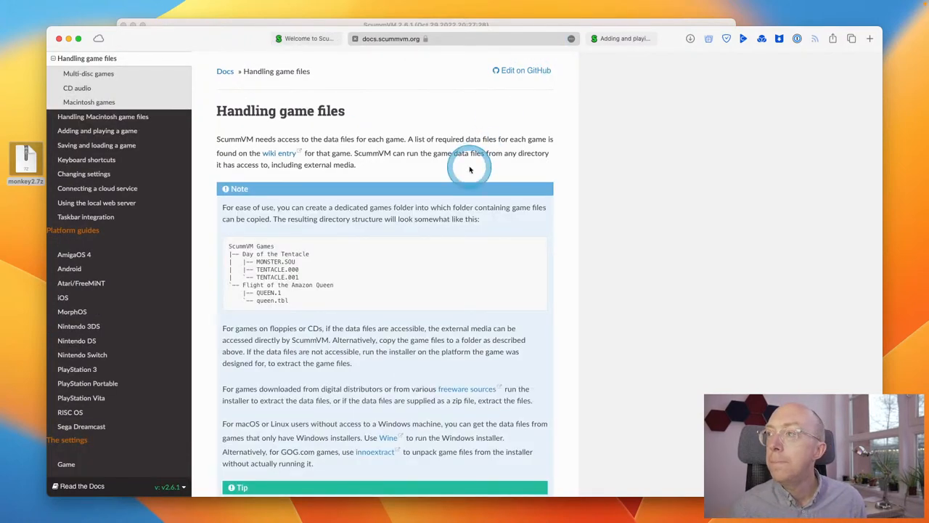
{"action": "mouse_move", "coordinate": [479, 172]}
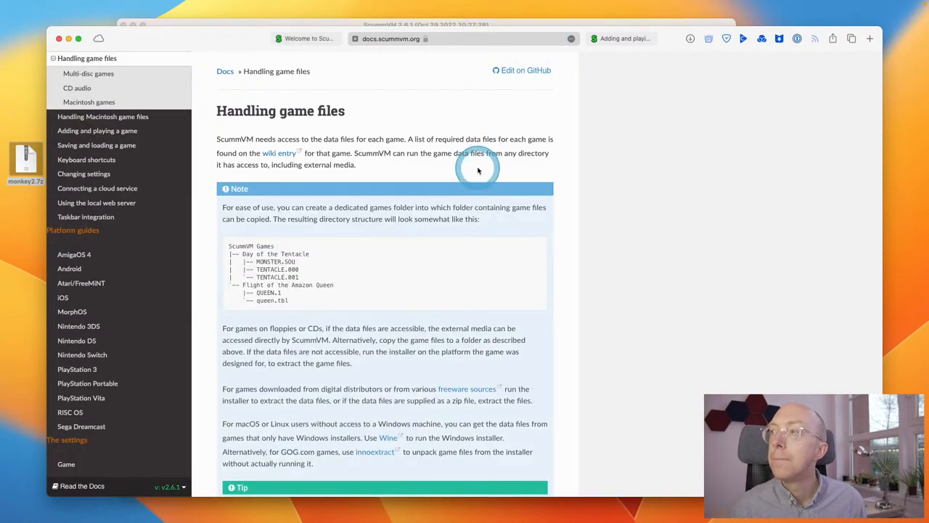
{"action": "scroll", "scroll_direction": "down", "scroll_amount": 3}
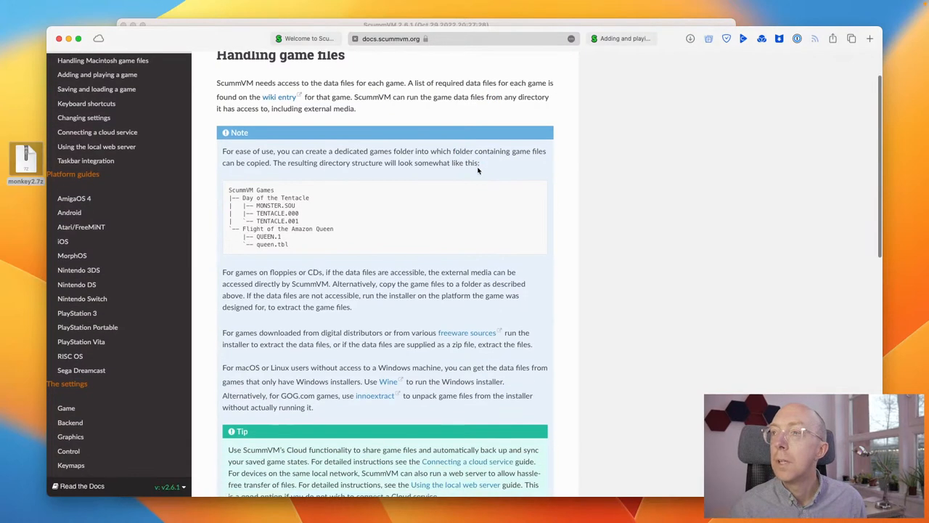
{"action": "scroll", "scroll_direction": "down", "scroll_amount": 3}
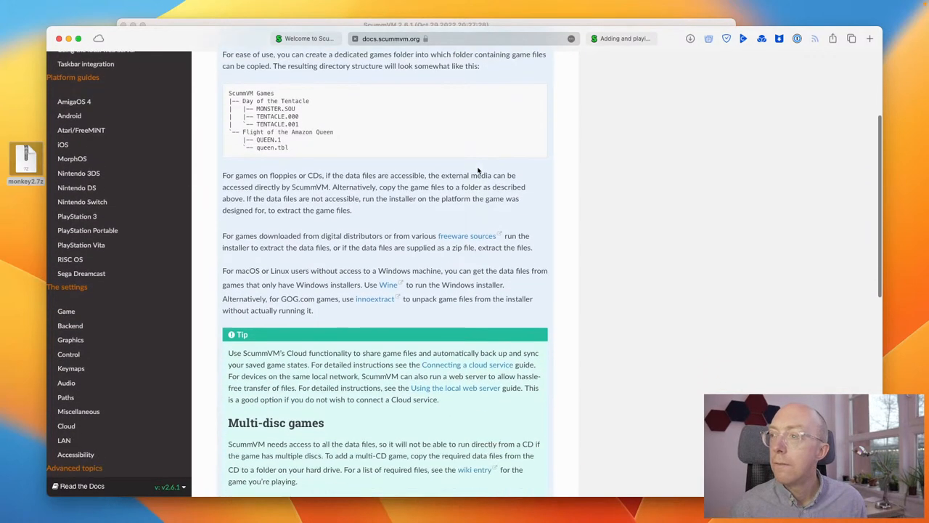
{"action": "scroll", "scroll_direction": "down", "scroll_amount": 3}
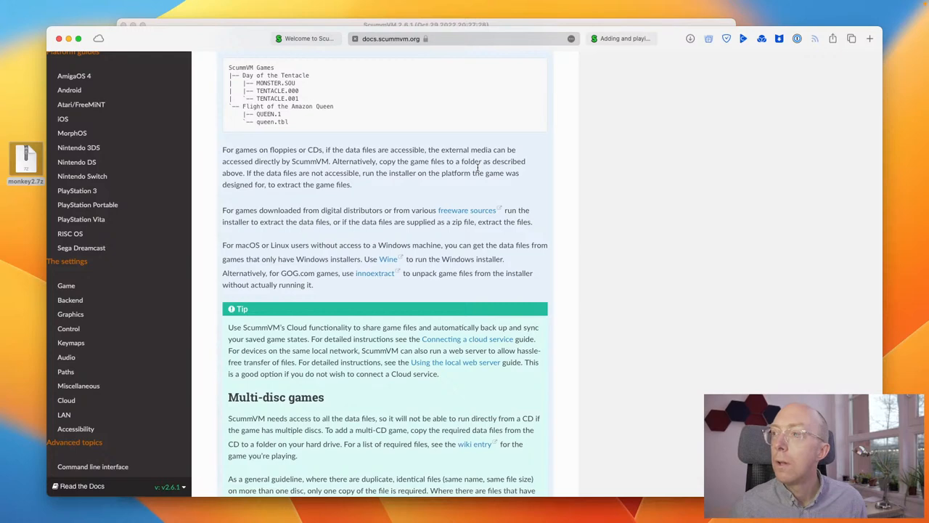
{"action": "scroll", "scroll_direction": "down", "scroll_amount": 3}
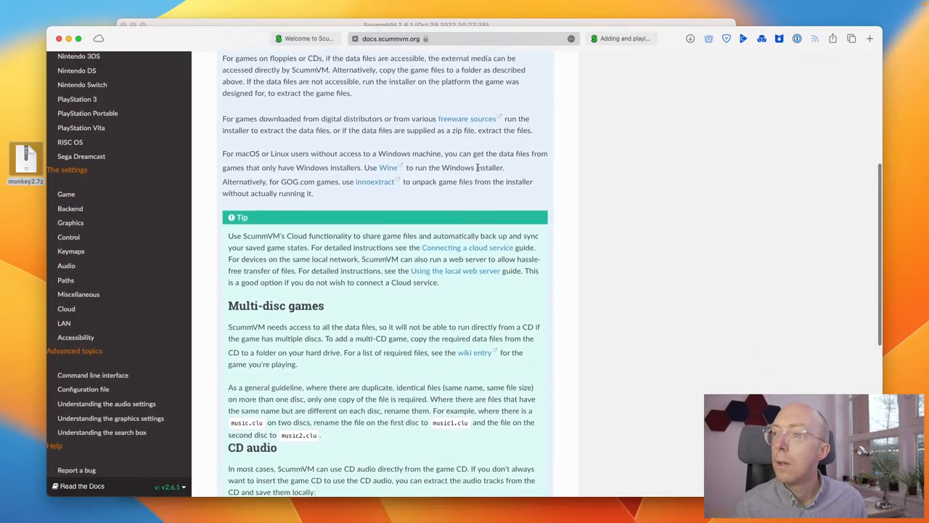
{"action": "scroll", "scroll_direction": "down", "scroll_amount": 3}
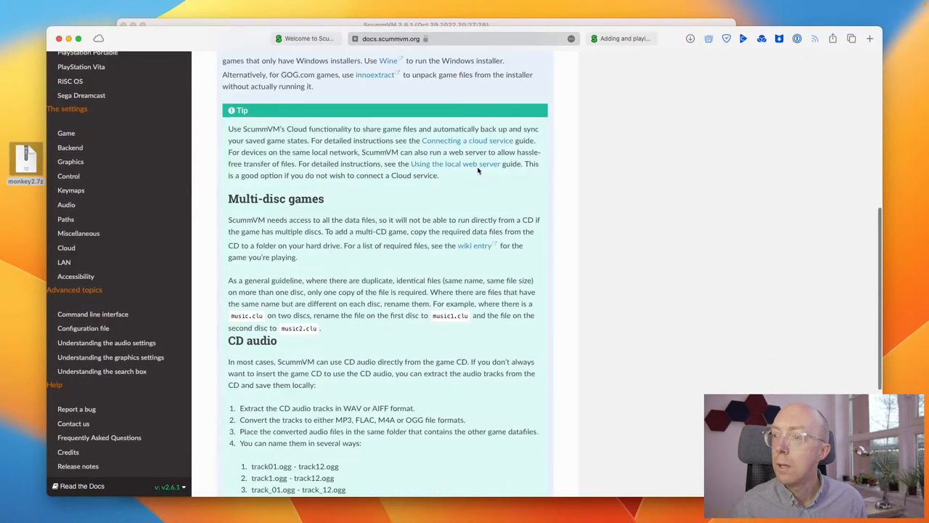
{"action": "scroll", "scroll_direction": "down", "scroll_amount": 3}
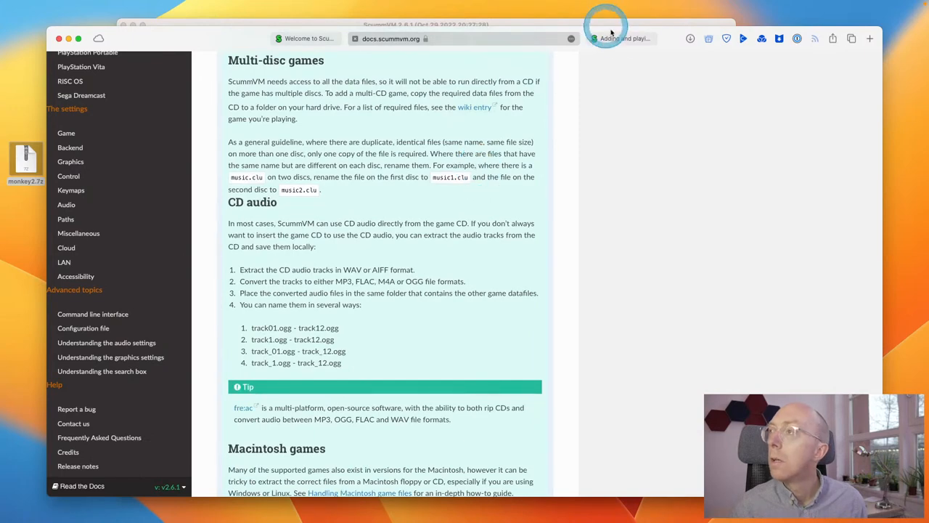
Step: Switch to the 'Adding and playing a game' guide and read its Adding games to the Launcher section
{"action": "left_click", "coordinate": [617, 39]}
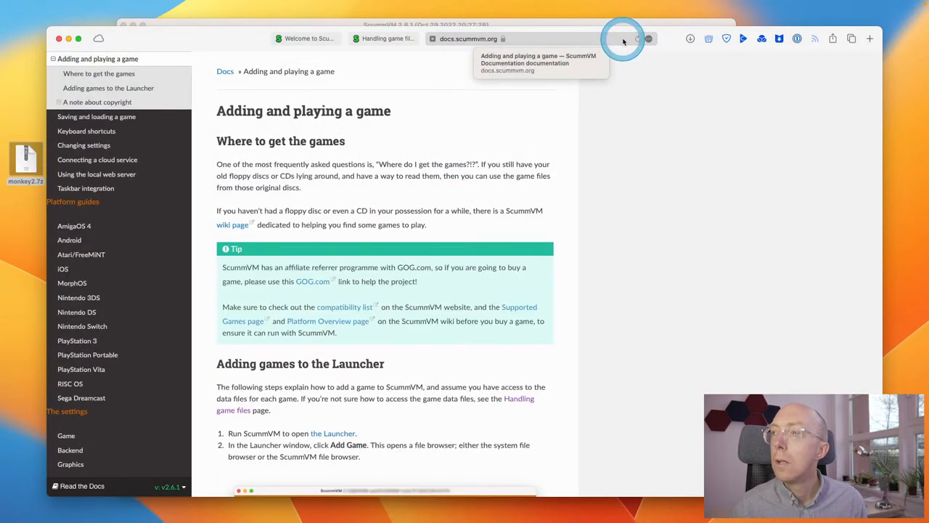
{"action": "scroll", "scroll_direction": "down", "scroll_amount": 3}
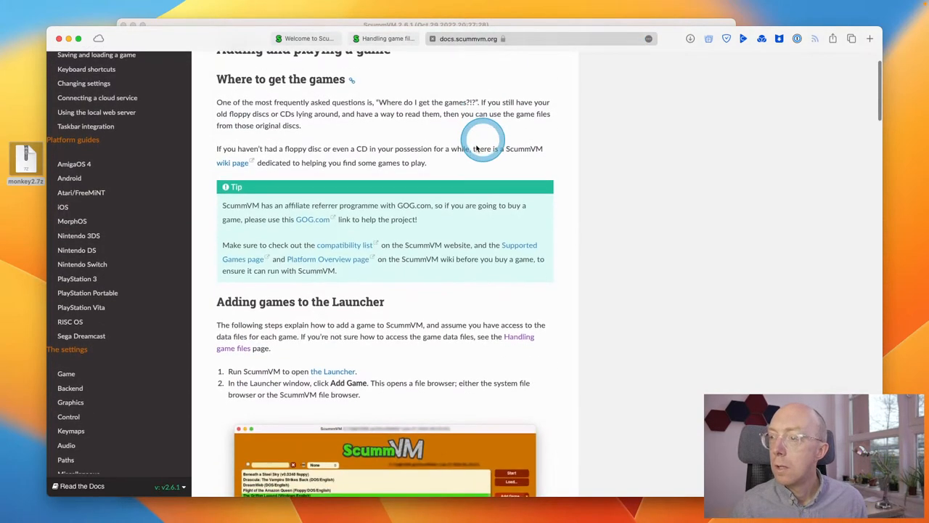
{"action": "scroll", "scroll_direction": "down", "scroll_amount": 3}
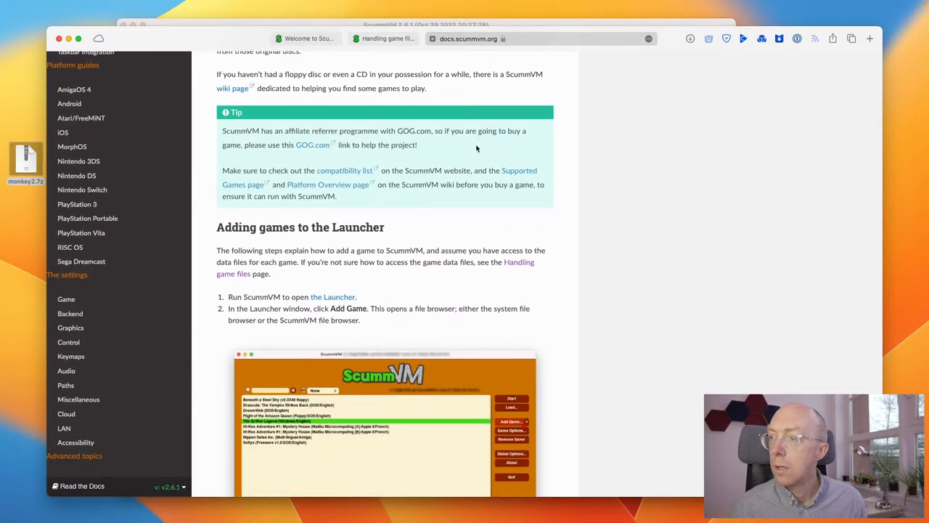
{"action": "scroll", "scroll_direction": "down", "scroll_amount": 3}
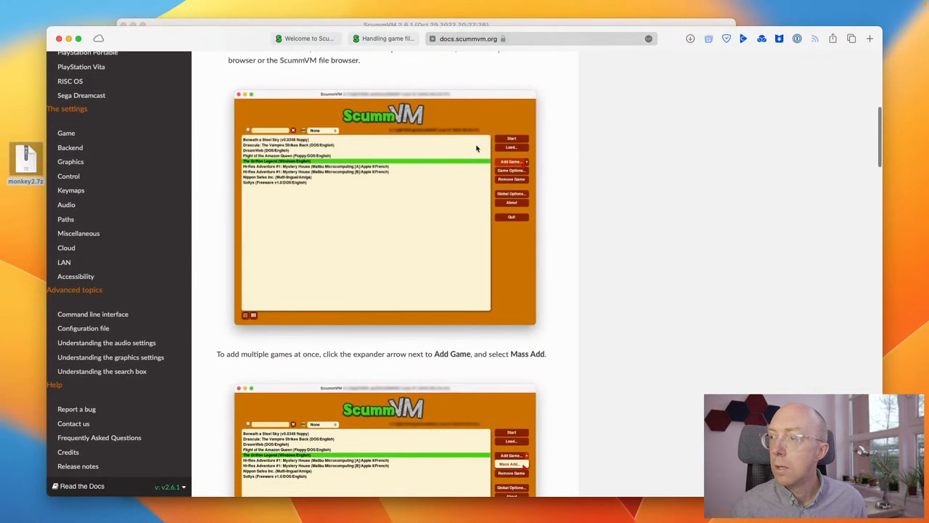
{"action": "scroll", "scroll_direction": "down", "scroll_amount": 3}
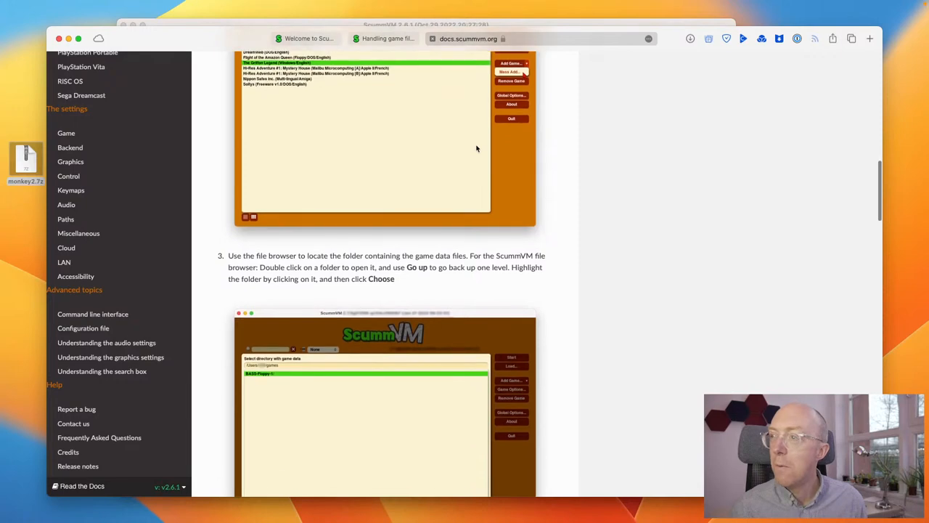
{"action": "scroll", "scroll_direction": "down", "scroll_amount": 3}
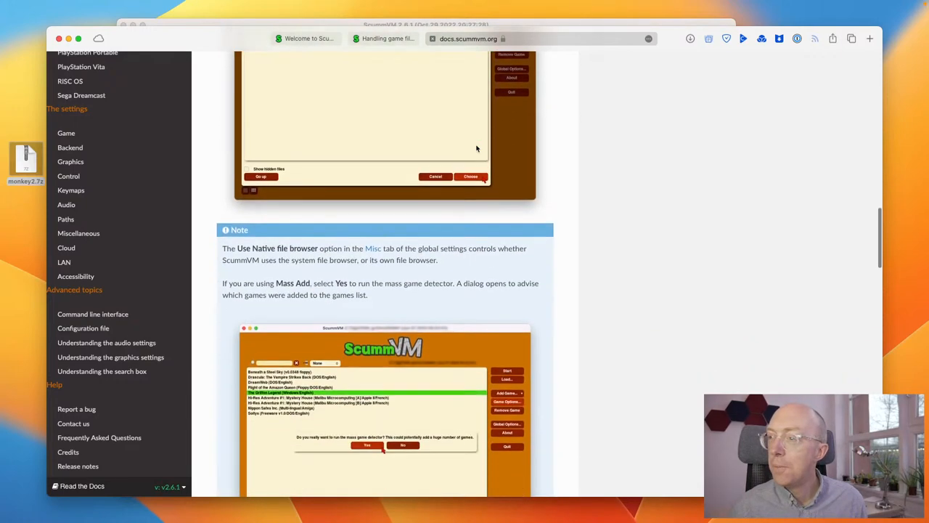
{"action": "scroll", "scroll_direction": "down", "scroll_amount": 3}
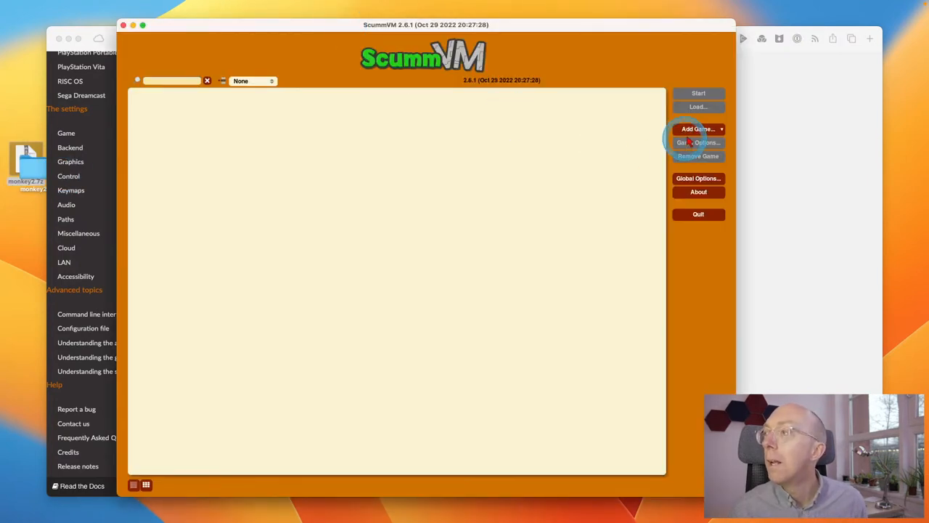
Step: Add a game from Desktop > monkey2, expanding its subfolders and choosing the monkey2 game-data folder
{"action": "left_click", "coordinate": [695, 127]}
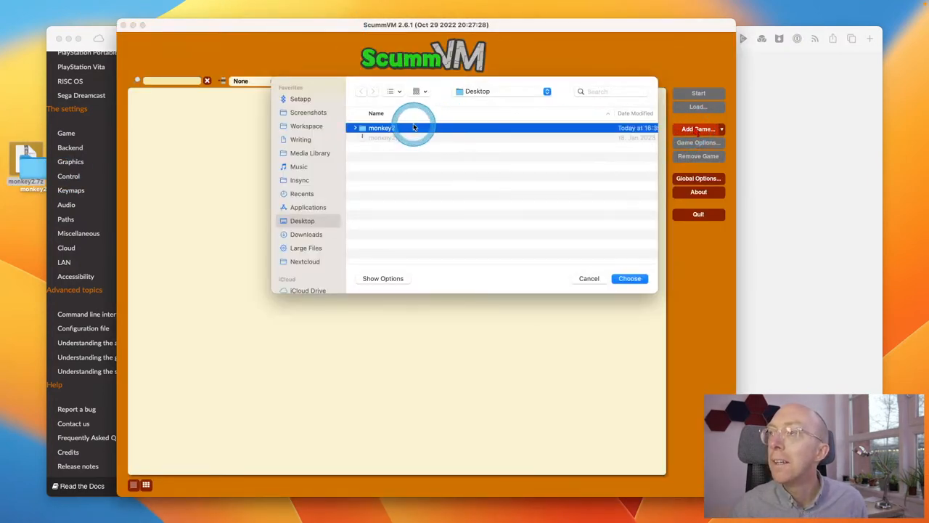
{"action": "double_click", "coordinate": [383, 127]}
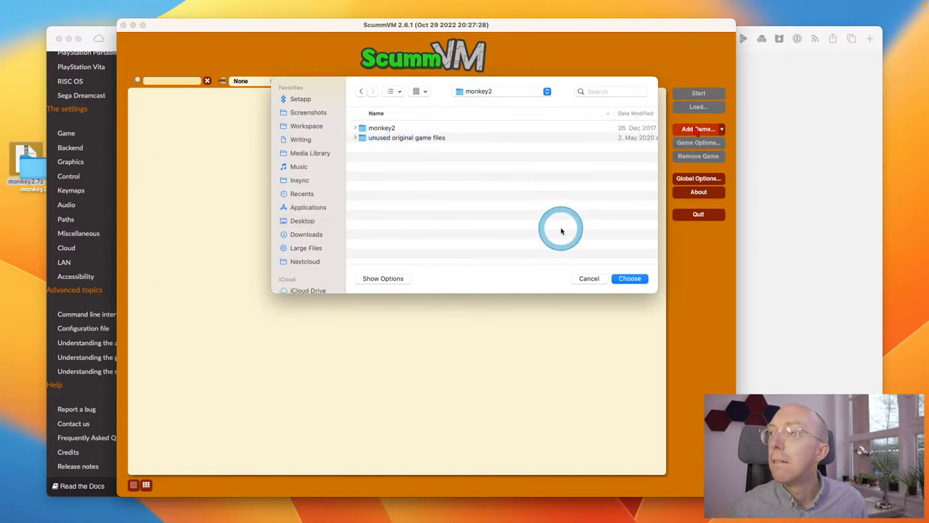
{"action": "left_click", "coordinate": [354, 128]}
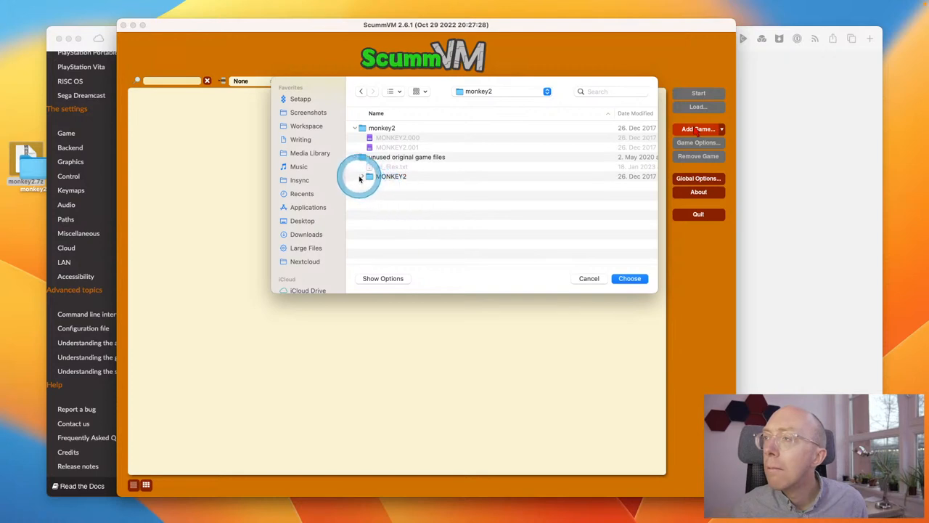
{"action": "left_click", "coordinate": [363, 175]}
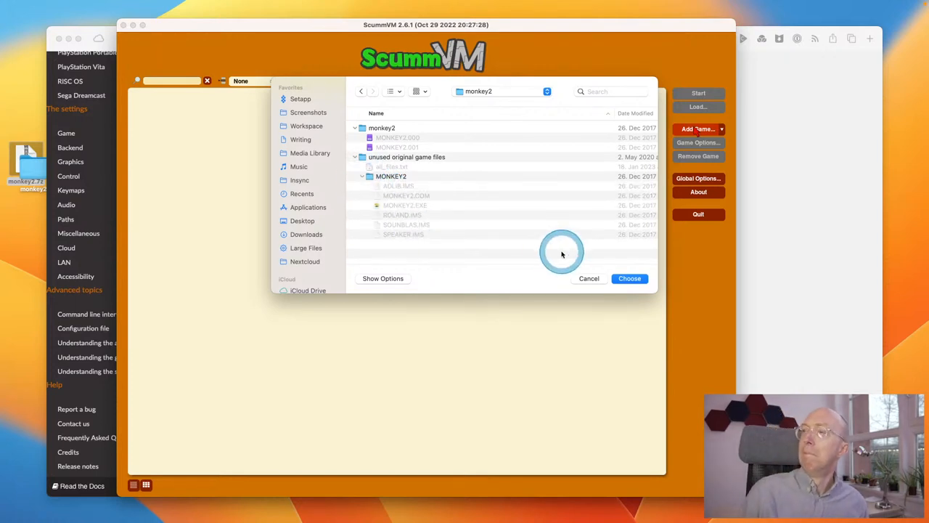
{"action": "left_click", "coordinate": [370, 128]}
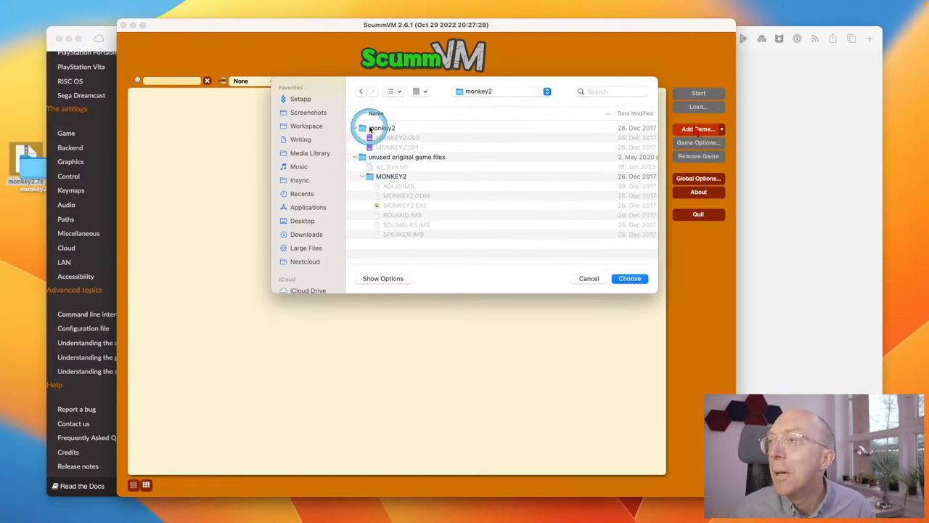
{"action": "left_click", "coordinate": [630, 279]}
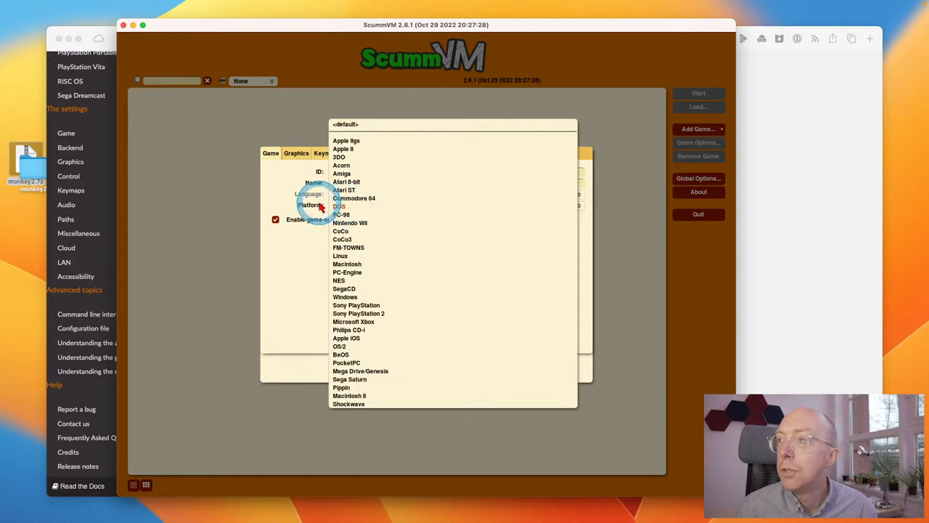
Step: Keep Monkey Island 2's platform as DOS and glance at its Graphics options before returning to Game details
{"action": "left_click", "coordinate": [339, 206]}
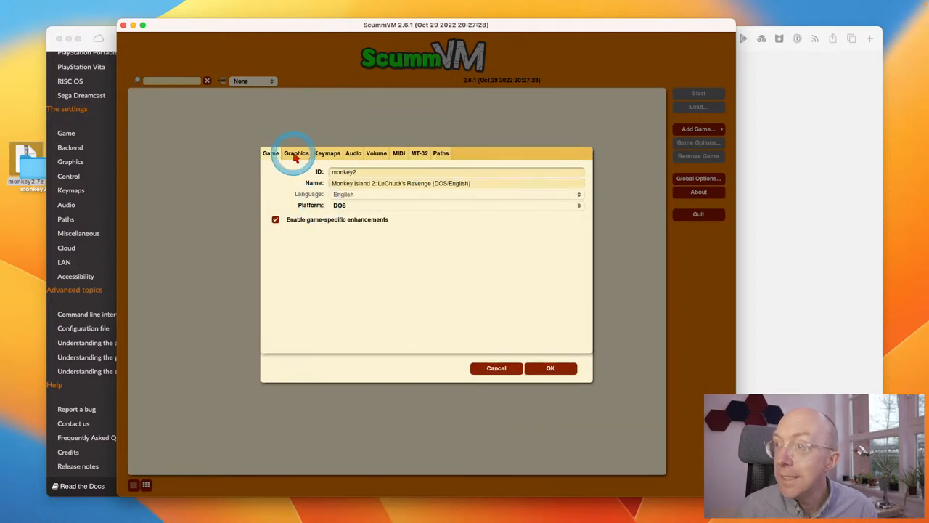
{"action": "left_click", "coordinate": [296, 154]}
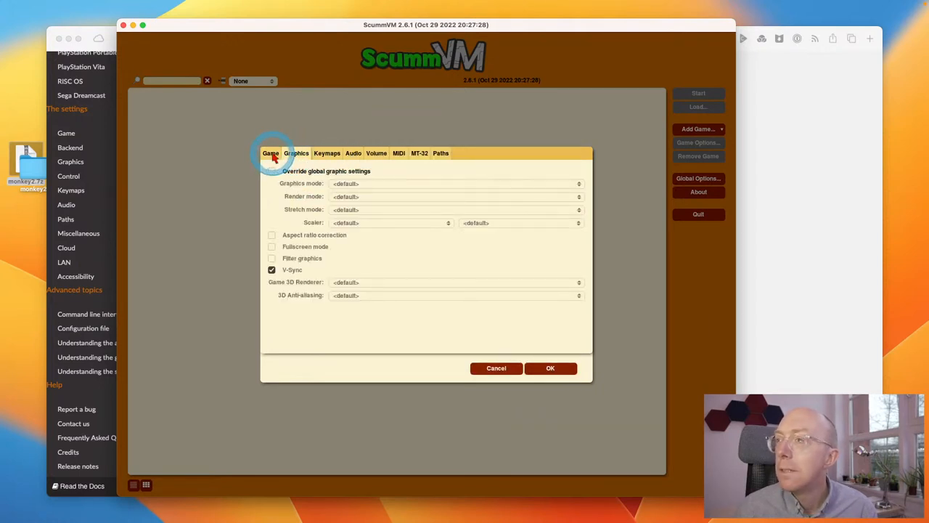
{"action": "left_click", "coordinate": [270, 154]}
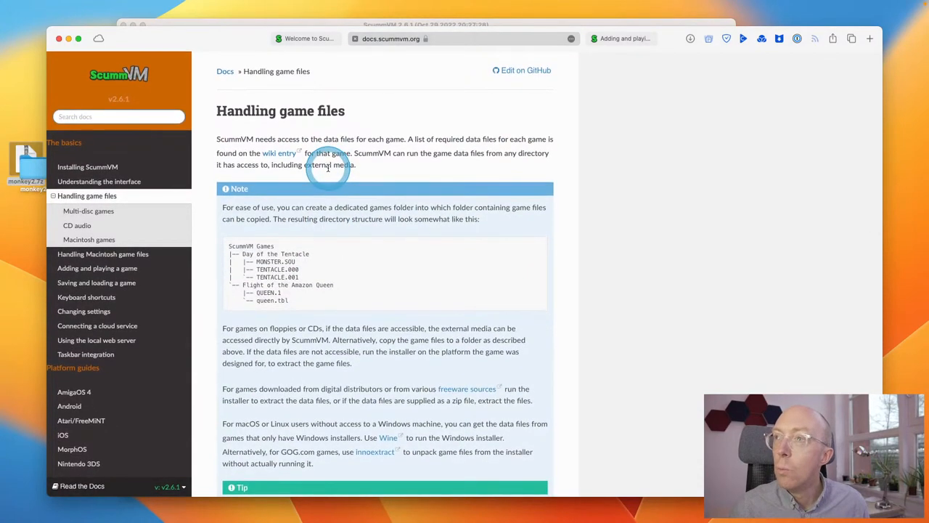
Step: Browse the wiki's Supported Games category onto its next page, down through the G–Q listings toward Monkey Island 2
{"action": "left_click", "coordinate": [566, 37]}
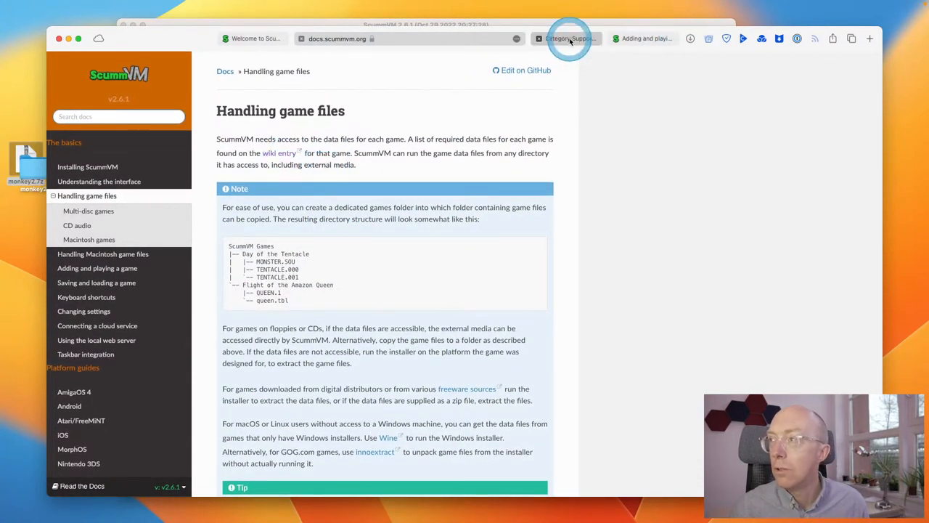
{"action": "left_click", "coordinate": [566, 38]}
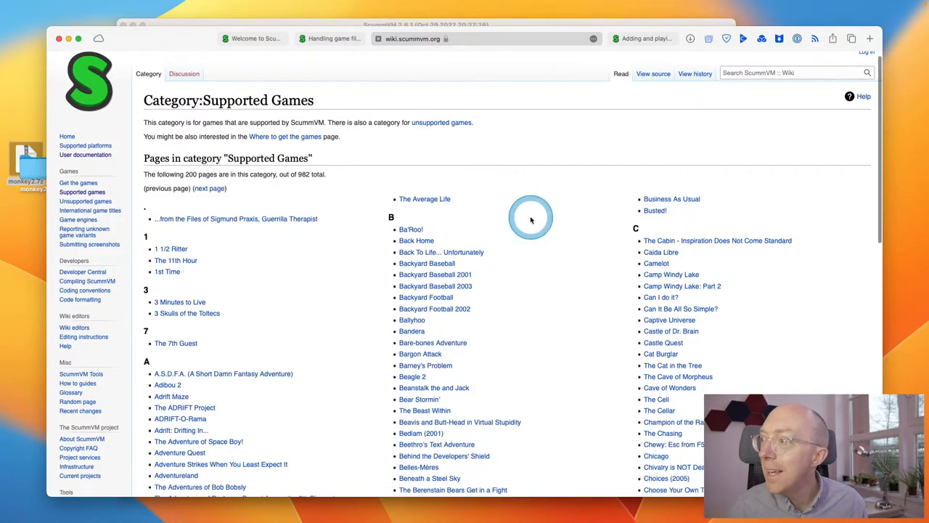
{"action": "scroll", "scroll_direction": "down", "scroll_amount": 3}
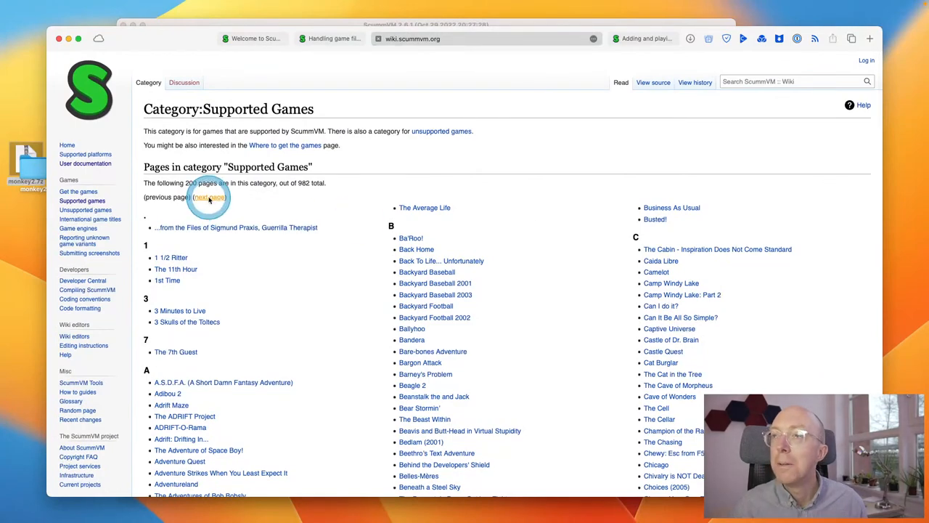
{"action": "left_click", "coordinate": [209, 197]}
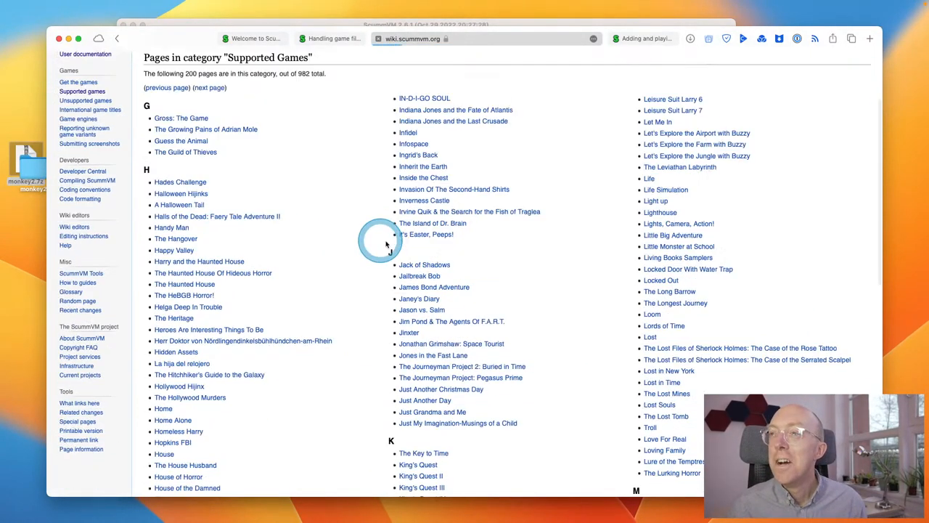
{"action": "scroll", "scroll_direction": "down", "scroll_amount": 3}
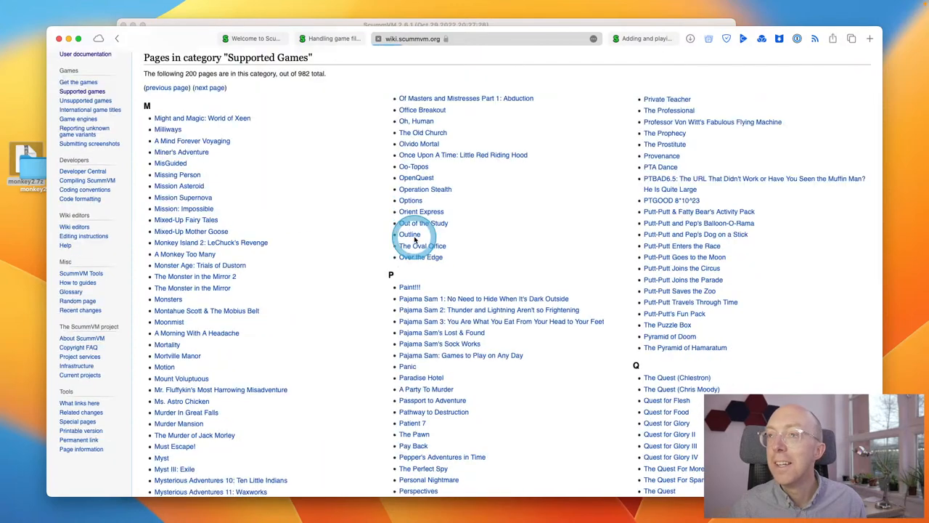
{"action": "scroll", "scroll_direction": "down", "scroll_amount": 3}
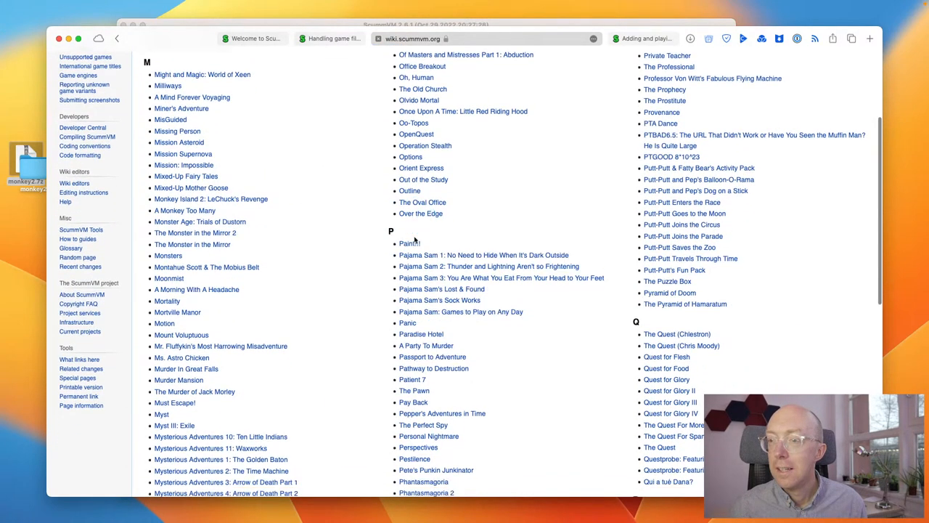
{"action": "scroll", "scroll_direction": "down", "scroll_amount": 3}
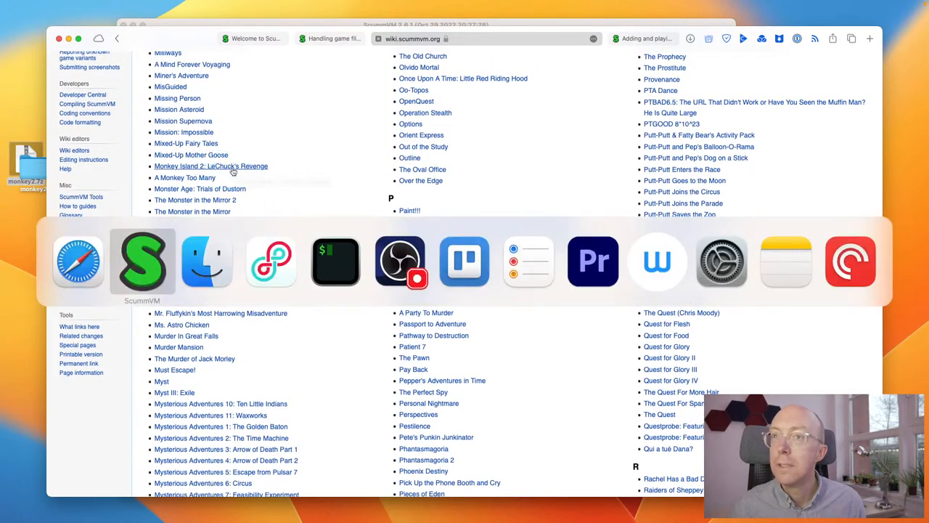
{"action": "left_click", "coordinate": [143, 262]}
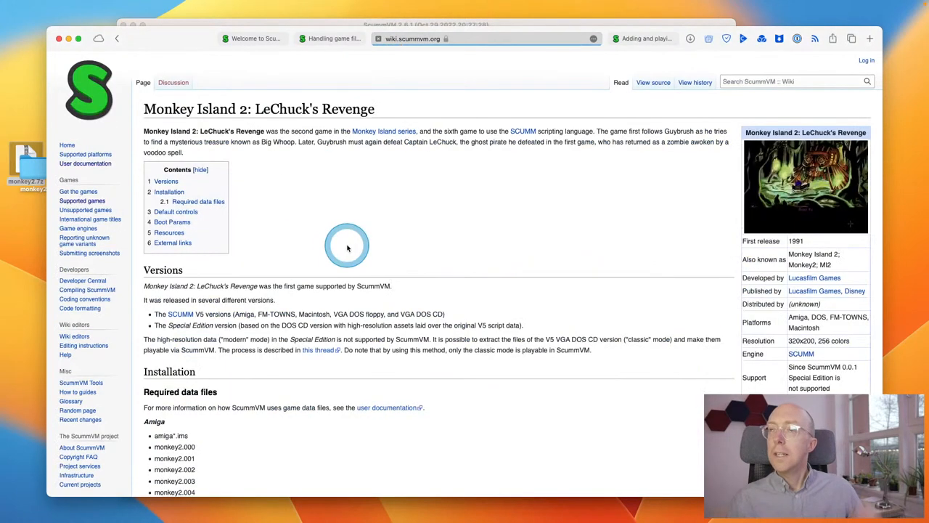
{"action": "scroll", "scroll_direction": "down", "scroll_amount": 3}
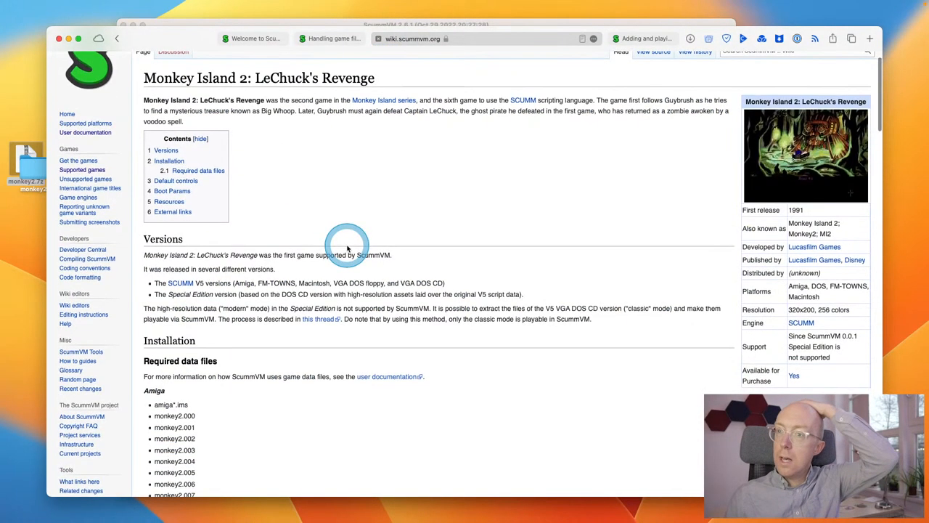
{"action": "scroll", "scroll_direction": "down", "scroll_amount": 3}
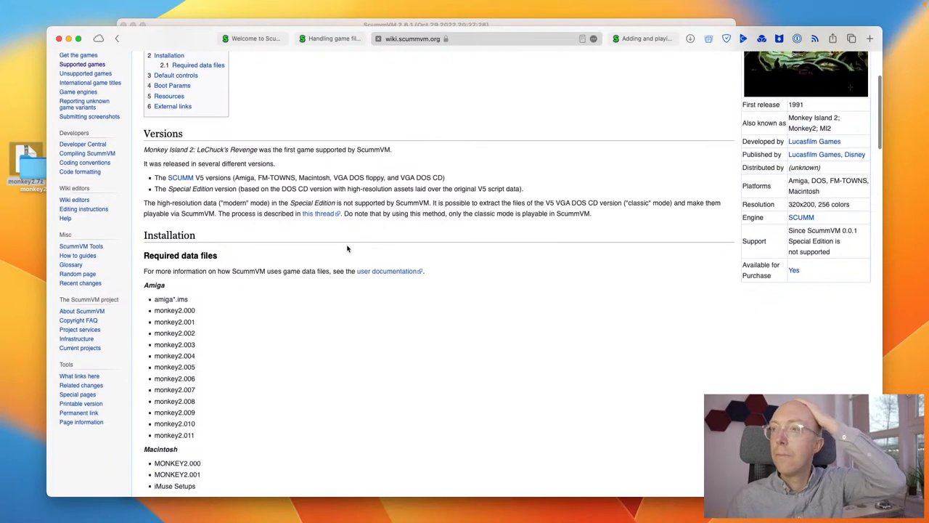
{"action": "scroll", "scroll_direction": "down", "scroll_amount": 3}
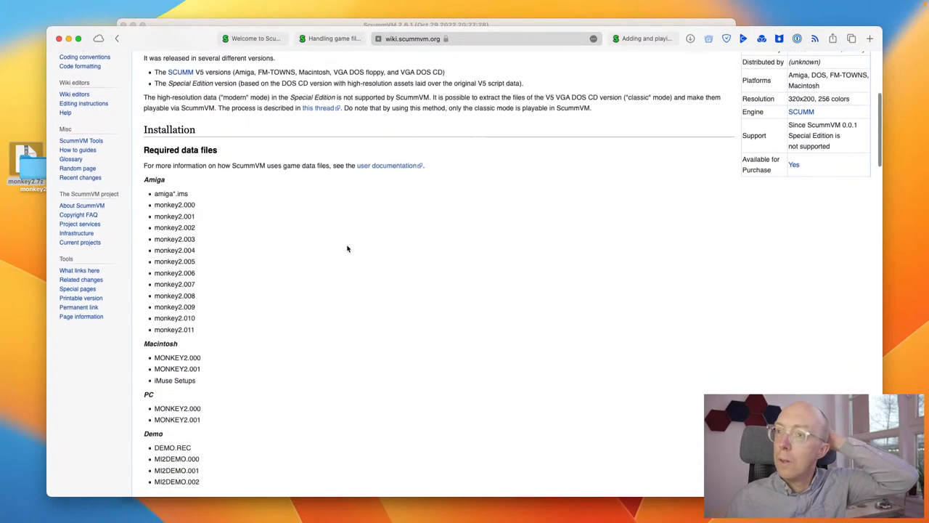
{"action": "scroll", "scroll_direction": "down", "scroll_amount": 3}
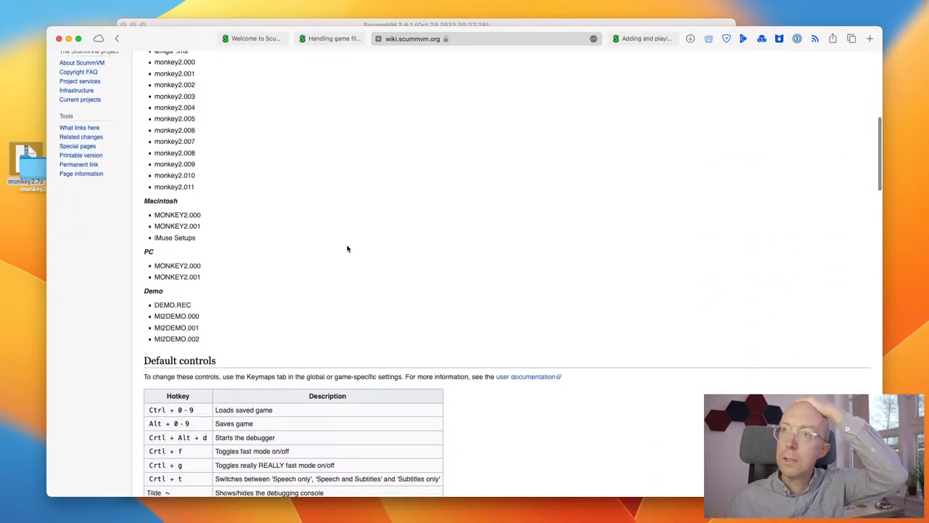
{"action": "scroll", "scroll_direction": "up", "scroll_amount": 3}
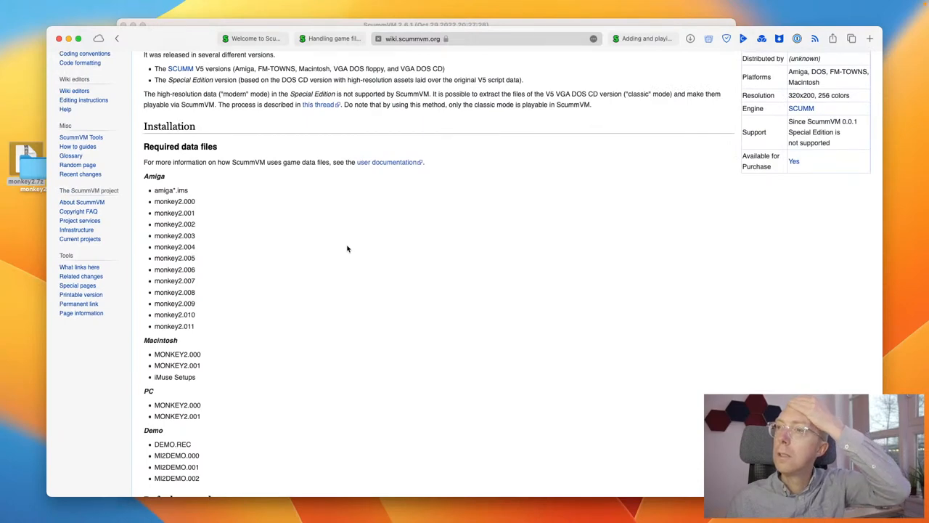
{"action": "scroll", "scroll_direction": "down", "scroll_amount": 3}
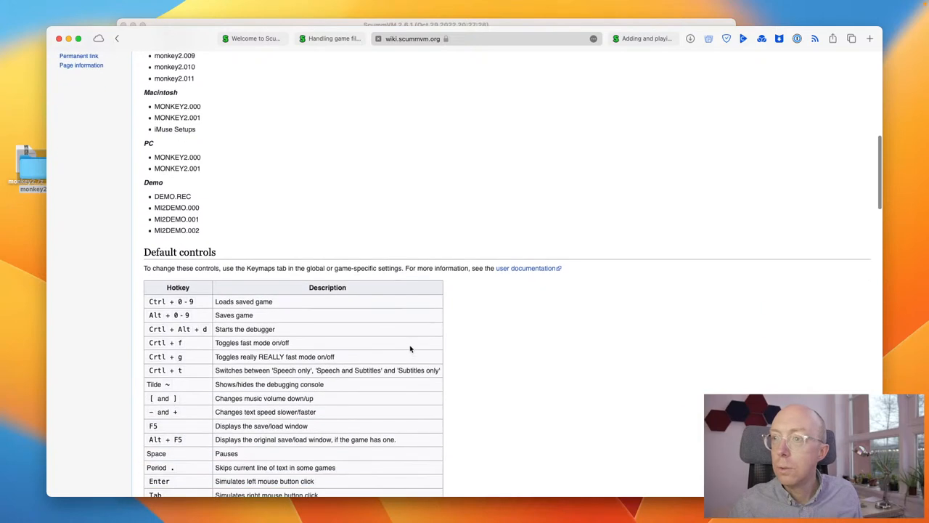
{"action": "scroll", "scroll_direction": "down", "scroll_amount": 3}
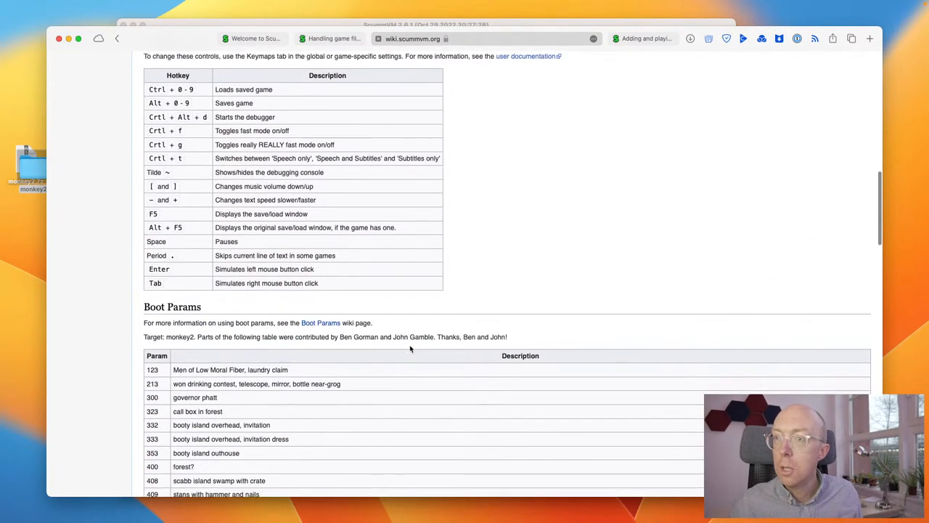
{"action": "scroll", "scroll_direction": "down", "scroll_amount": 3}
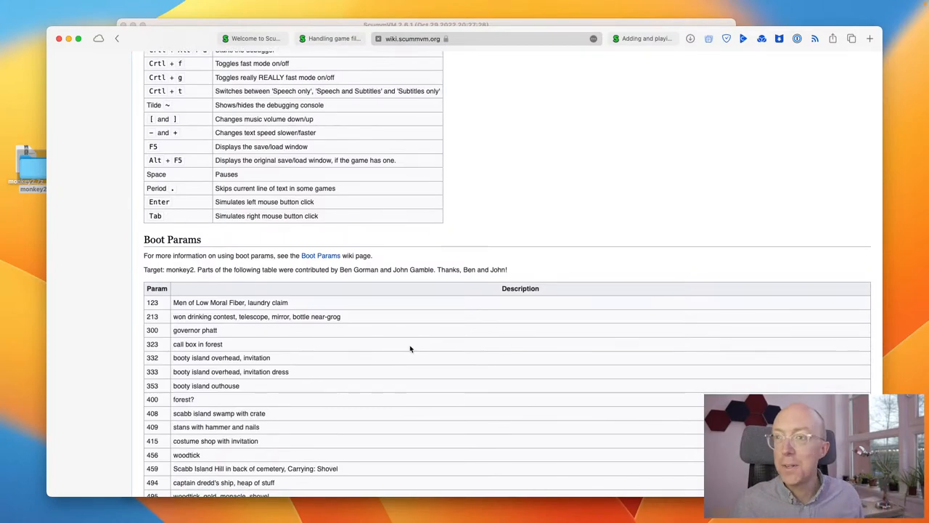
{"action": "scroll", "scroll_direction": "down", "scroll_amount": 3}
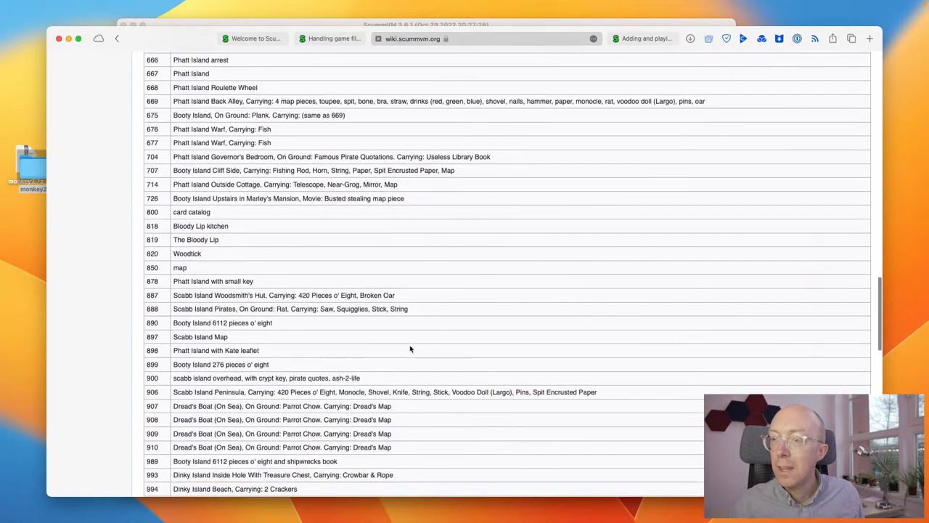
{"action": "scroll", "scroll_direction": "down", "scroll_amount": 3}
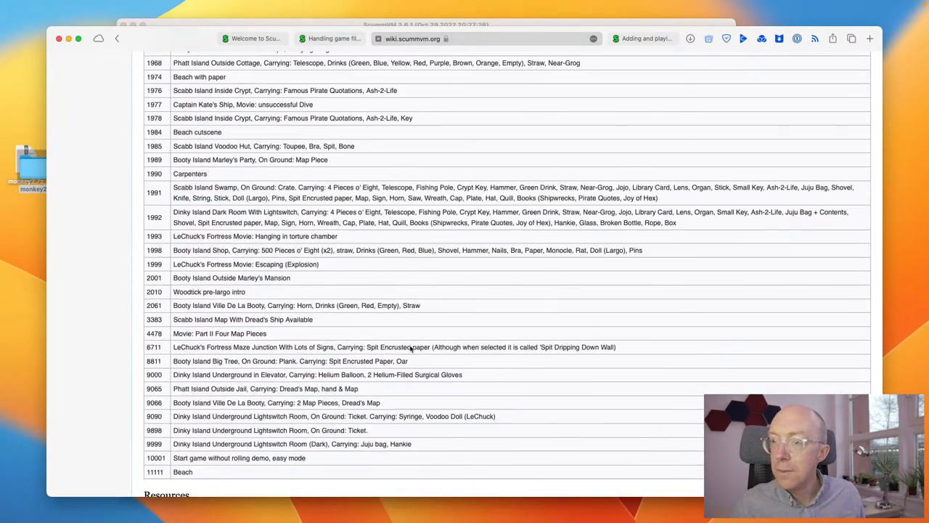
{"action": "scroll", "scroll_direction": "down", "scroll_amount": 3}
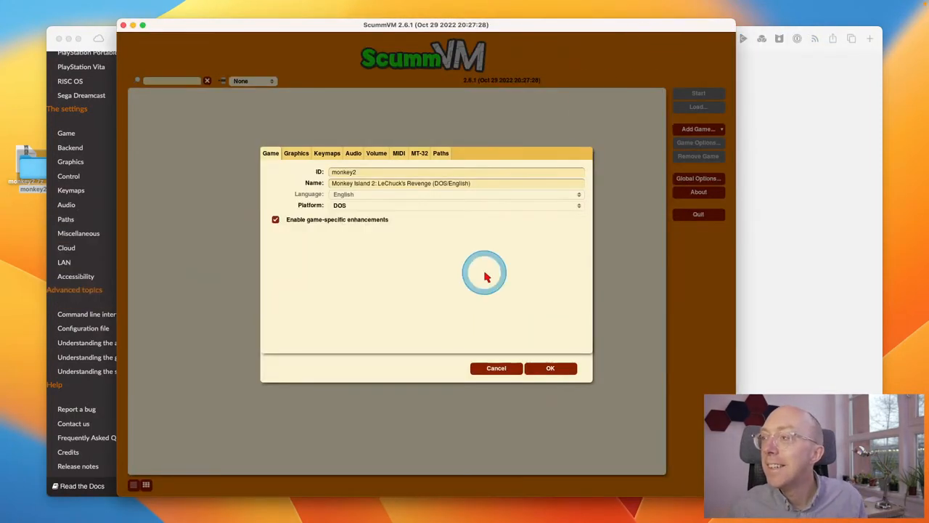
Step: Accept Monkey Island 2's settings, reopen its Game Options to check the Audio page, and close them
{"action": "left_click", "coordinate": [550, 369]}
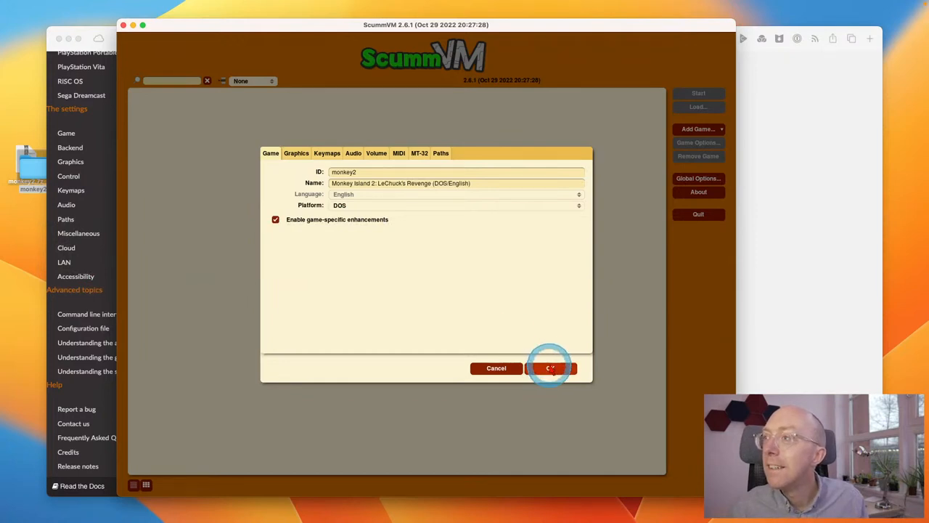
{"action": "left_click", "coordinate": [551, 367]}
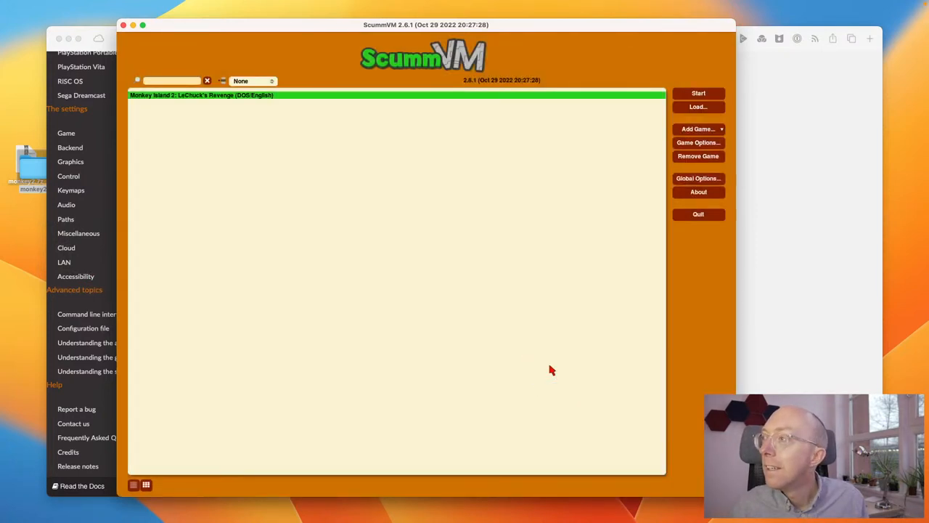
{"action": "left_click", "coordinate": [697, 142]}
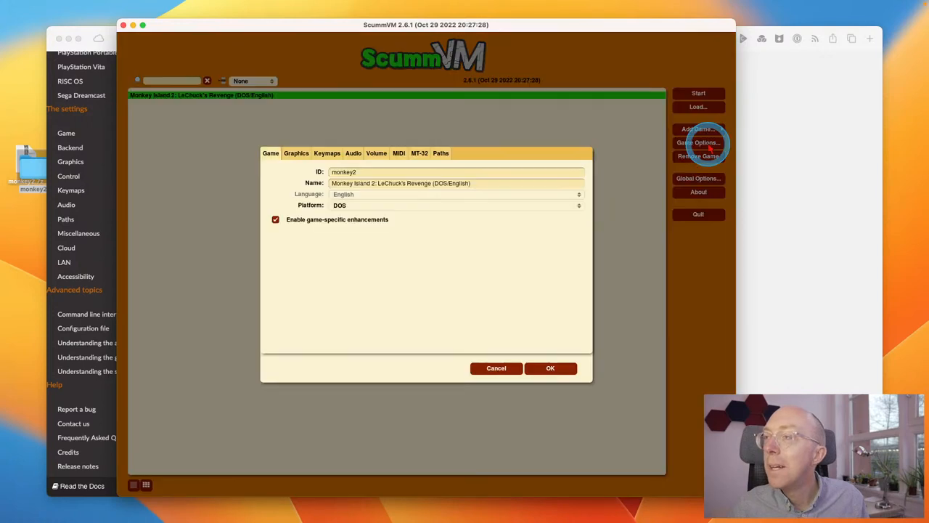
{"action": "mouse_move", "coordinate": [319, 157]}
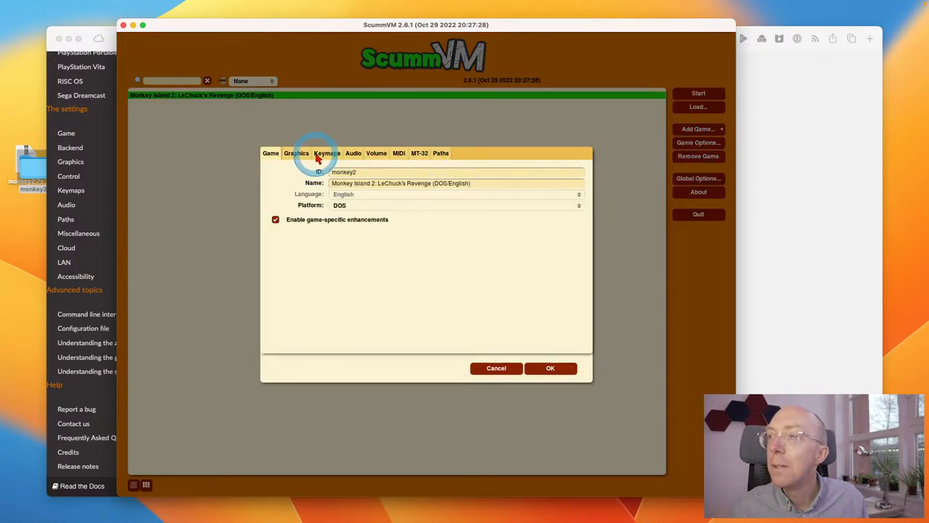
{"action": "left_click", "coordinate": [351, 153]}
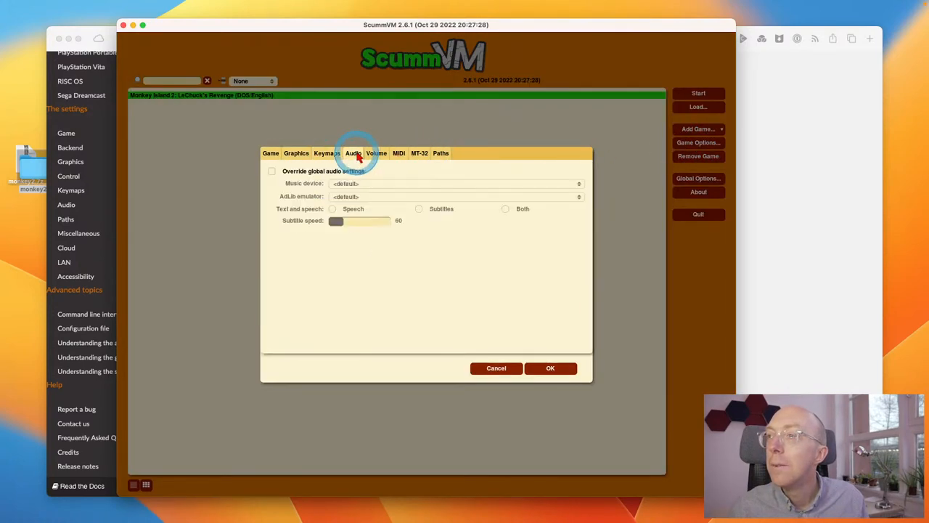
{"action": "left_click", "coordinate": [376, 152]}
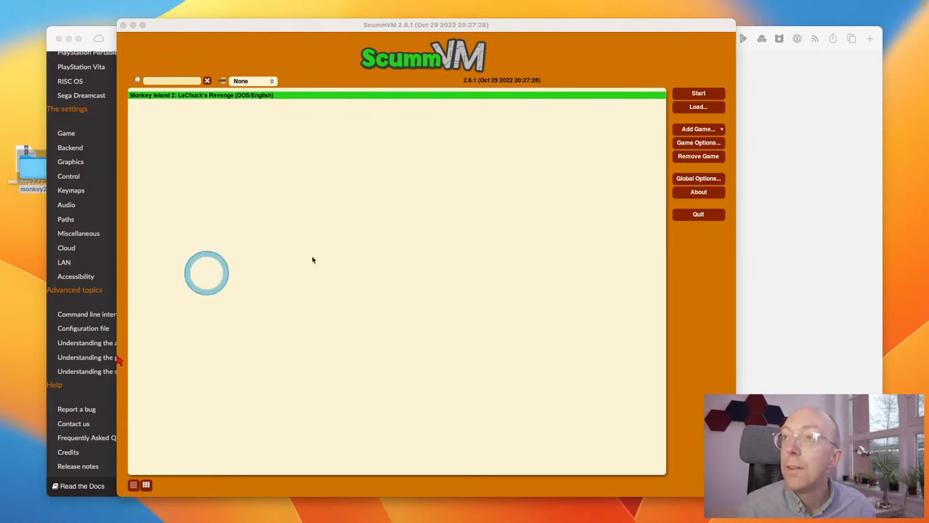
Step: Start Monkey Island 2 from the launcher and begin its copy-protection check with Enter
{"action": "left_click", "coordinate": [252, 81]}
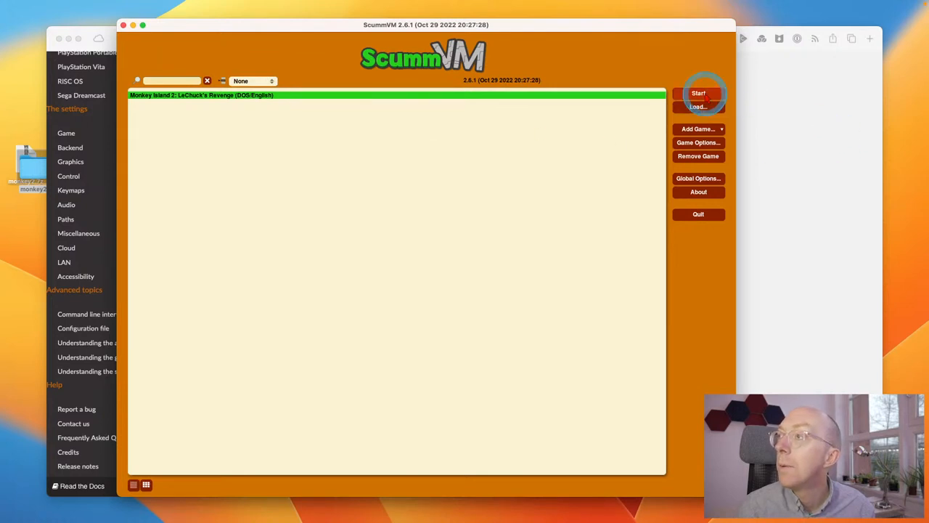
{"action": "left_click", "coordinate": [698, 93]}
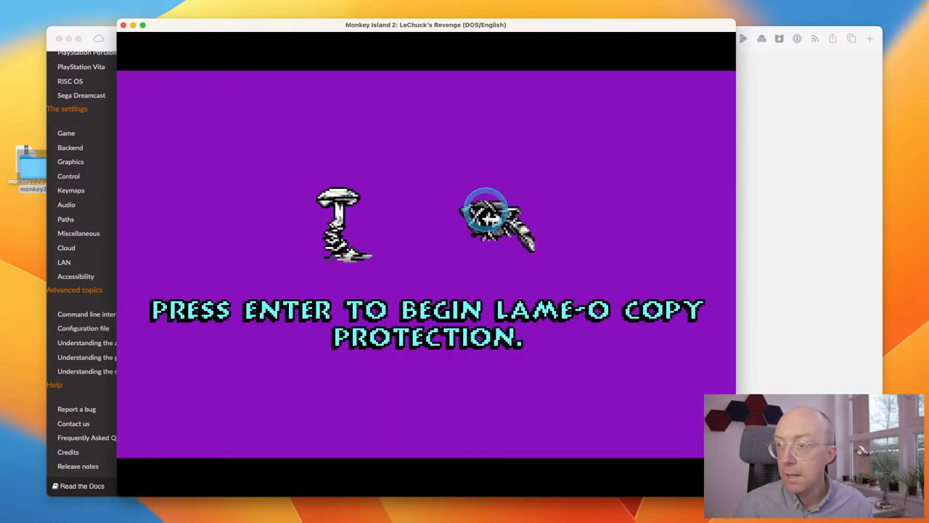
{"action": "key", "text": "enter"}
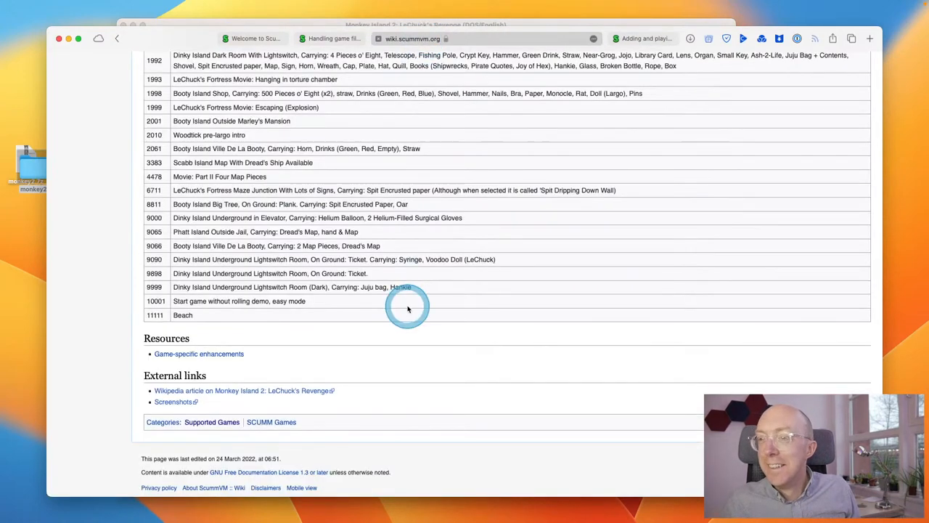
{"action": "mouse_move", "coordinate": [405, 308]}
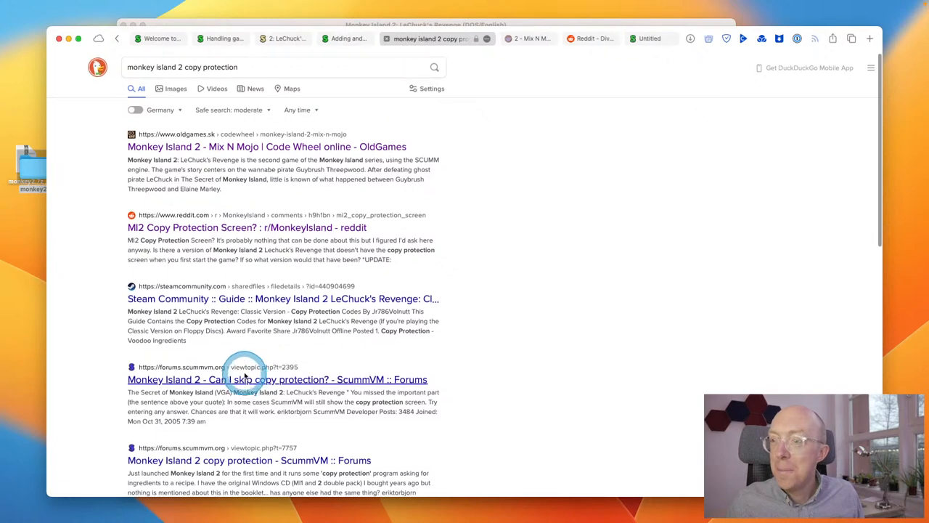
Step: Open the forums.scummvm.org thread on Monkey Island 2 copy protection from the search results and read down it
{"action": "left_click", "coordinate": [246, 379]}
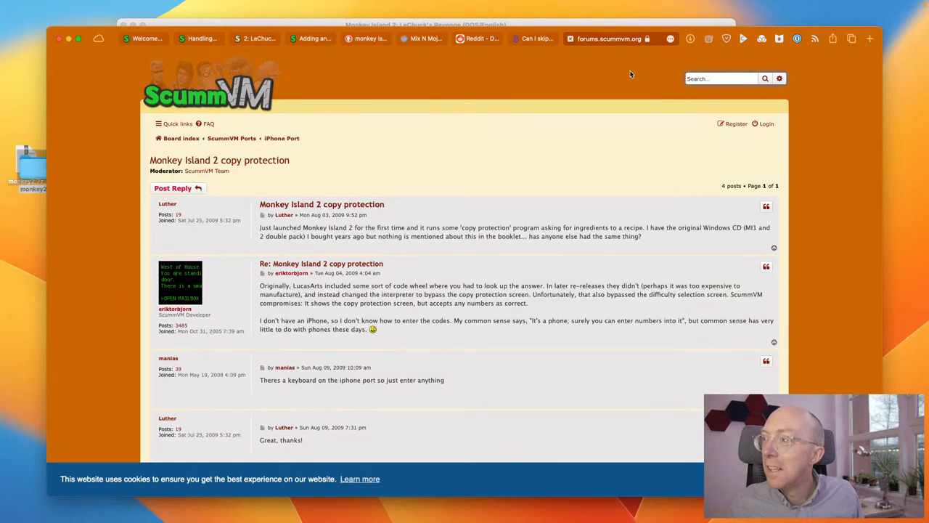
{"action": "scroll", "scroll_direction": "down", "scroll_amount": 3}
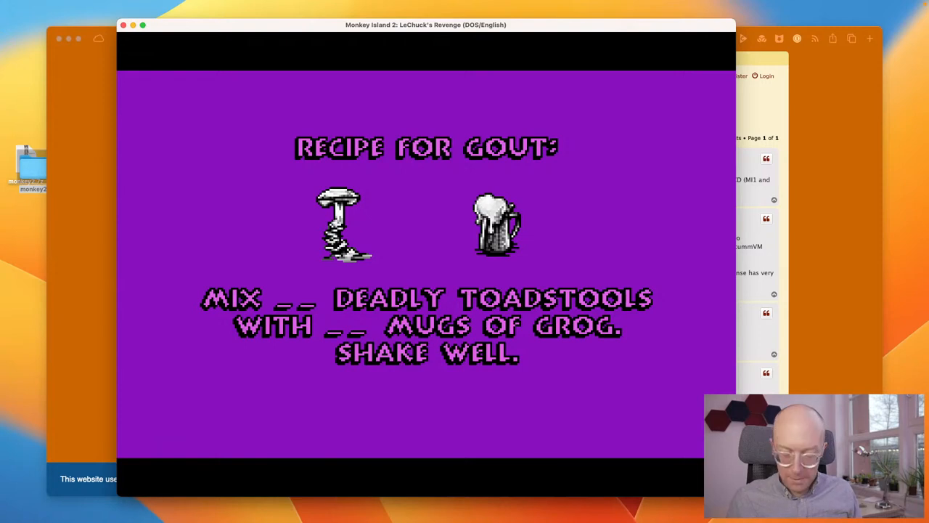
Step: Answer the recipe puzzle with 23, then tick the full Monkey Island 2 option on Check One and continue
{"action": "type", "text": "23"}
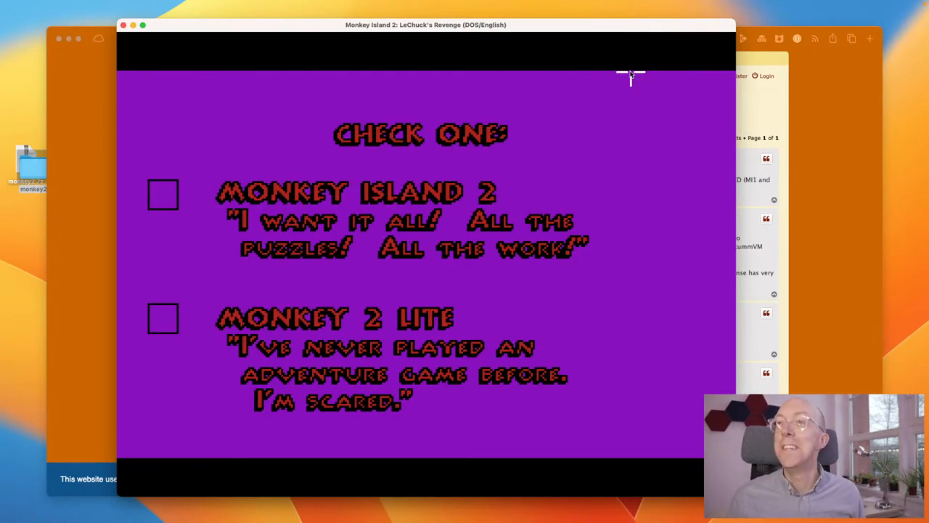
{"action": "left_click", "coordinate": [164, 194]}
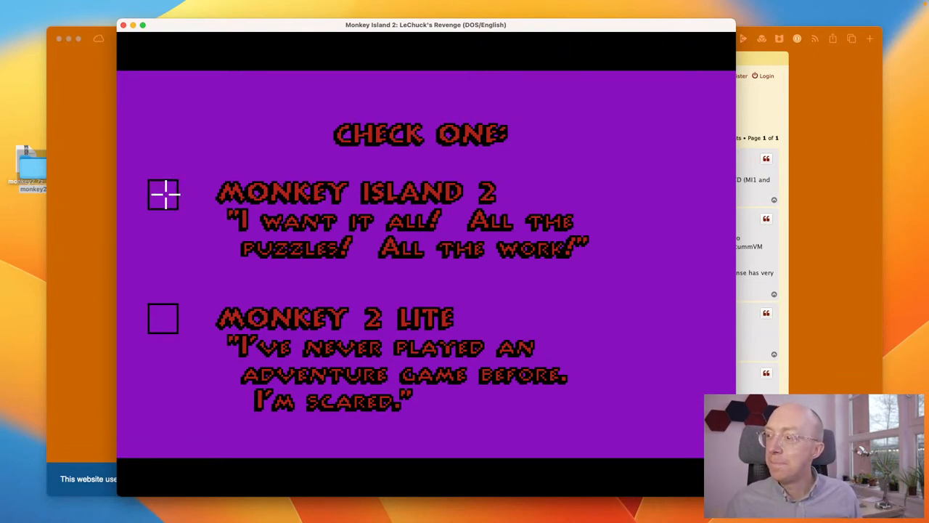
{"action": "left_click", "coordinate": [152, 258]}
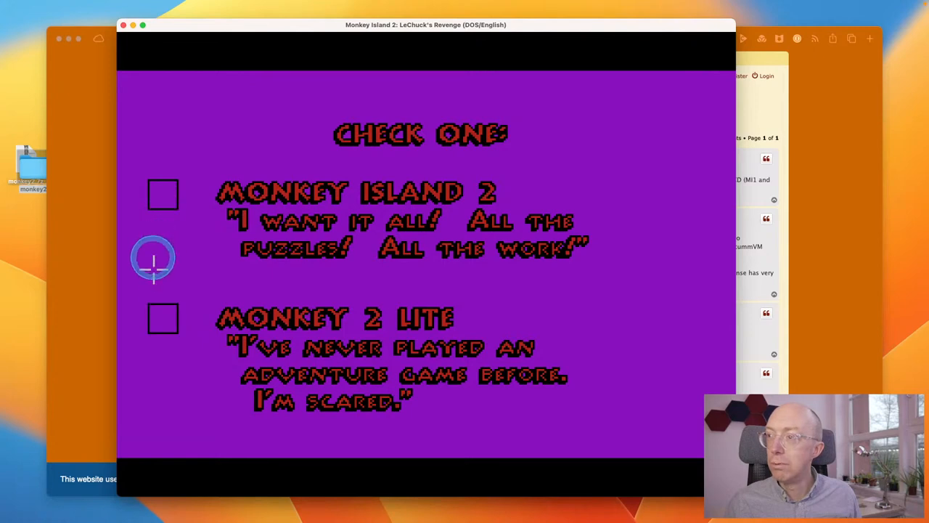
{"action": "left_click", "coordinate": [163, 195]}
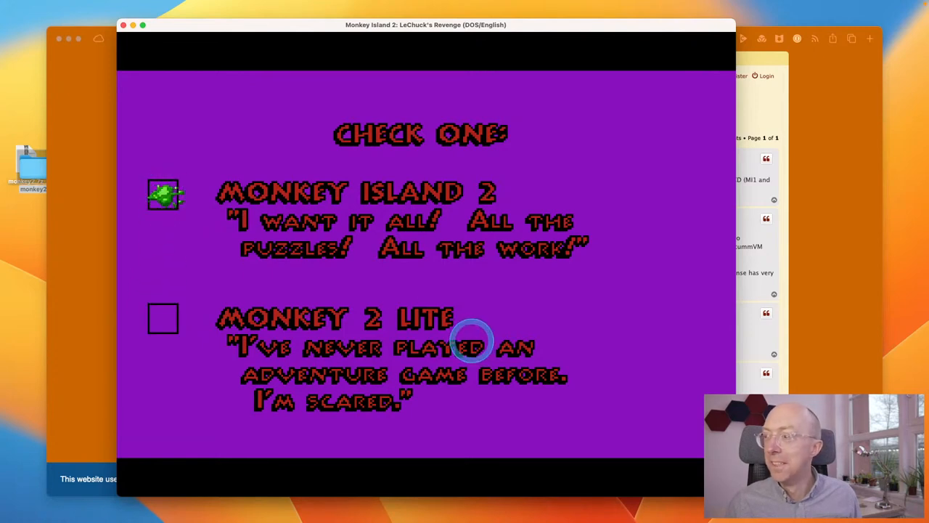
{"action": "left_click", "coordinate": [166, 193]}
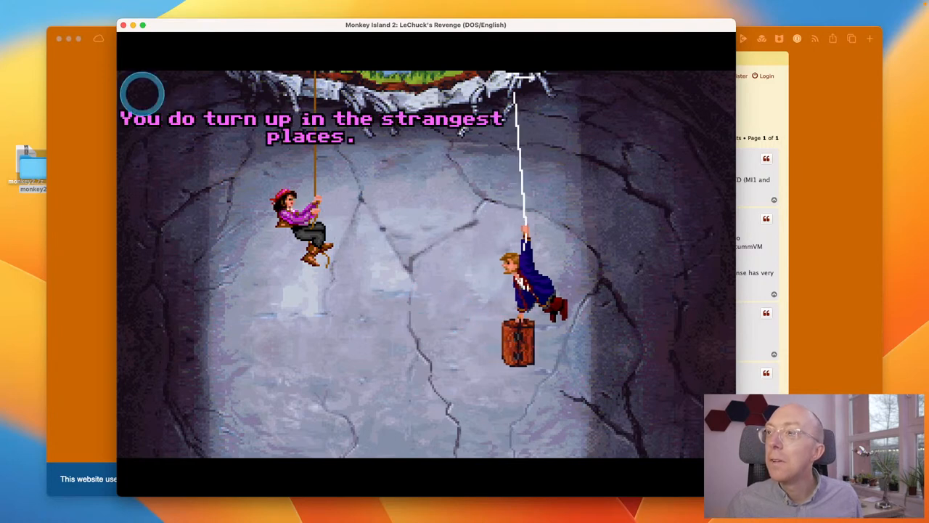
Step: Dismiss the ScummVM menu-bar menu and skip ahead through the opening rope dialogue
{"action": "left_click", "coordinate": [40, 6]}
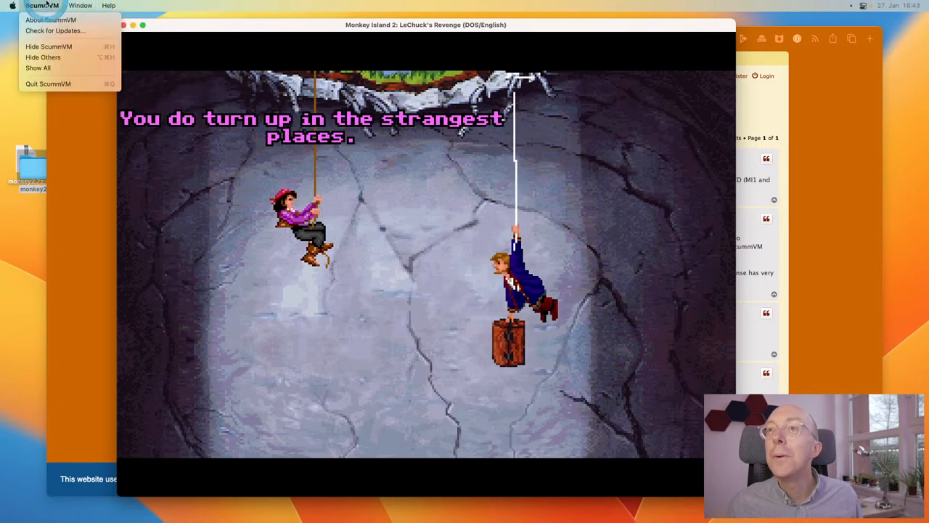
{"action": "left_click", "coordinate": [524, 374]}
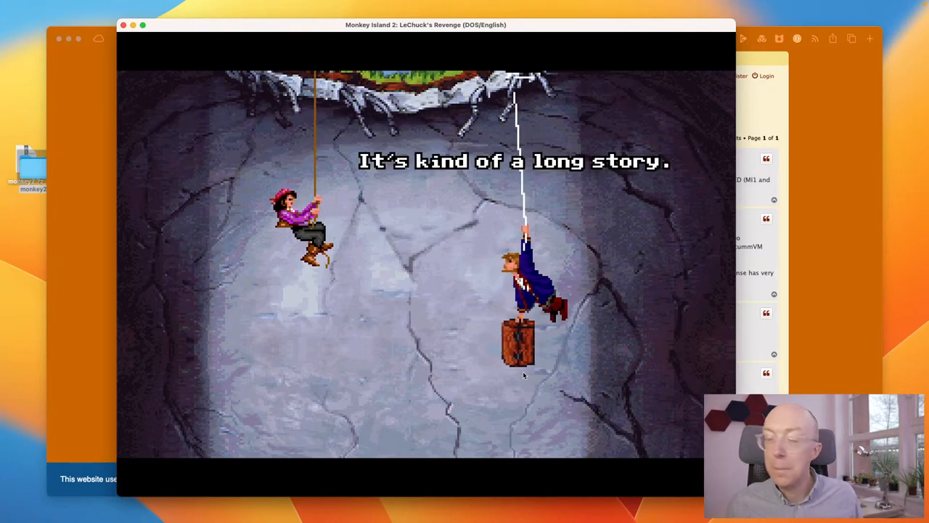
{"action": "left_click", "coordinate": [360, 343]}
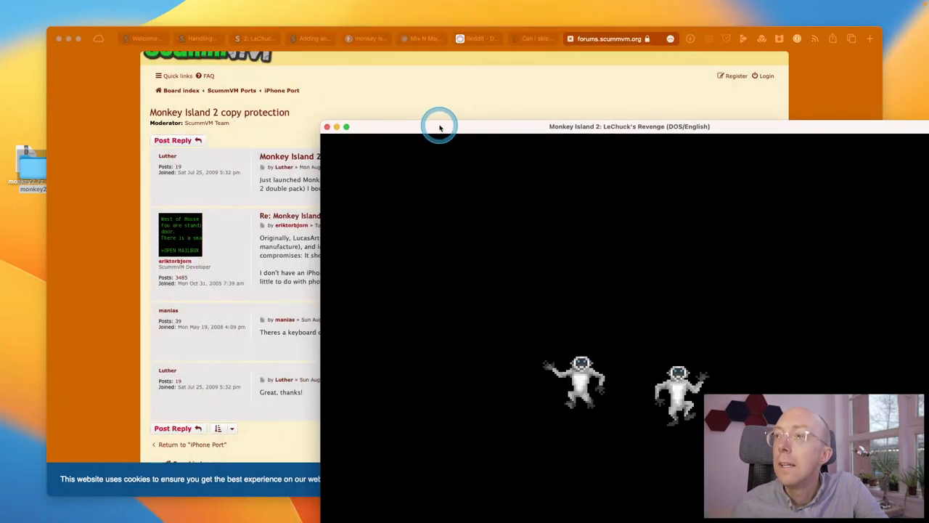
Step: Move the game window aside, check the forum thread and copy-protection search results, then bring the running game back
{"action": "left_click_drag", "start_coordinate": [438, 127], "coordinate": [498, 71]}
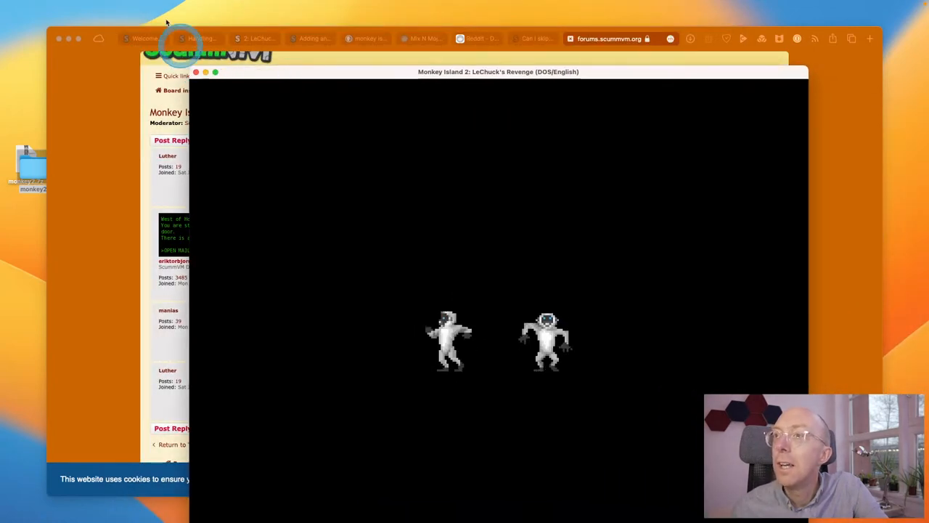
{"action": "left_click", "coordinate": [44, 5]}
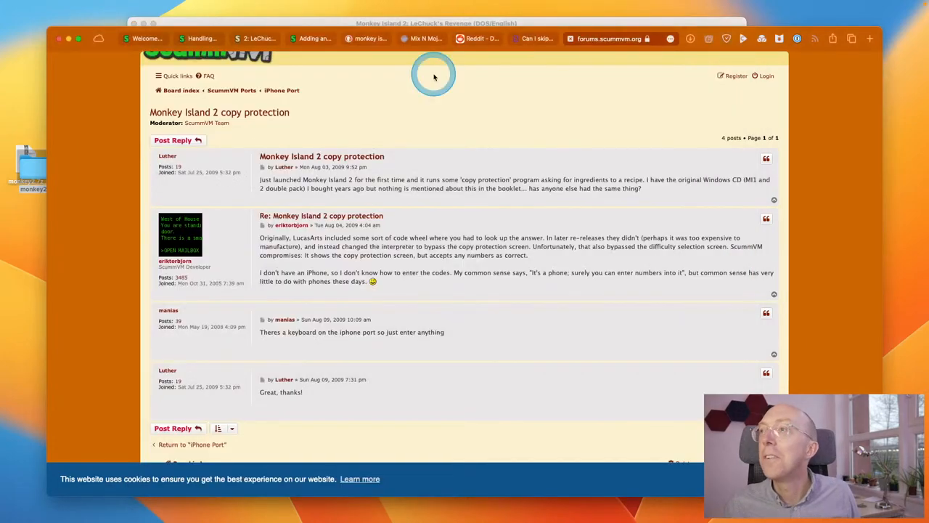
{"action": "left_click", "coordinate": [479, 38]}
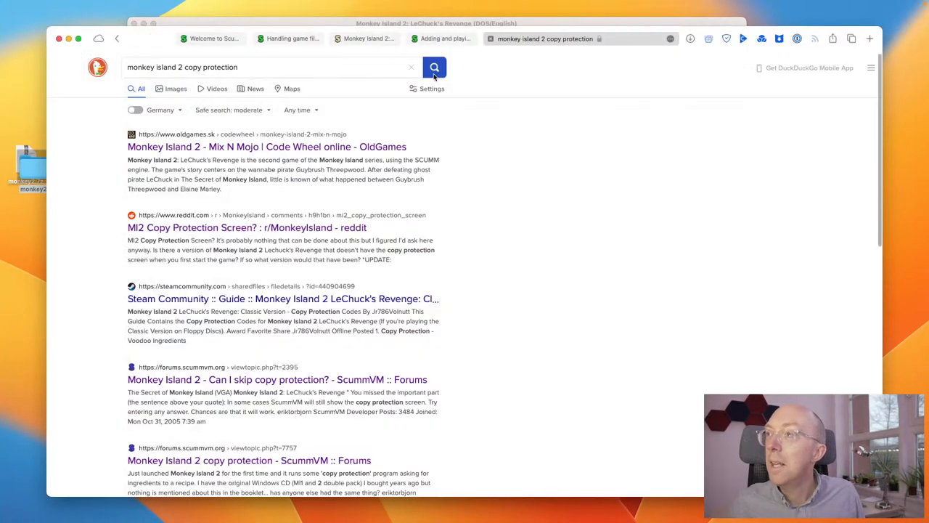
{"action": "left_click", "coordinate": [488, 38]}
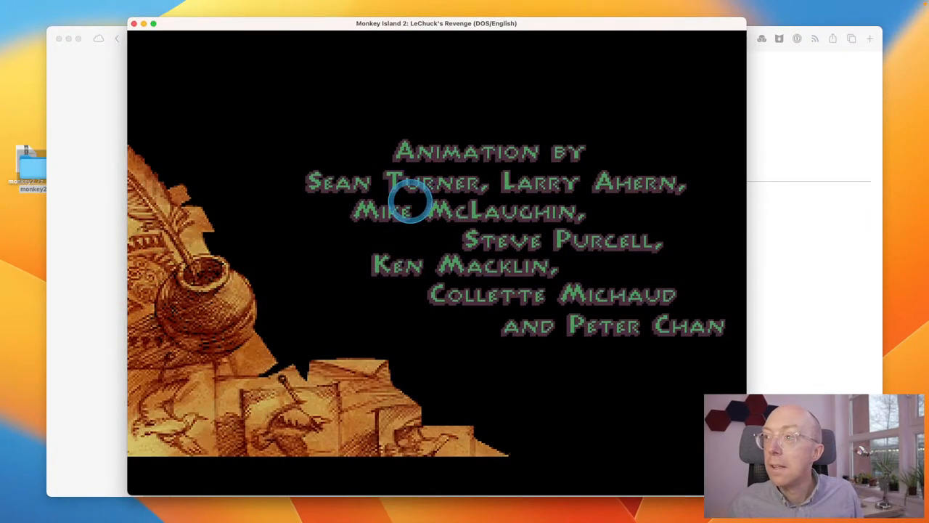
{"action": "mouse_move", "coordinate": [255, 192]}
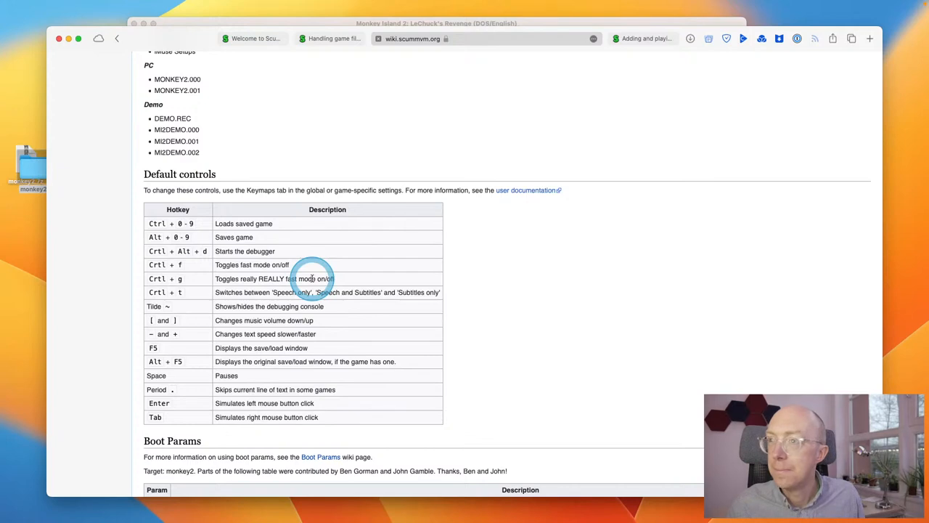
Step: Read the wiki's Default controls and Boot Params sections, then switch over to the ScummVM launcher
{"action": "scroll", "scroll_direction": "down", "scroll_amount": 3}
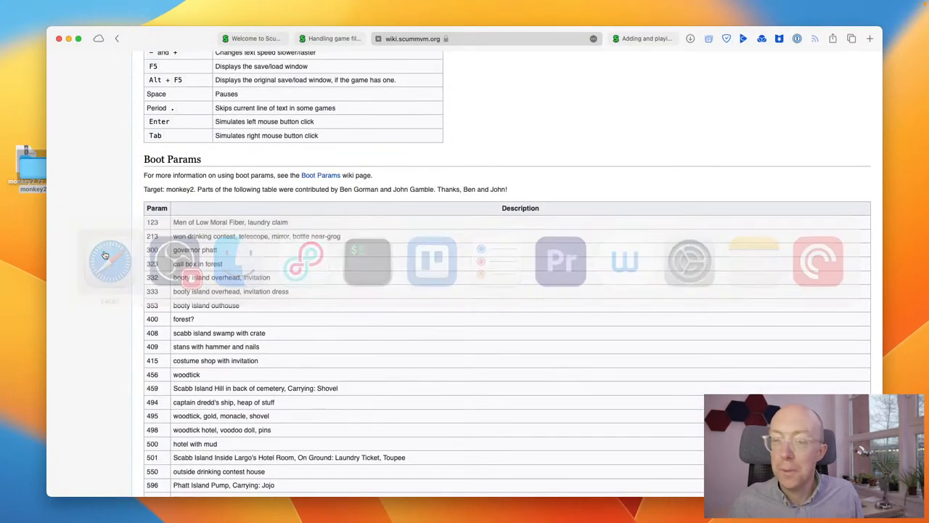
{"action": "type", "text": "sc"}
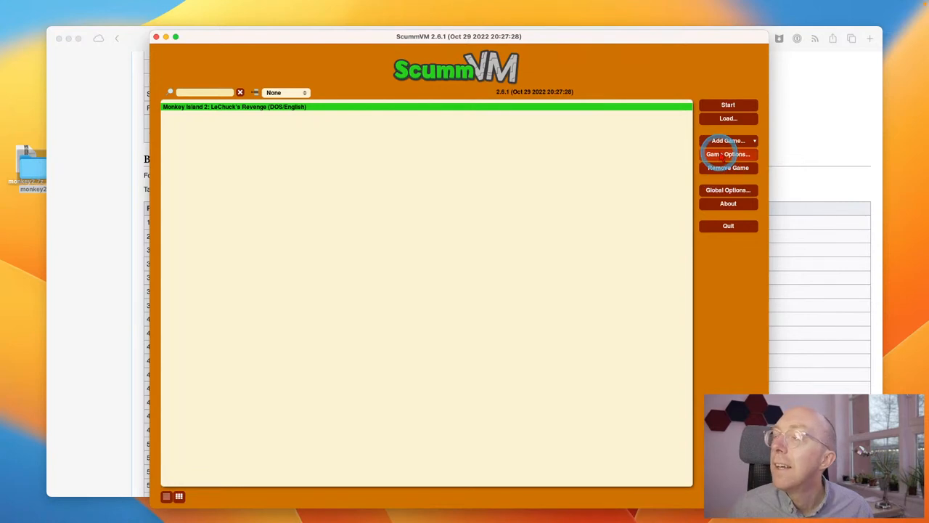
Step: Reopen Monkey Island 2's Game Options, look through its default Keymaps list, and end on the Audio page
{"action": "left_click", "coordinate": [728, 154]}
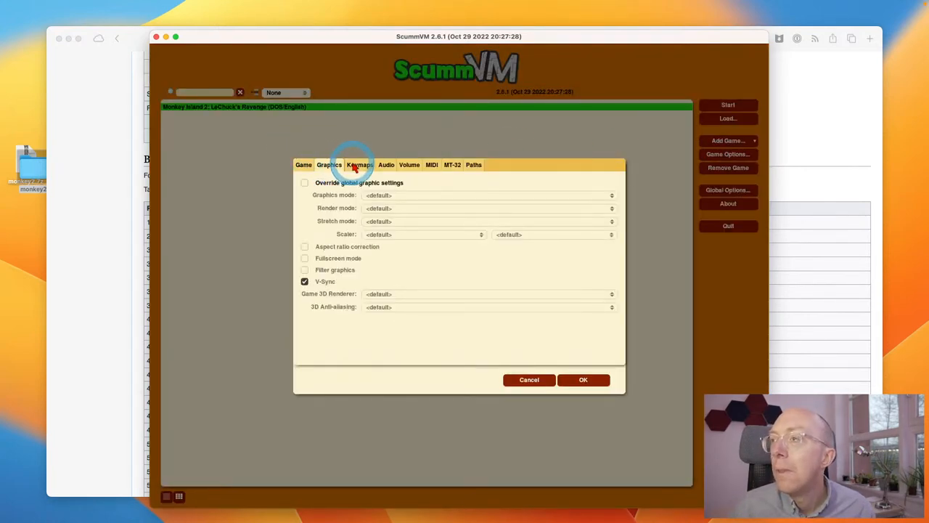
{"action": "left_click", "coordinate": [360, 164]}
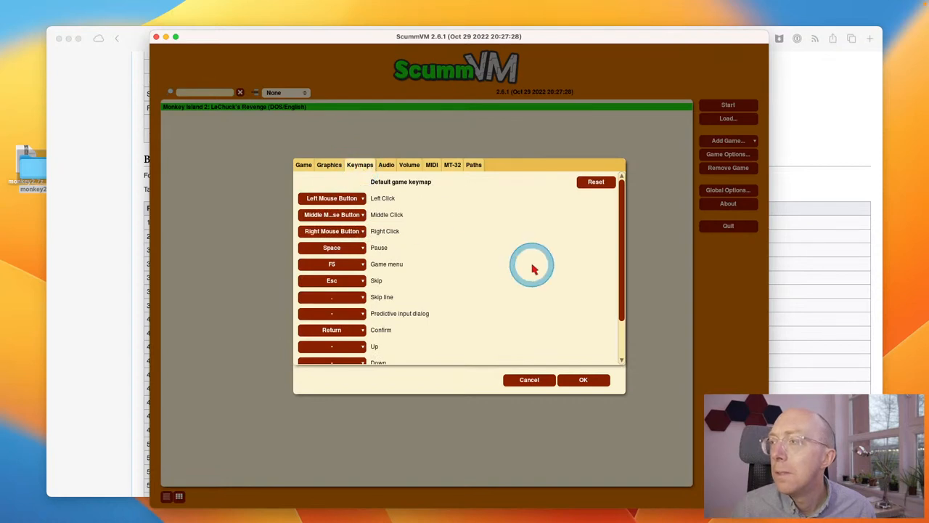
{"action": "scroll", "scroll_direction": "down", "scroll_amount": 3}
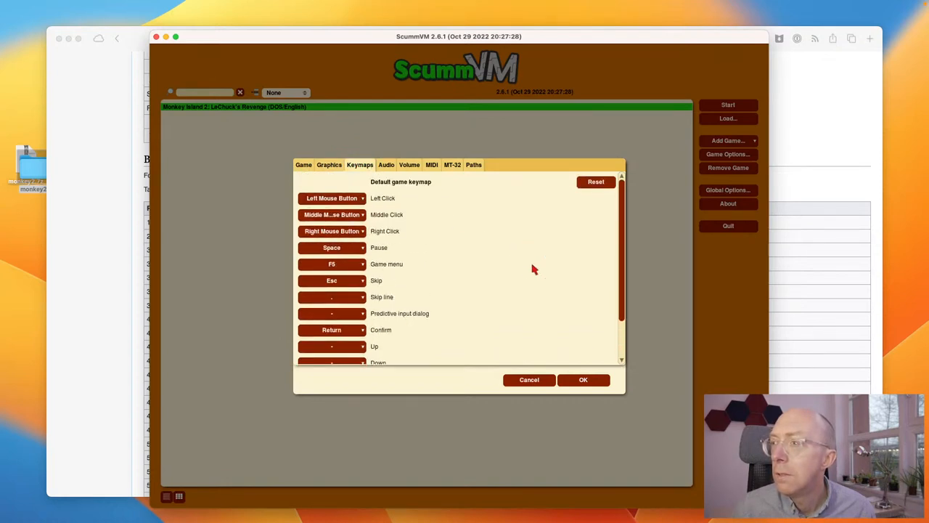
{"action": "left_click", "coordinate": [595, 181]}
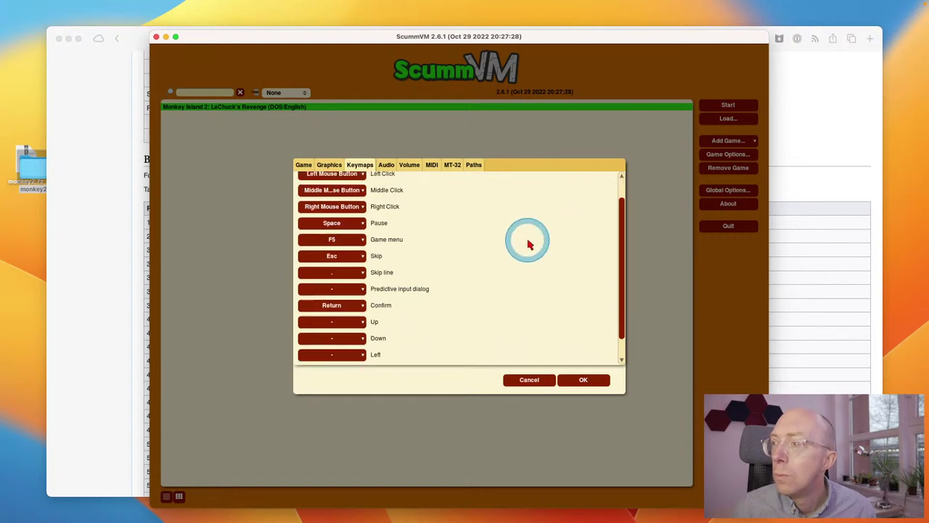
{"action": "scroll", "scroll_direction": "down", "scroll_amount": 3}
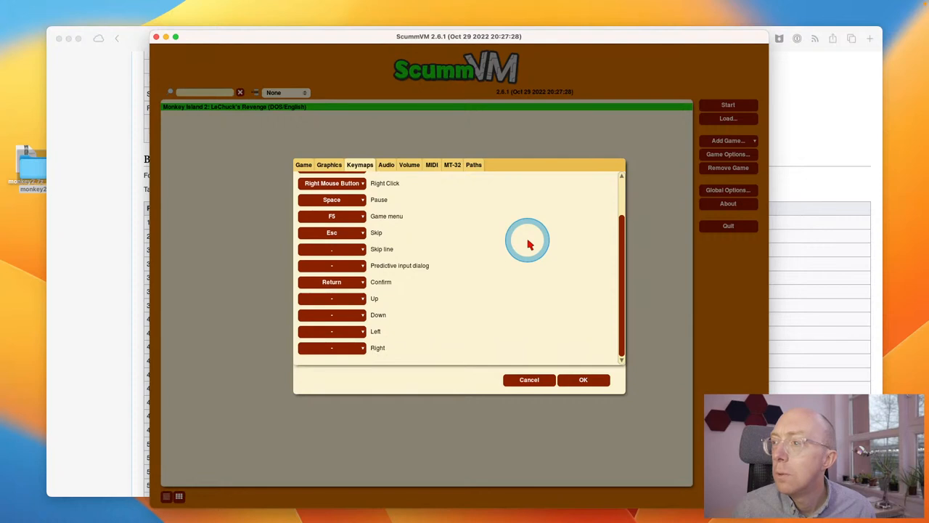
{"action": "left_click", "coordinate": [331, 281]}
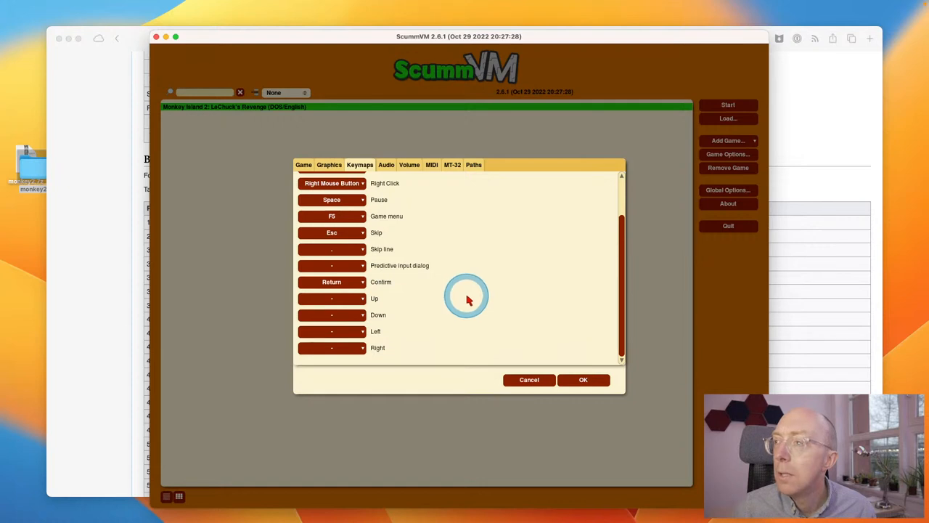
{"action": "left_click", "coordinate": [387, 165]}
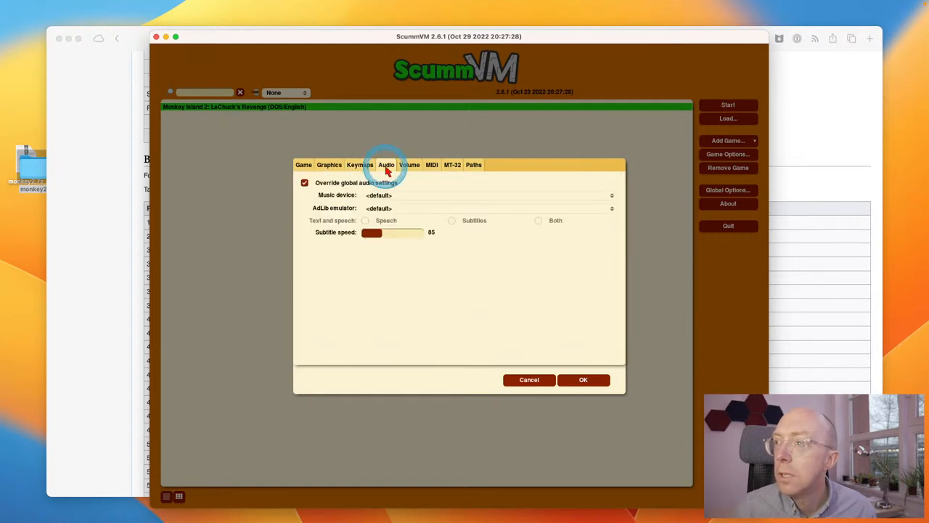
Step: Choose PC Speaker emulator as Monkey Island 2's music device in the Audio settings
{"action": "left_click", "coordinate": [488, 195]}
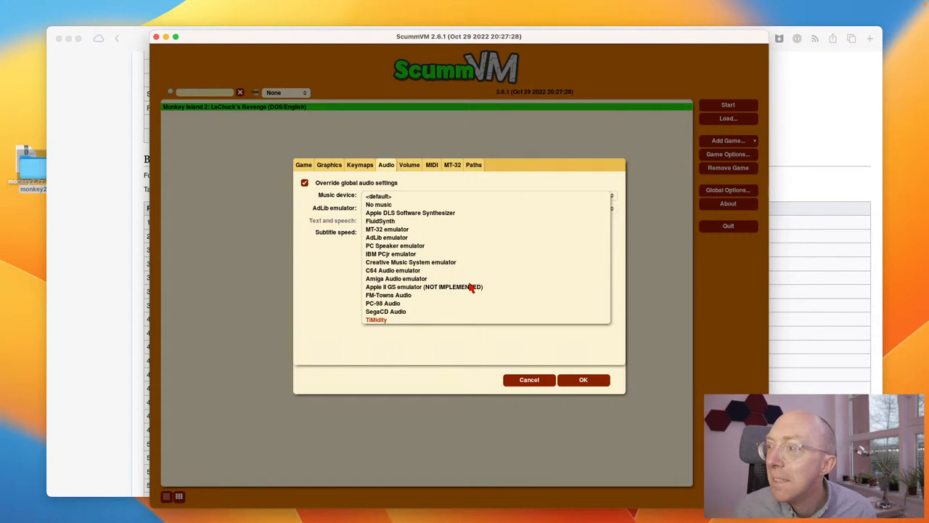
{"action": "left_click", "coordinate": [394, 245]}
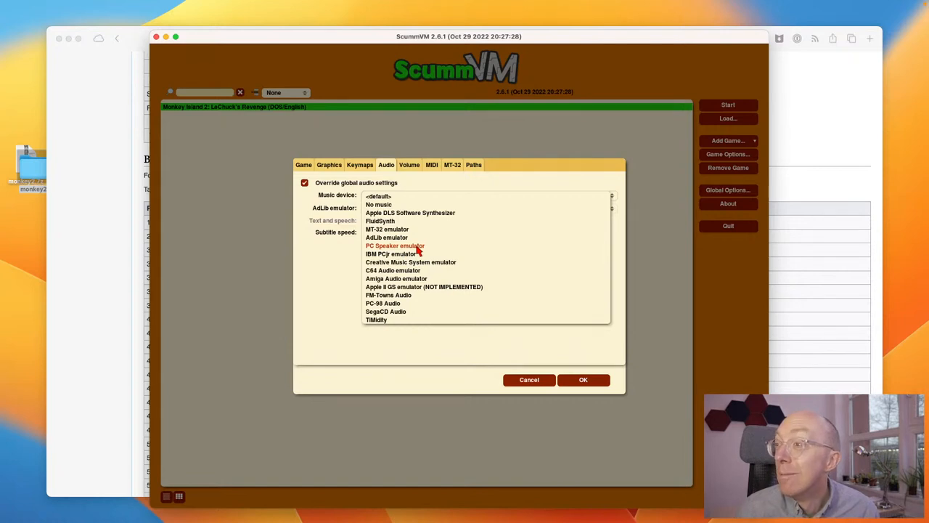
{"action": "left_click", "coordinate": [392, 245]}
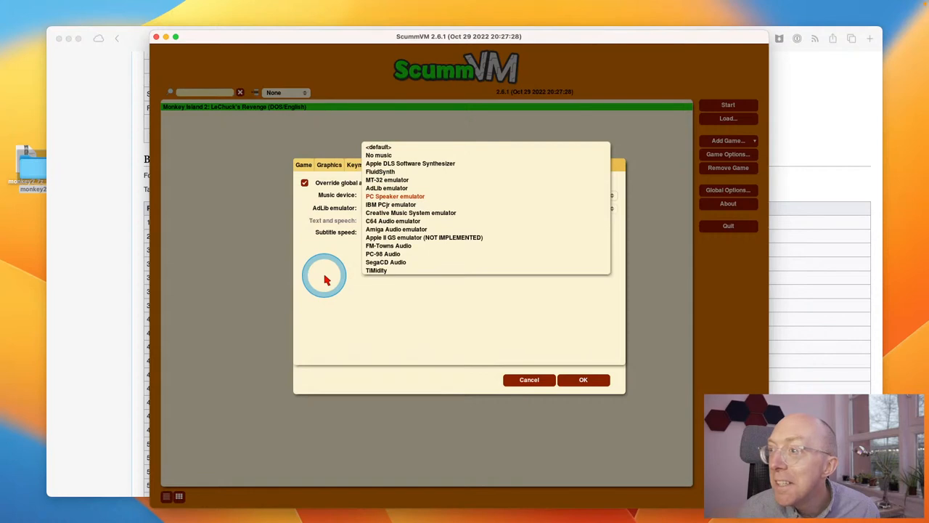
{"action": "left_click", "coordinate": [393, 196]}
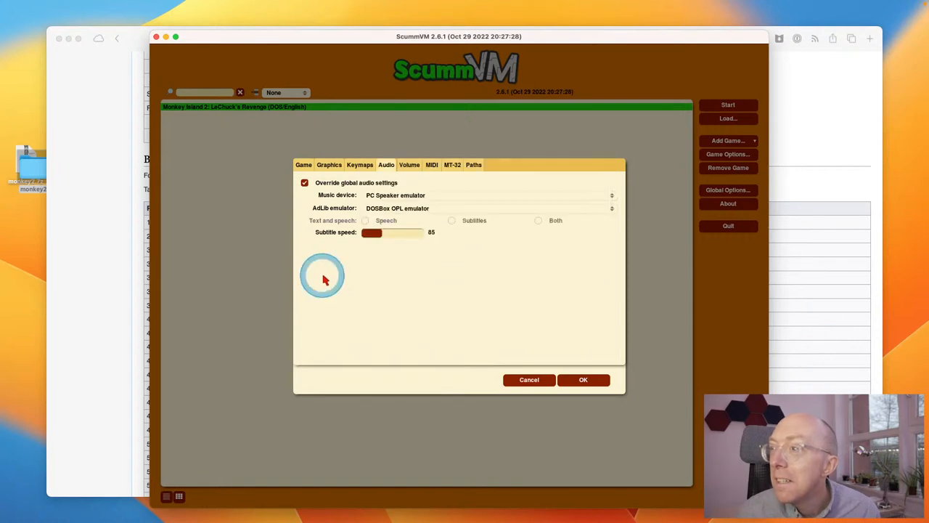
Step: Review the Volume and MIDI settings and save the game's options with OK
{"action": "left_click", "coordinate": [409, 166]}
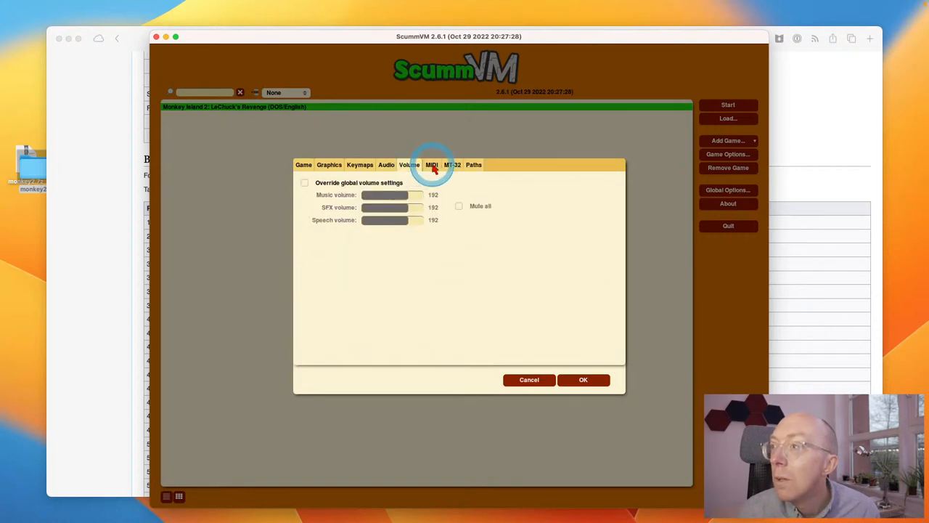
{"action": "left_click", "coordinate": [432, 164]}
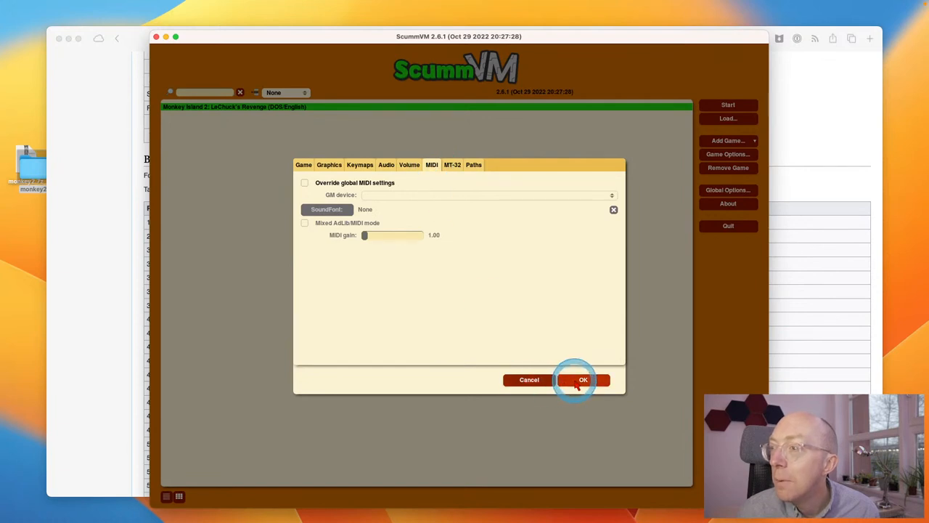
{"action": "left_click", "coordinate": [584, 379]}
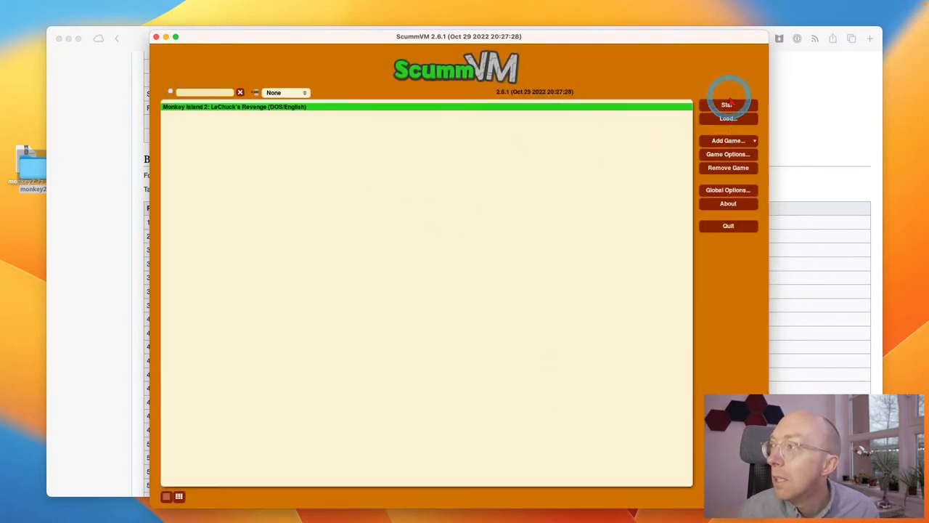
Step: Start Monkey Island 2, answer the copy protection with 3 and pick the full Monkey Island 2 difficulty
{"action": "left_click", "coordinate": [729, 105]}
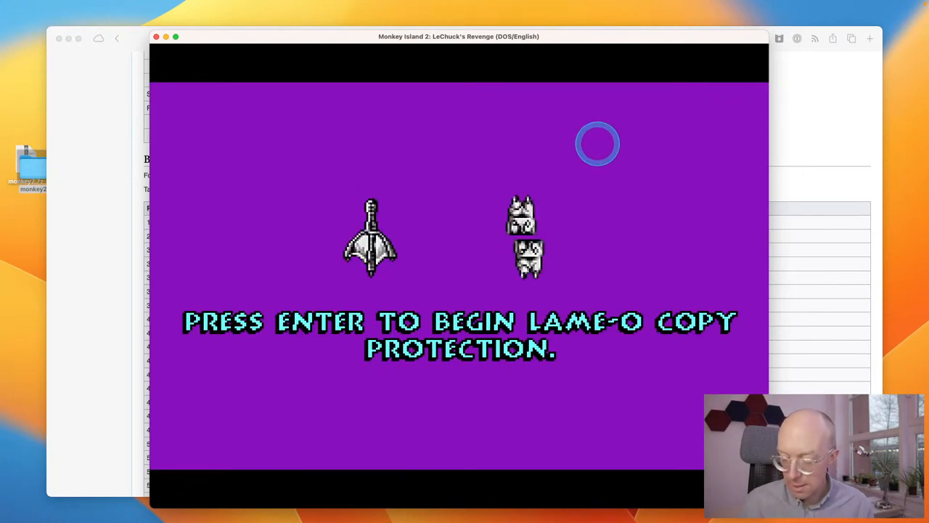
{"action": "key", "text": "enter"}
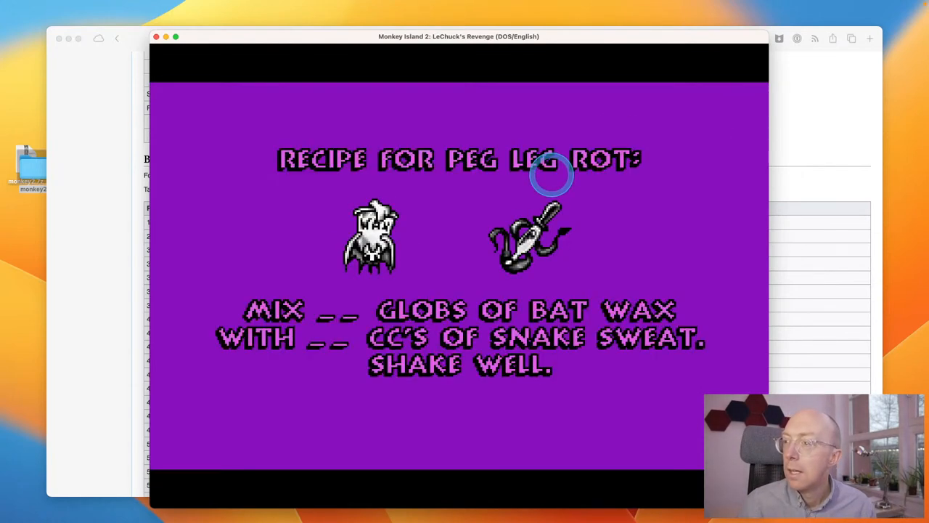
{"action": "type", "text": "3"}
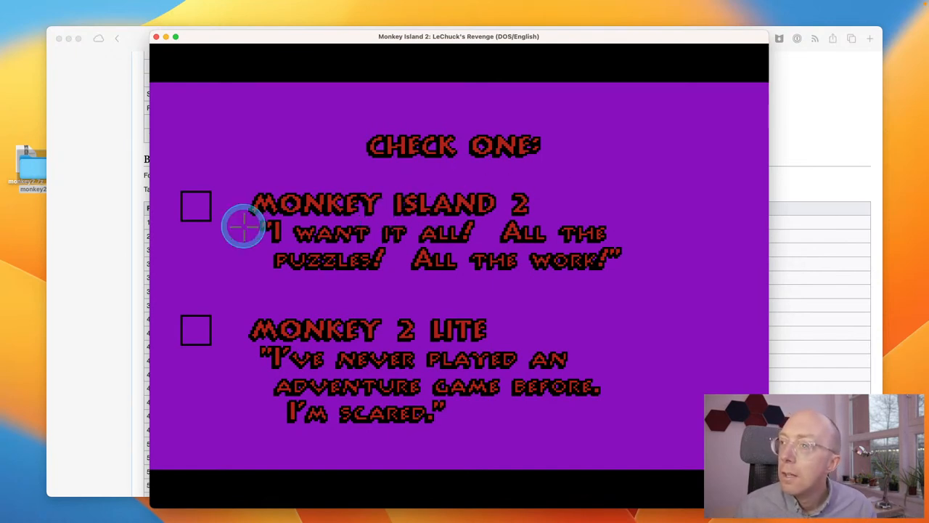
{"action": "left_click", "coordinate": [196, 207]}
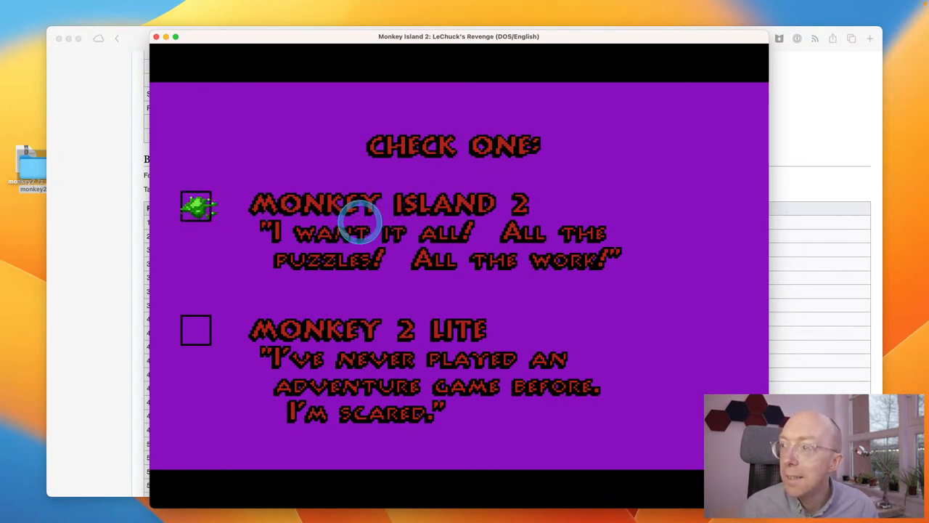
{"action": "left_click", "coordinate": [196, 207]}
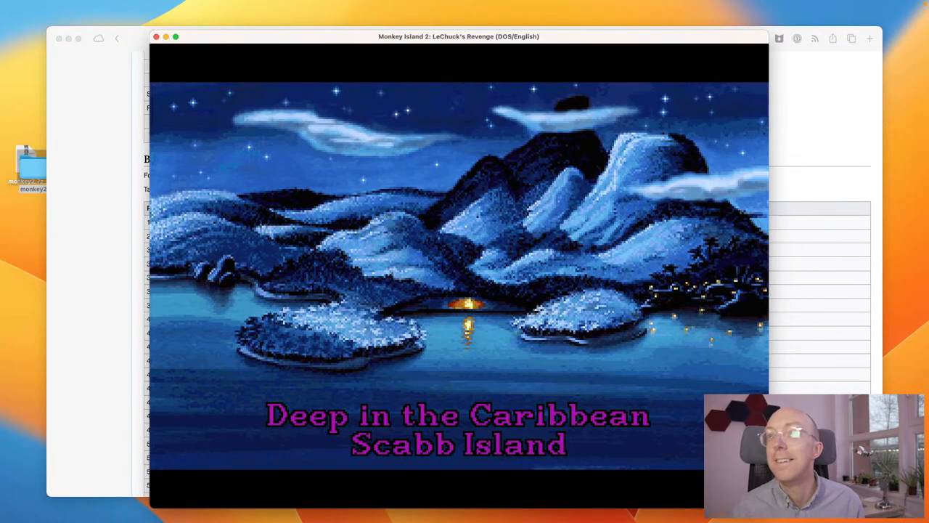
Step: Advance the campfire conversation, then leave the game for Safari's 'Handling game files' docs page
{"action": "left_click", "coordinate": [448, 258]}
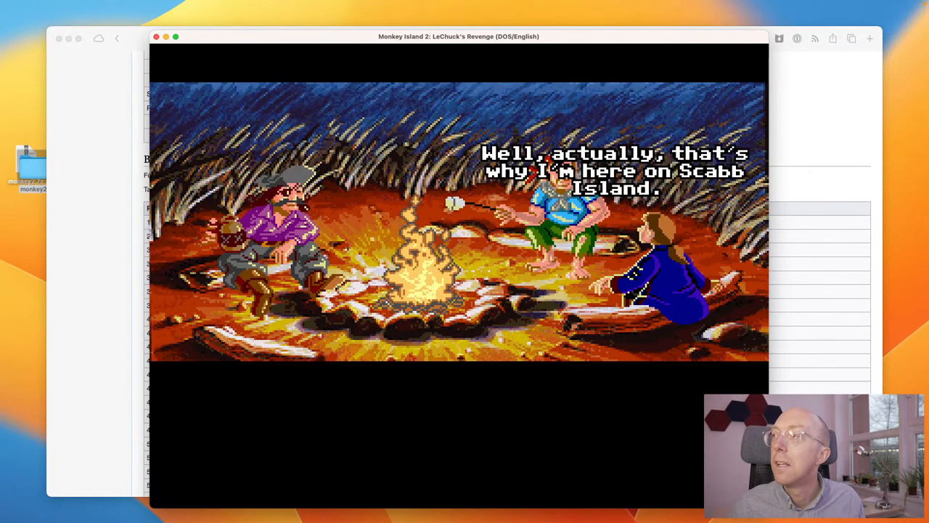
{"action": "left_click", "coordinate": [383, 366]}
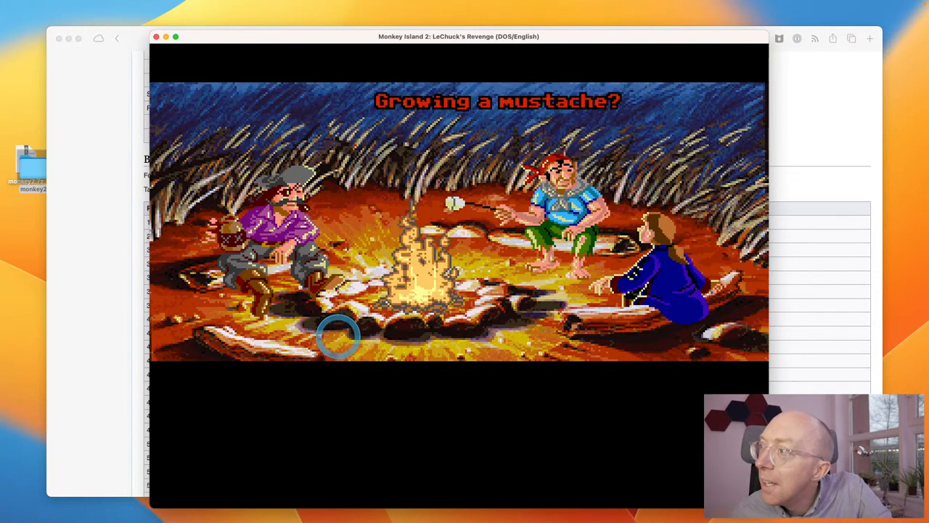
{"action": "left_click", "coordinate": [322, 38]}
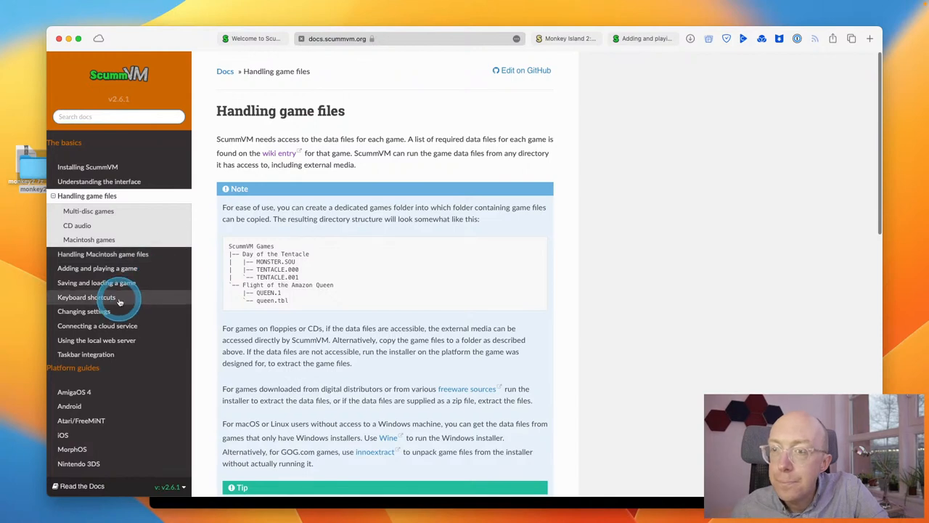
Step: Scroll through the ScummVM audio docs covering the Audio, Volume and MIDI sections
{"action": "scroll", "scroll_direction": "down", "scroll_amount": 3}
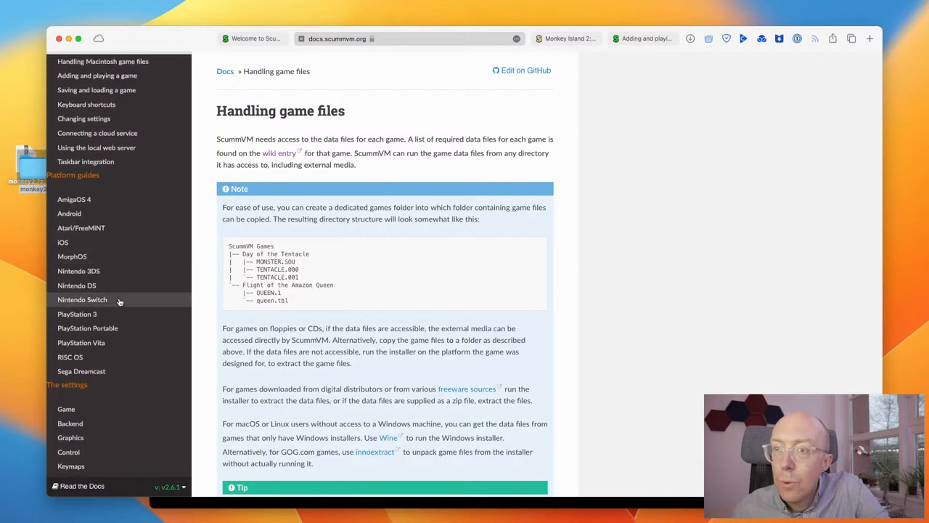
{"action": "scroll", "scroll_direction": "down", "scroll_amount": 3}
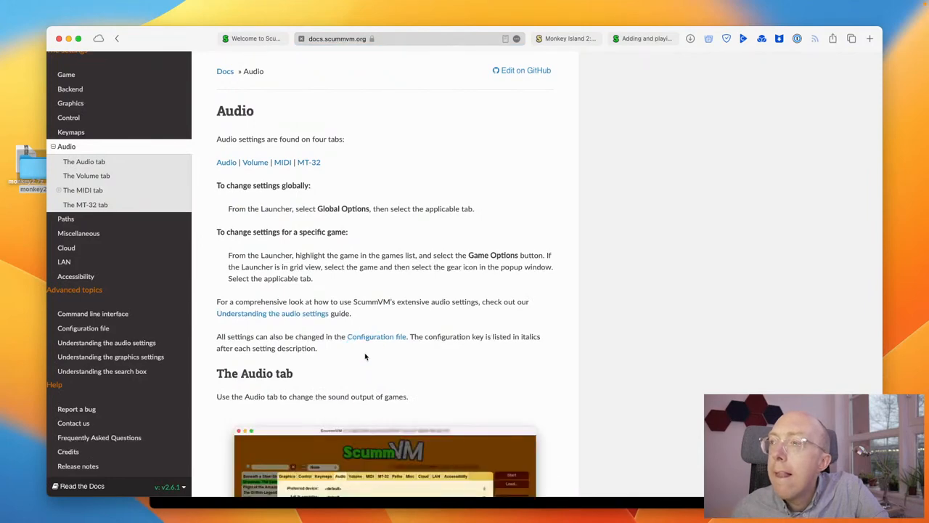
{"action": "scroll", "scroll_direction": "down", "scroll_amount": 3}
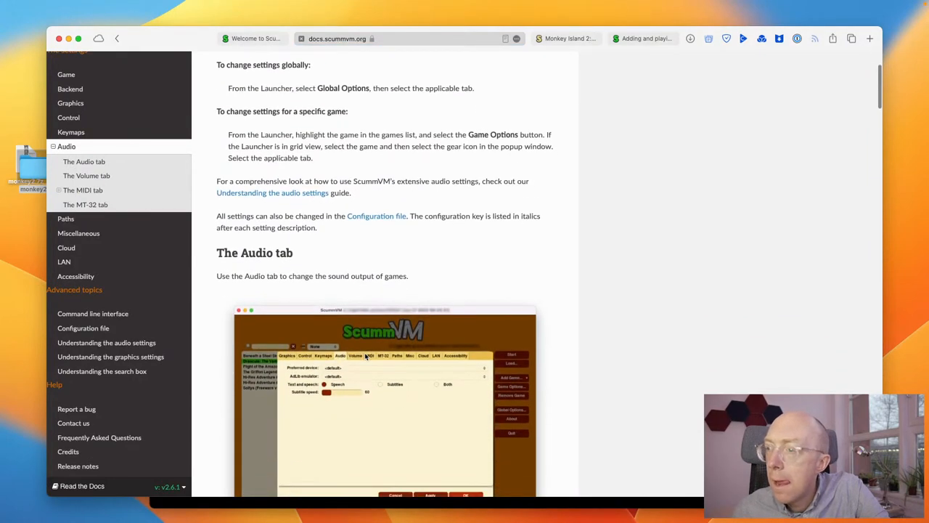
{"action": "scroll", "scroll_direction": "down", "scroll_amount": 3}
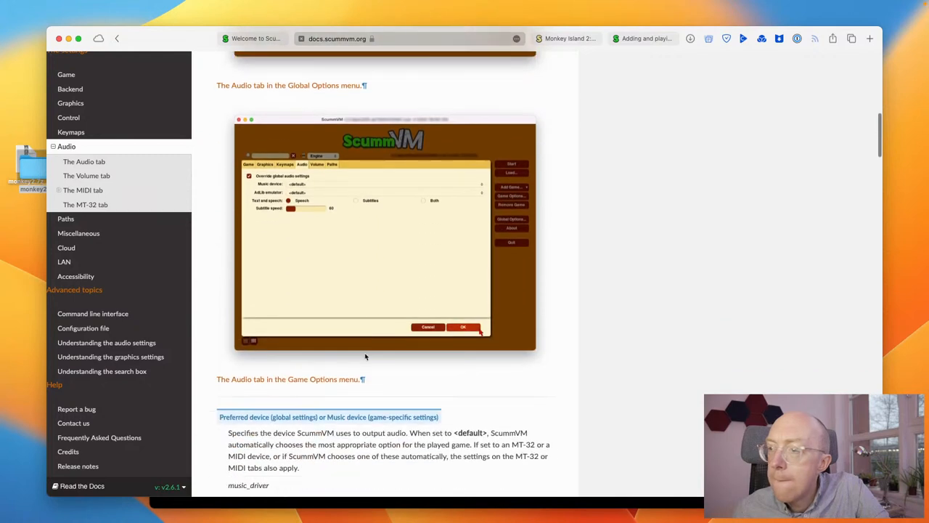
{"action": "scroll", "scroll_direction": "down", "scroll_amount": 3}
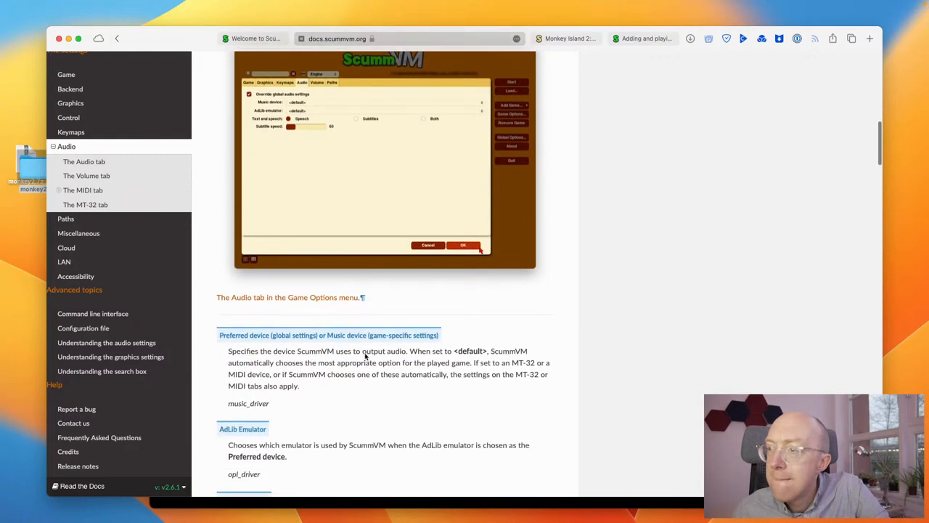
{"action": "scroll", "scroll_direction": "down", "scroll_amount": 3}
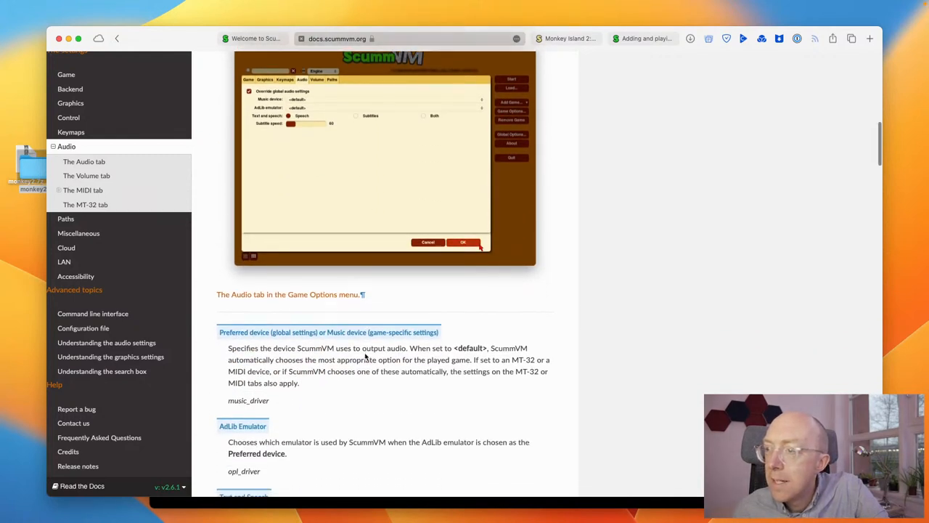
{"action": "scroll", "scroll_direction": "down", "scroll_amount": 3}
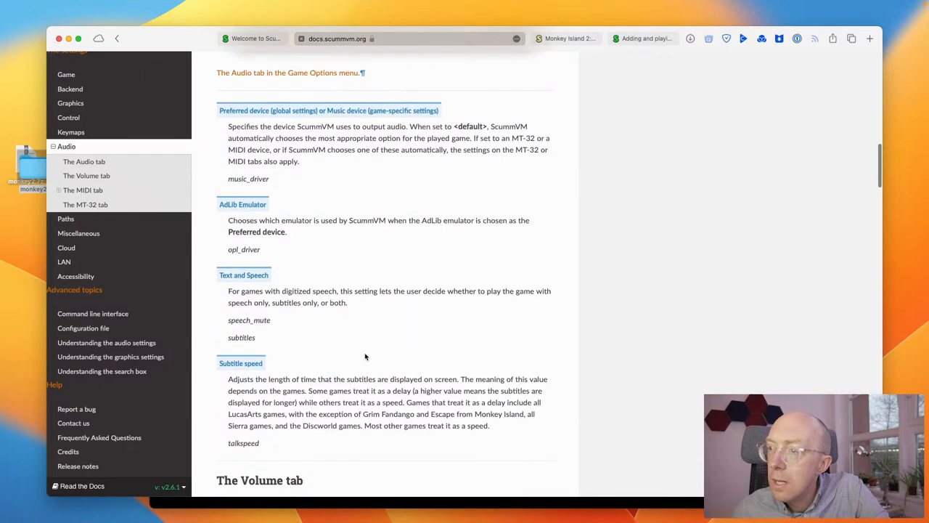
{"action": "scroll", "scroll_direction": "down", "scroll_amount": 3}
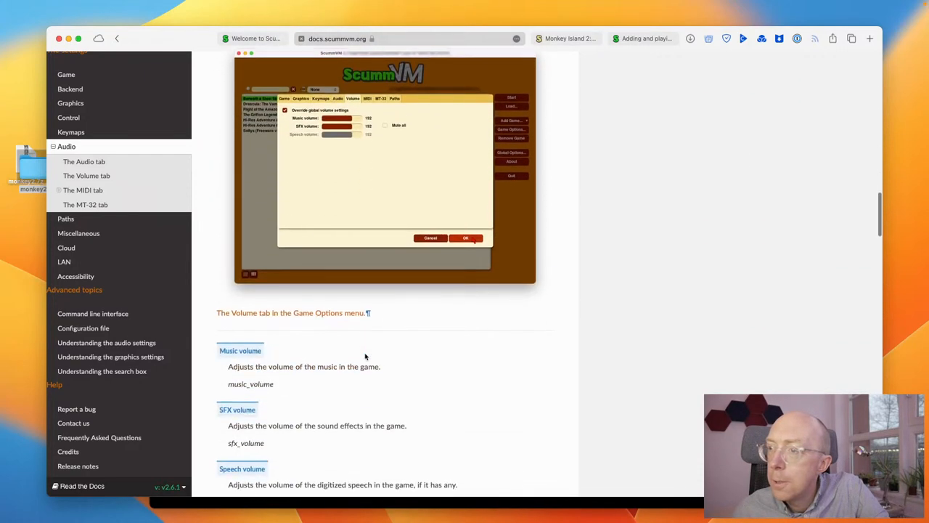
Step: Switch to the Monkey Island 2 wiki page and scroll to its boot parameter table
{"action": "left_click", "coordinate": [82, 189]}
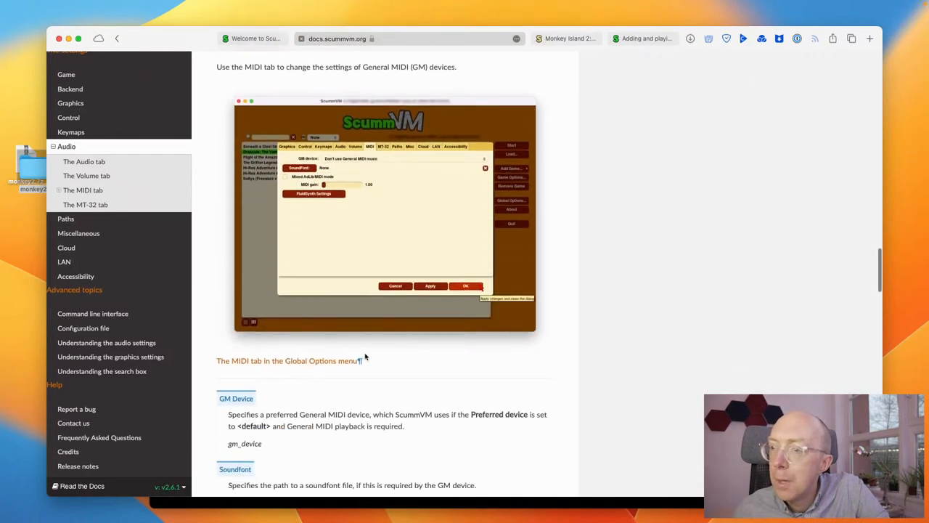
{"action": "scroll", "scroll_direction": "down", "scroll_amount": 3}
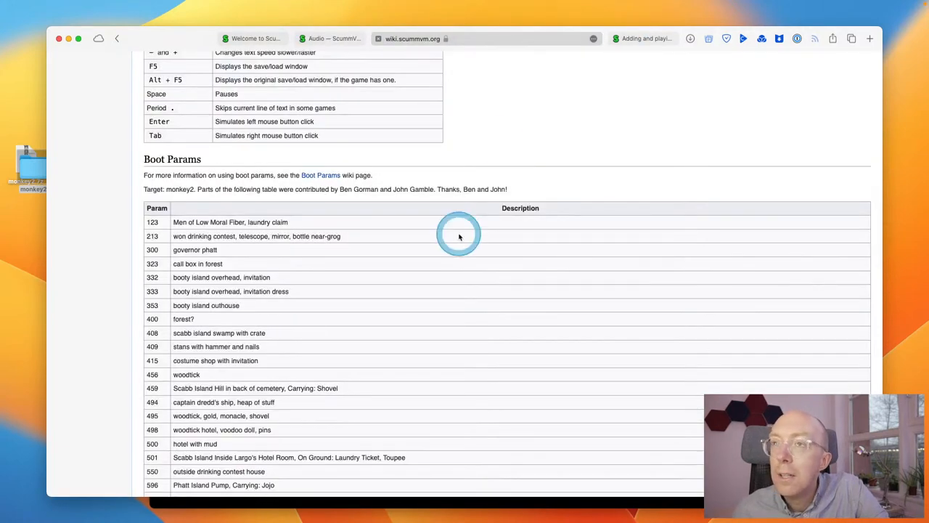
{"action": "scroll", "scroll_direction": "down", "scroll_amount": 3}
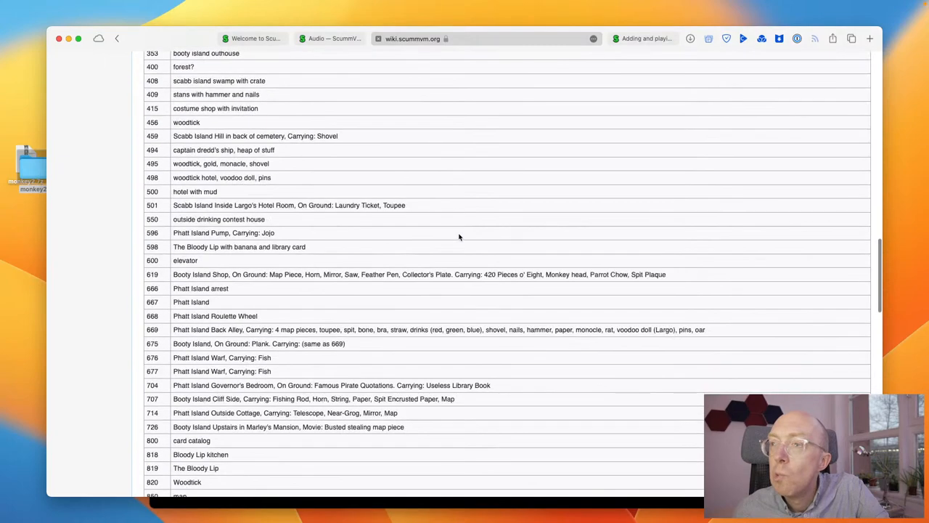
{"action": "scroll", "scroll_direction": "down", "scroll_amount": 3}
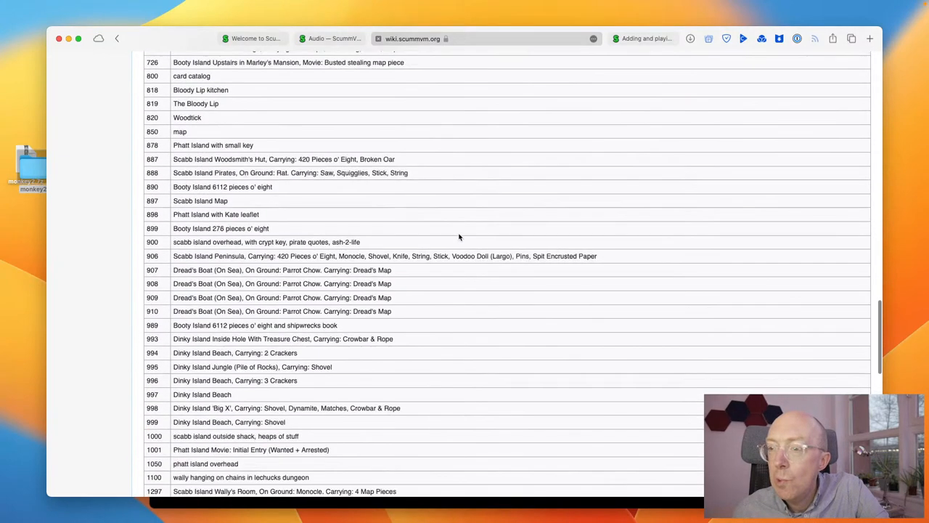
{"action": "scroll", "scroll_direction": "down", "scroll_amount": 3}
{"action": "type", "text": "sc"}
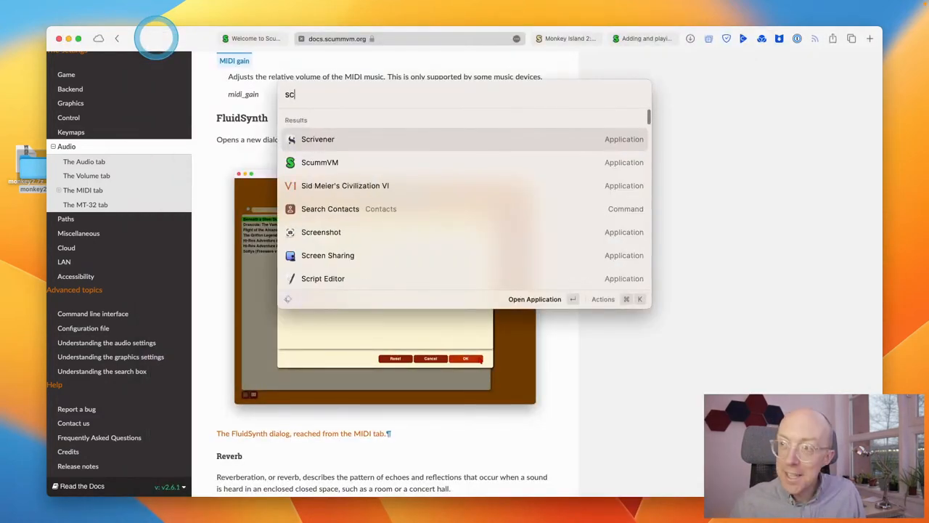
Step: Bring the ScummVM launcher back with Monkey Island 2 in its games list
{"action": "key", "text": "Escape"}
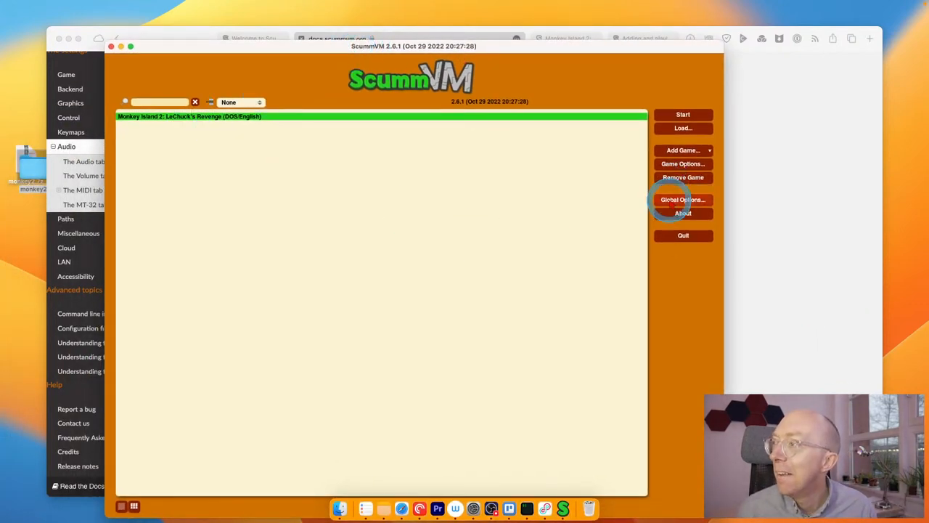
{"action": "left_click", "coordinate": [683, 201]}
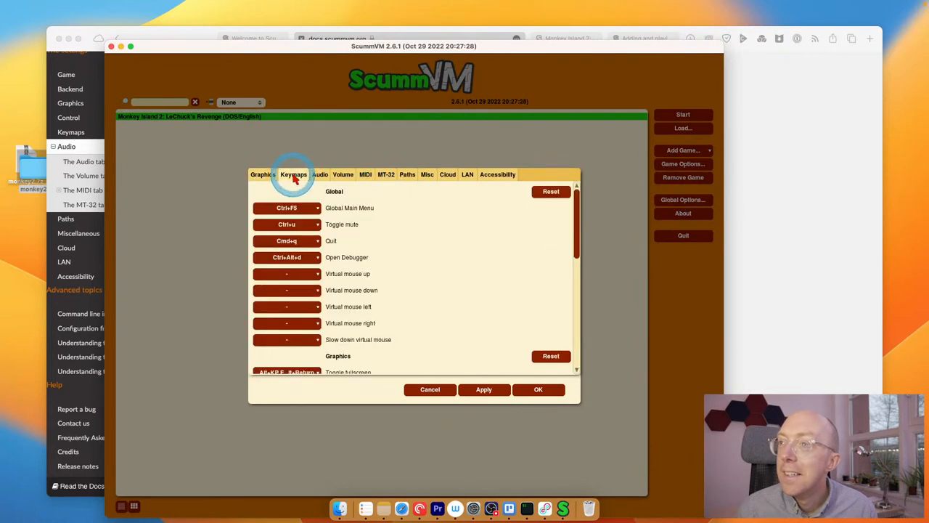
{"action": "left_click", "coordinate": [342, 174]}
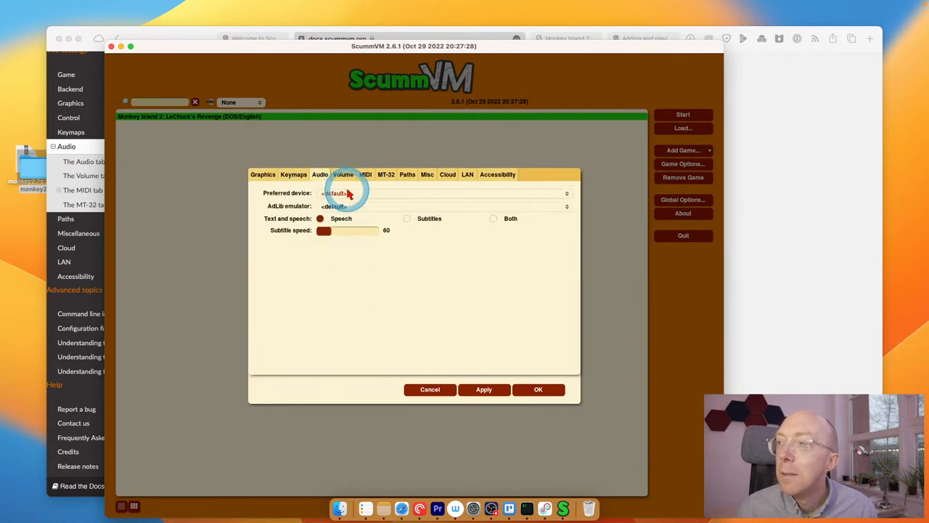
{"action": "left_click", "coordinate": [439, 193]}
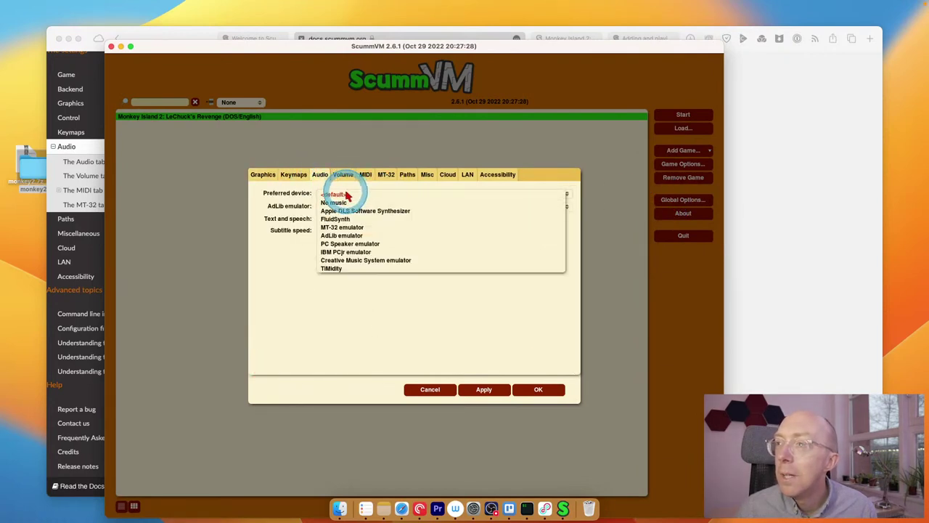
{"action": "left_click", "coordinate": [343, 175]}
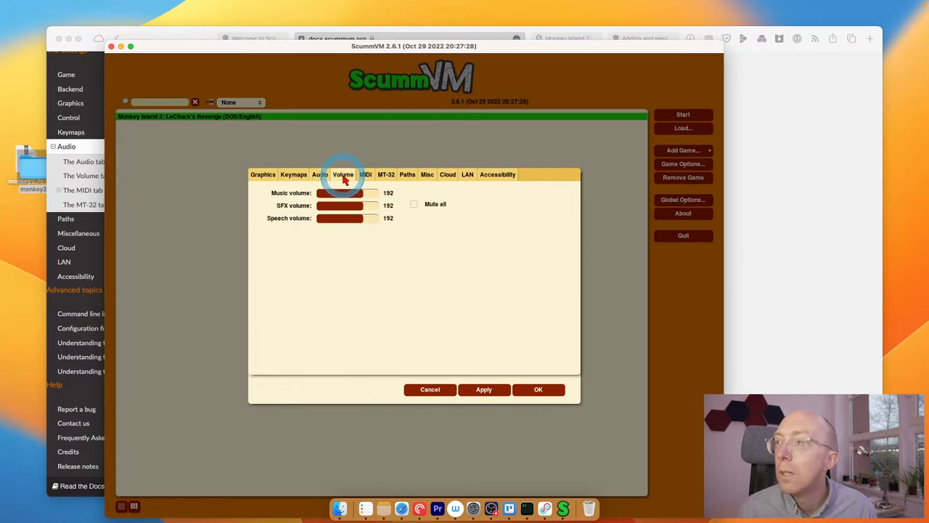
{"action": "left_click", "coordinate": [366, 175]}
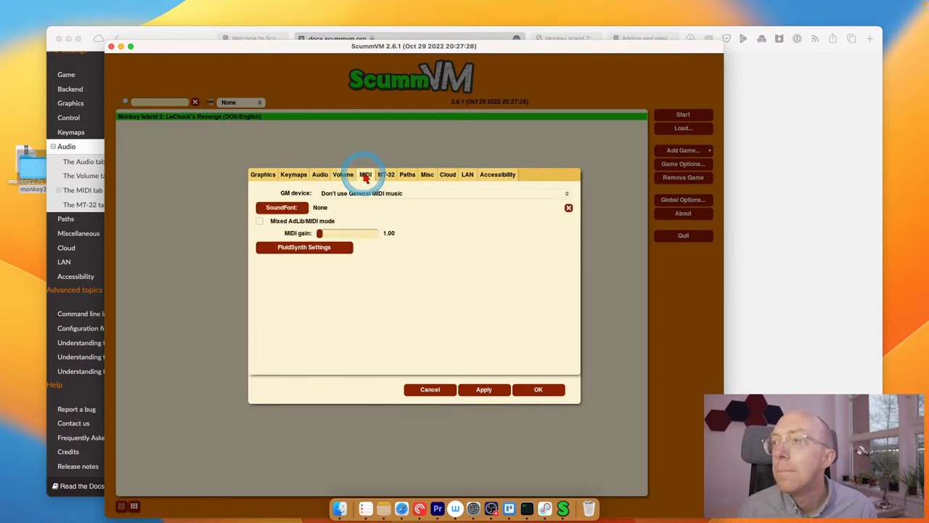
{"action": "left_click", "coordinate": [406, 174]}
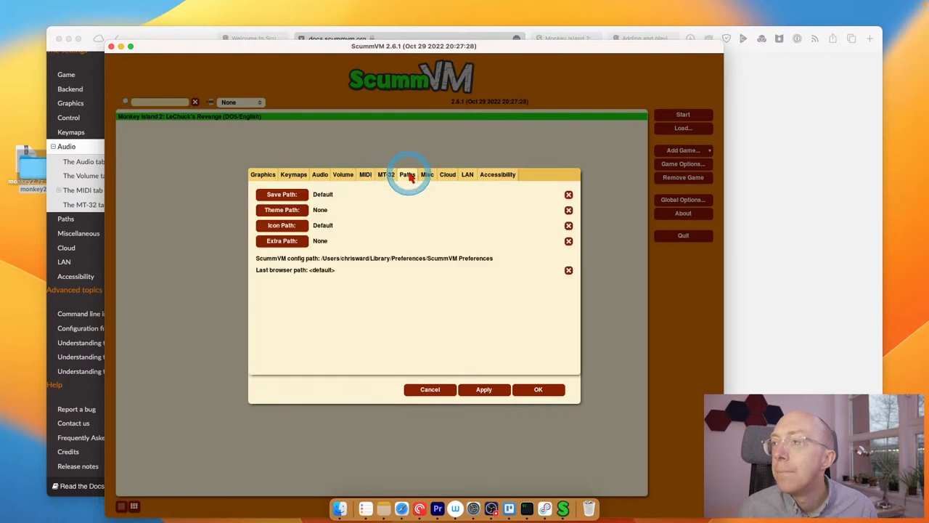
{"action": "left_click", "coordinate": [497, 174]}
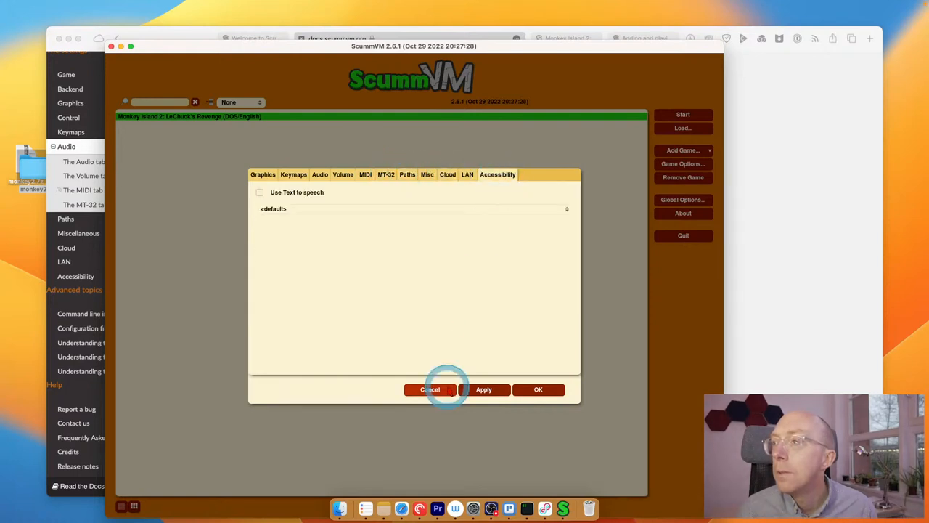
{"action": "left_click", "coordinate": [430, 389]}
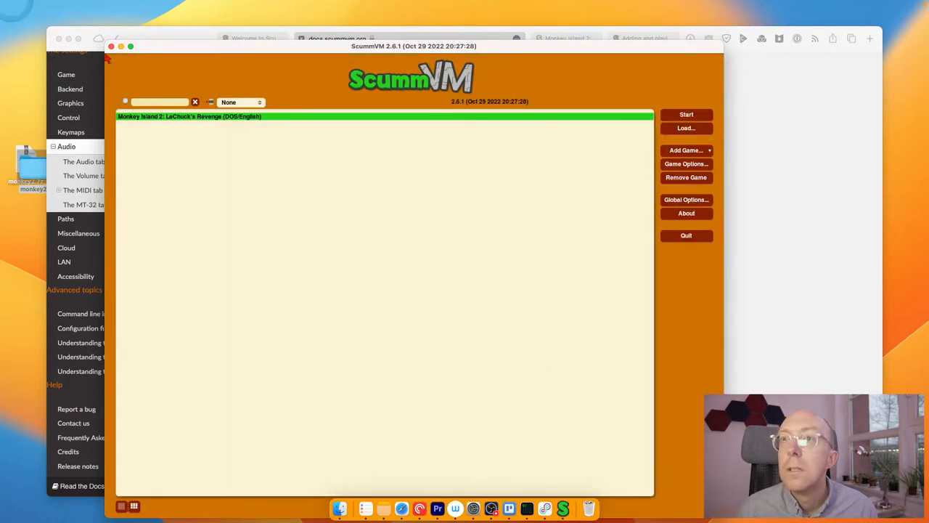
{"action": "left_click", "coordinate": [46, 6]}
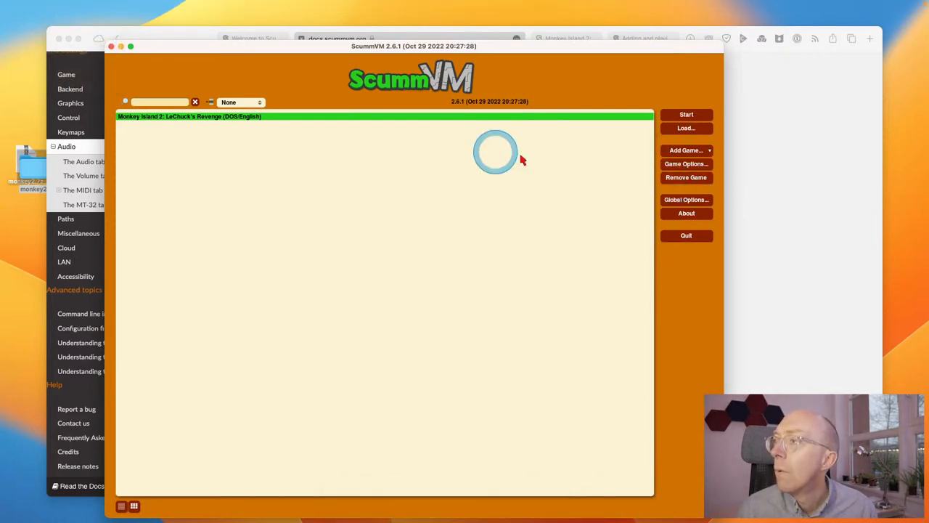
{"action": "left_click", "coordinate": [685, 163]}
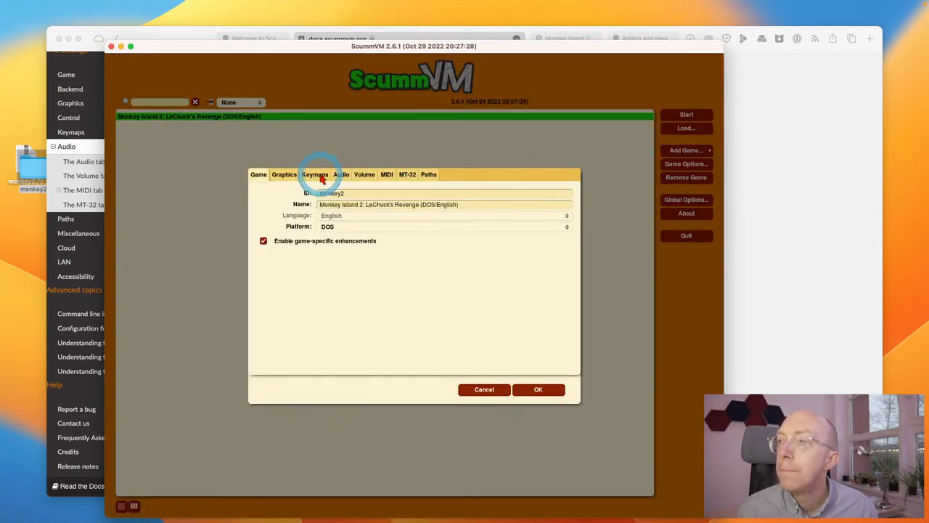
{"action": "left_click", "coordinate": [315, 174]}
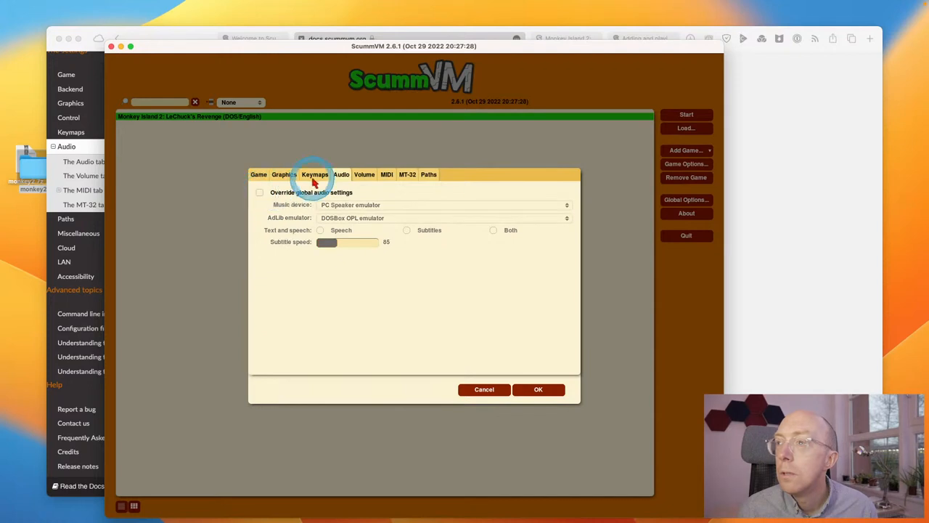
{"action": "left_click", "coordinate": [362, 175]}
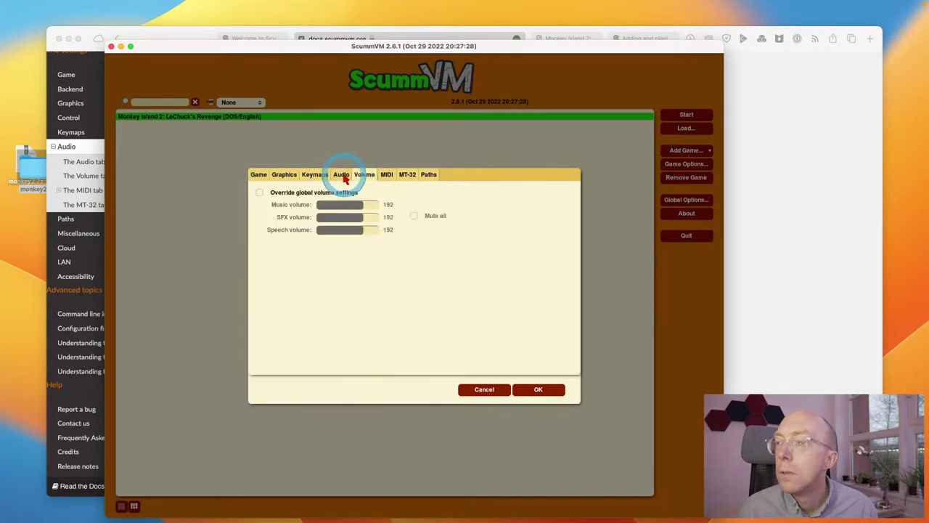
{"action": "left_click", "coordinate": [387, 174]}
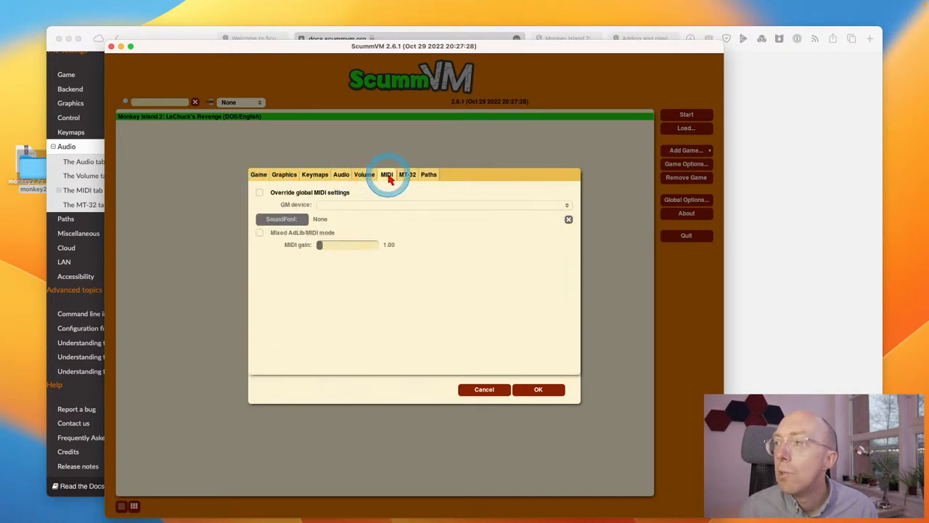
{"action": "left_click", "coordinate": [537, 389]}
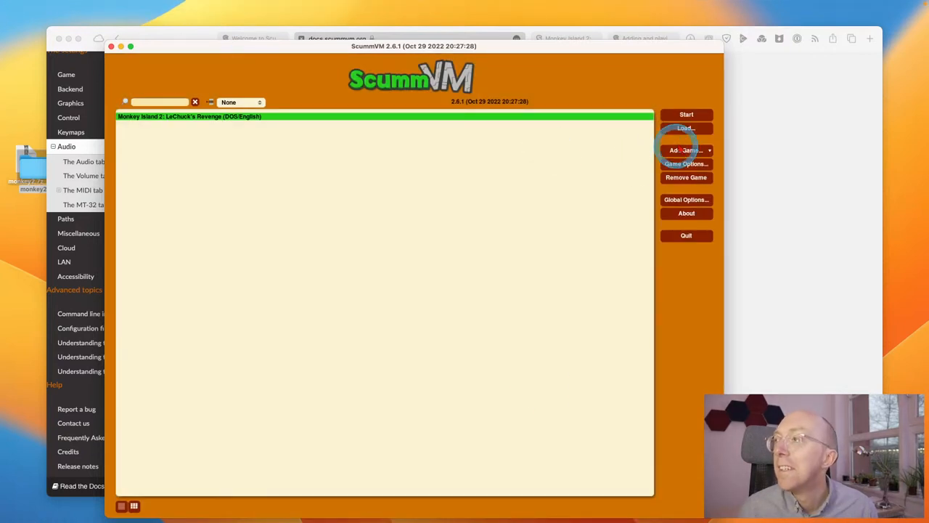
Step: Start Monkey Island 2 from the launcher and pick a difficulty on the Check One screen
{"action": "left_click", "coordinate": [685, 113]}
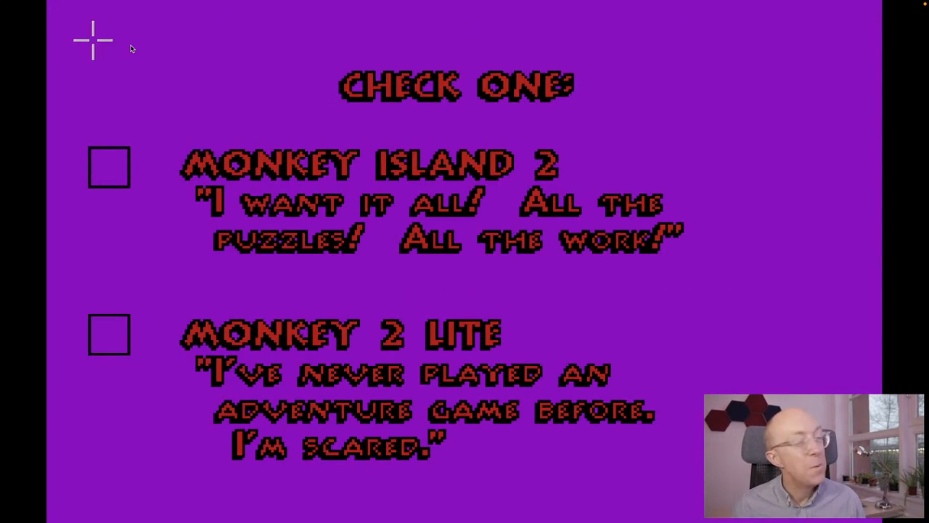
{"action": "left_click", "coordinate": [108, 166]}
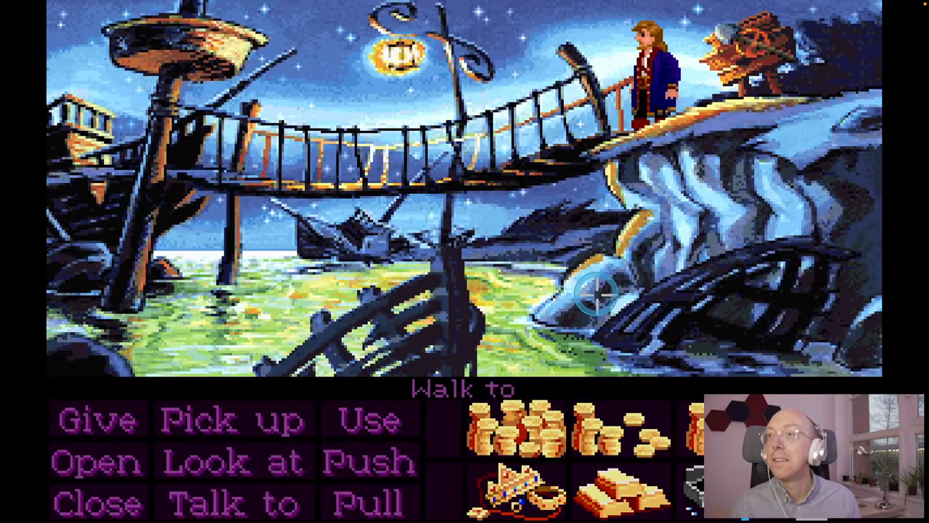
{"action": "mouse_move", "coordinate": [487, 357]}
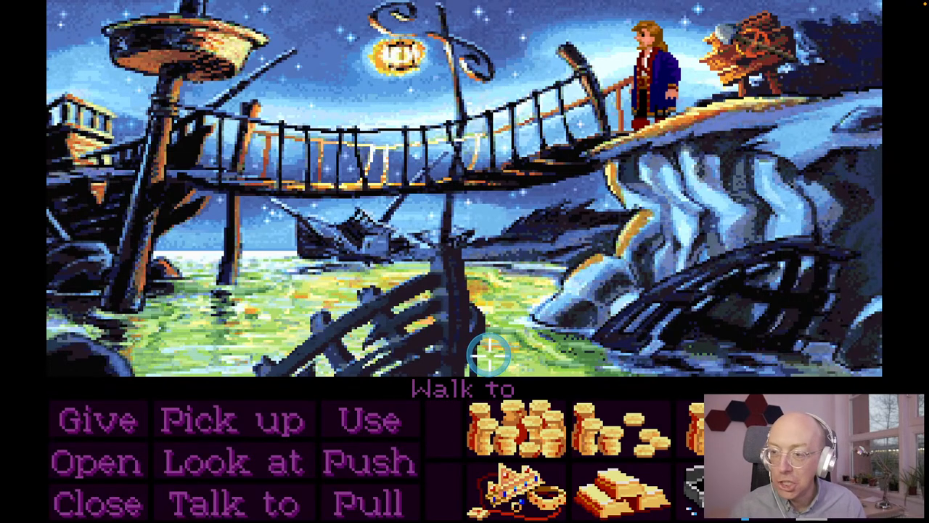
{"action": "mouse_move", "coordinate": [480, 375]}
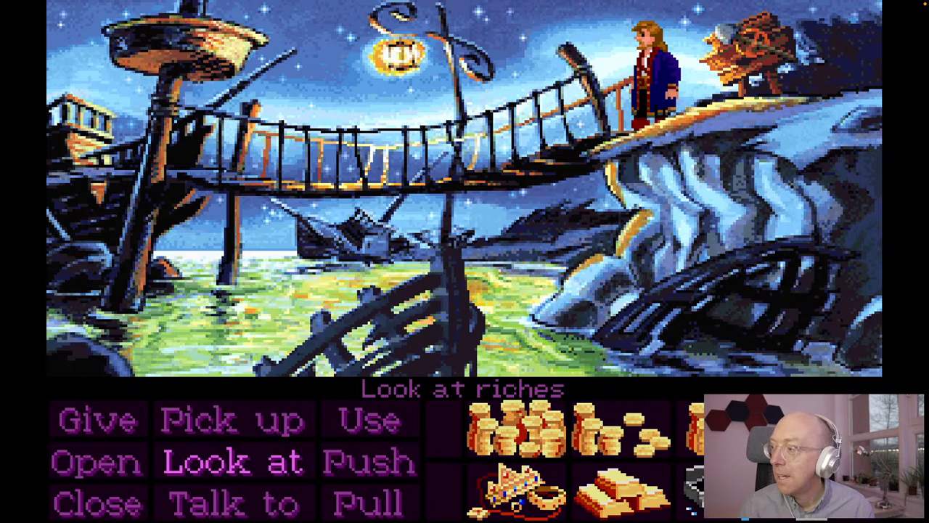
Step: Have Guybrush look at the riches in his inventory
{"action": "left_click", "coordinate": [516, 441]}
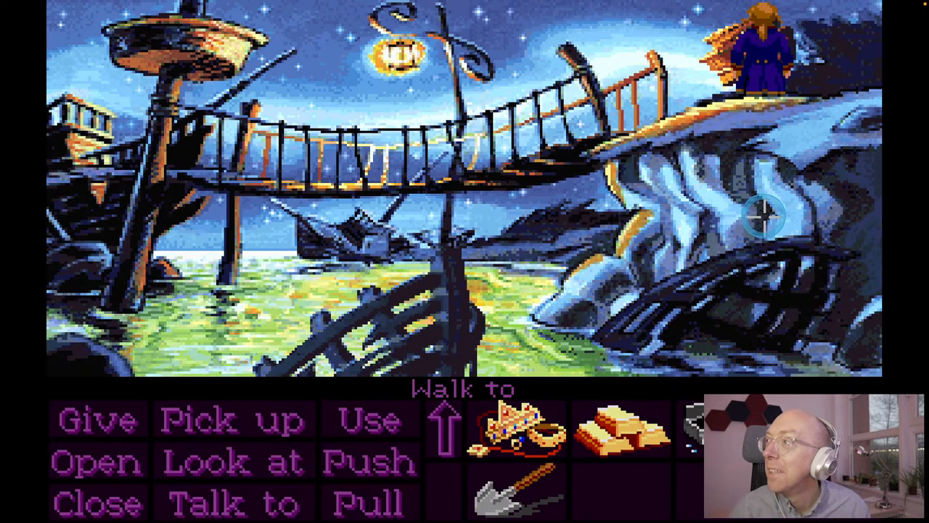
{"action": "mouse_move", "coordinate": [450, 433]}
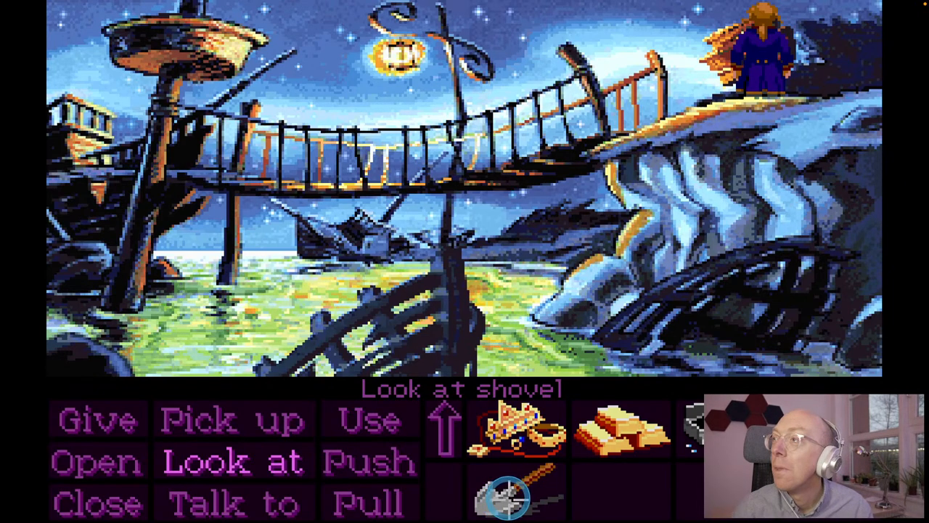
{"action": "mouse_move", "coordinate": [516, 439]}
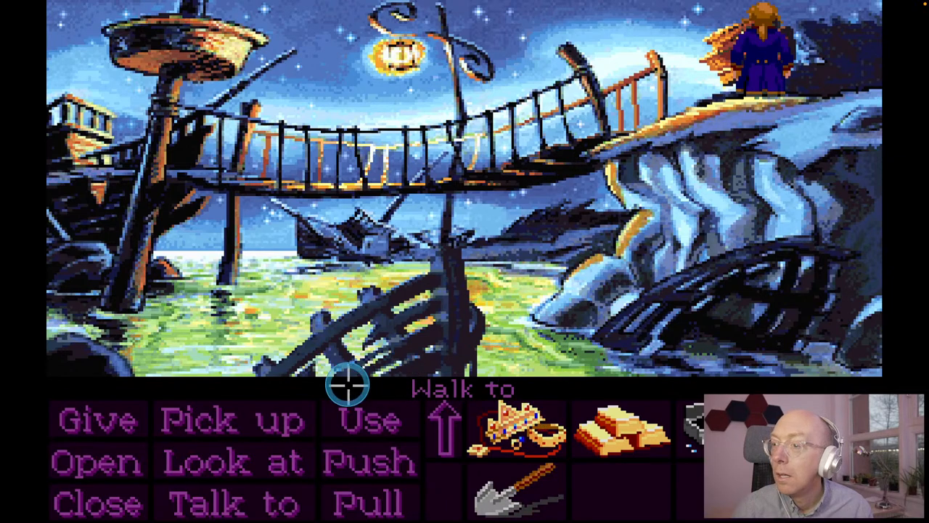
{"action": "mouse_move", "coordinate": [476, 173]}
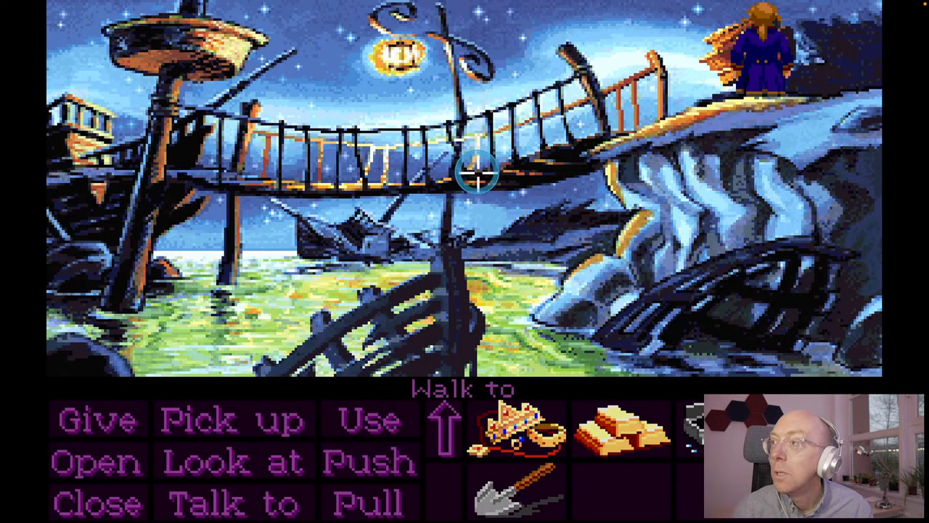
{"action": "mouse_move", "coordinate": [438, 75]}
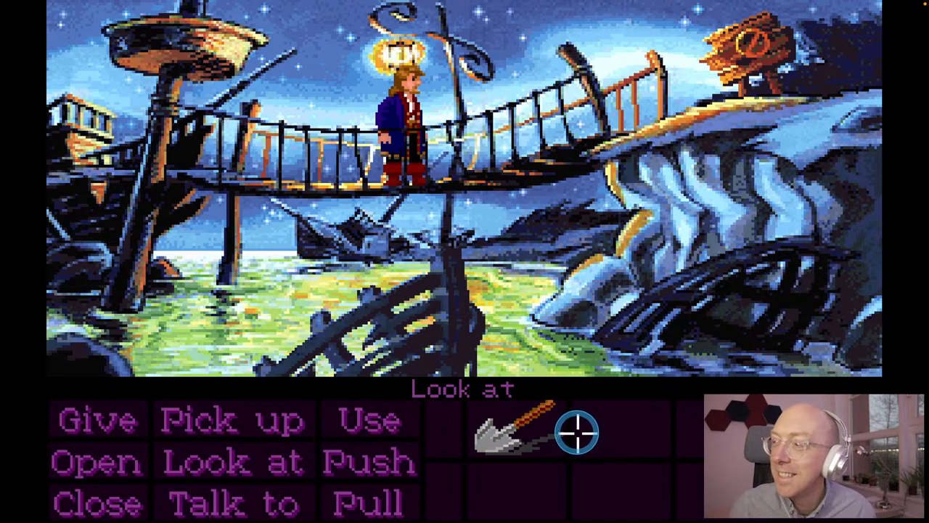
{"action": "mouse_move", "coordinate": [209, 148]}
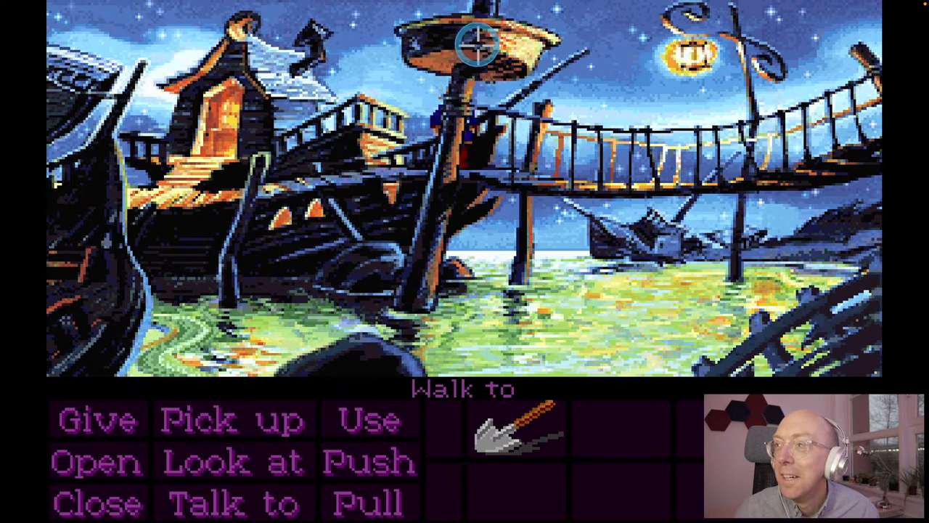
{"action": "mouse_move", "coordinate": [428, 317]}
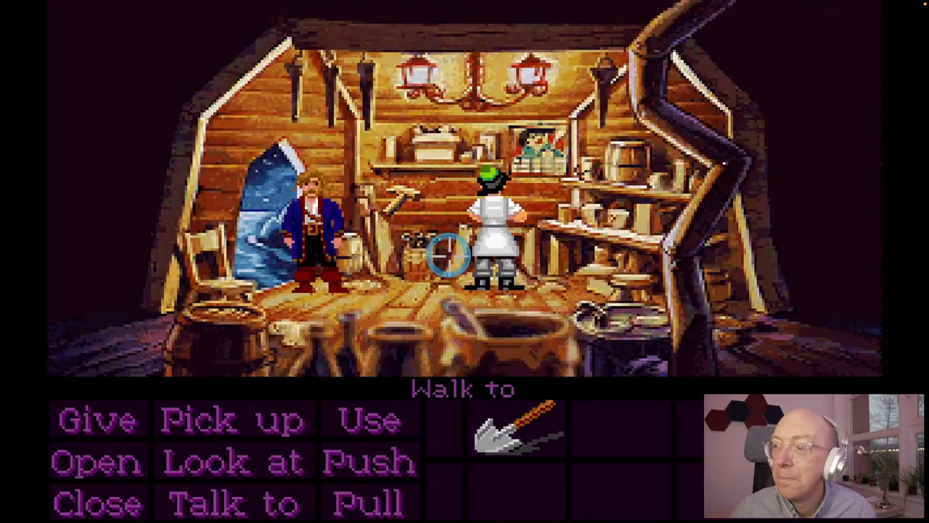
{"action": "mouse_move", "coordinate": [415, 210]}
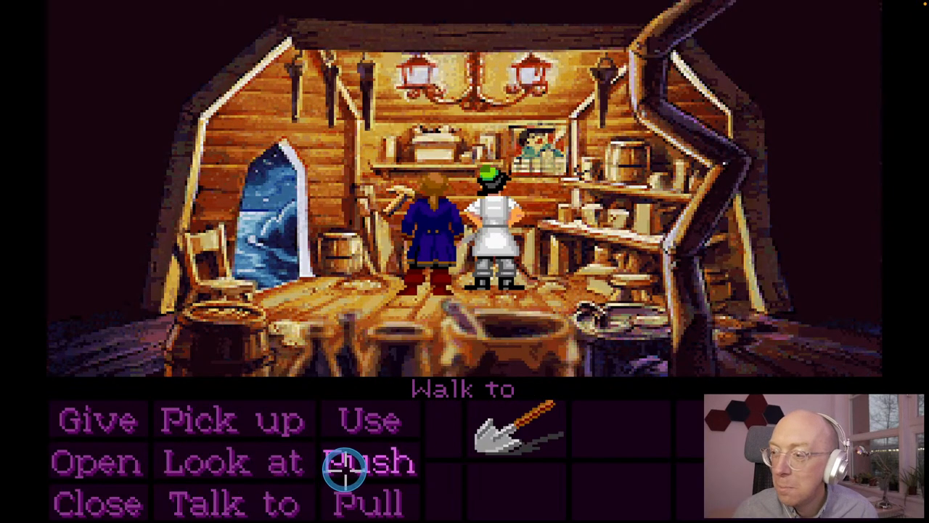
Step: Have Guybrush try pushing the shopkeeper in the cluttered shop
{"action": "left_click", "coordinate": [360, 462]}
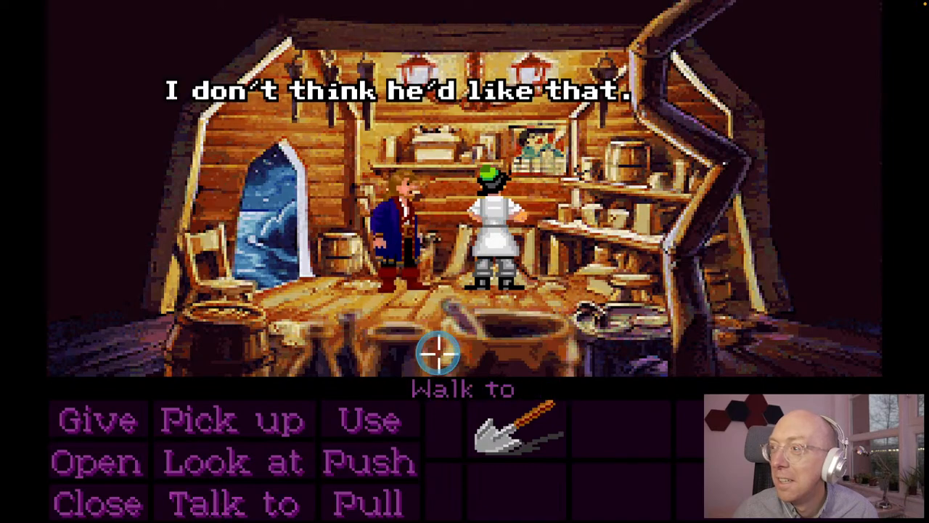
{"action": "mouse_move", "coordinate": [264, 398]}
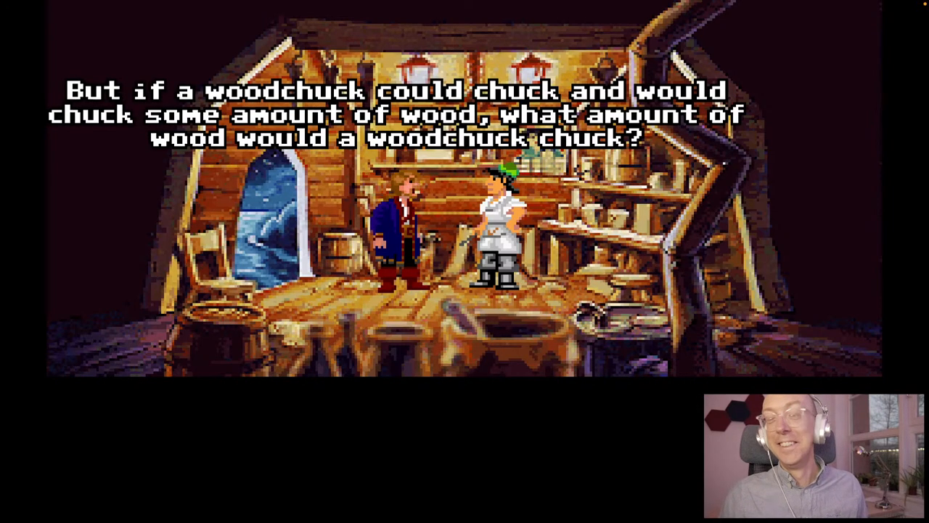
Step: Skip through the last two woodchuck dialogue lines until normal play resumes
{"action": "left_click", "coordinate": [408, 407]}
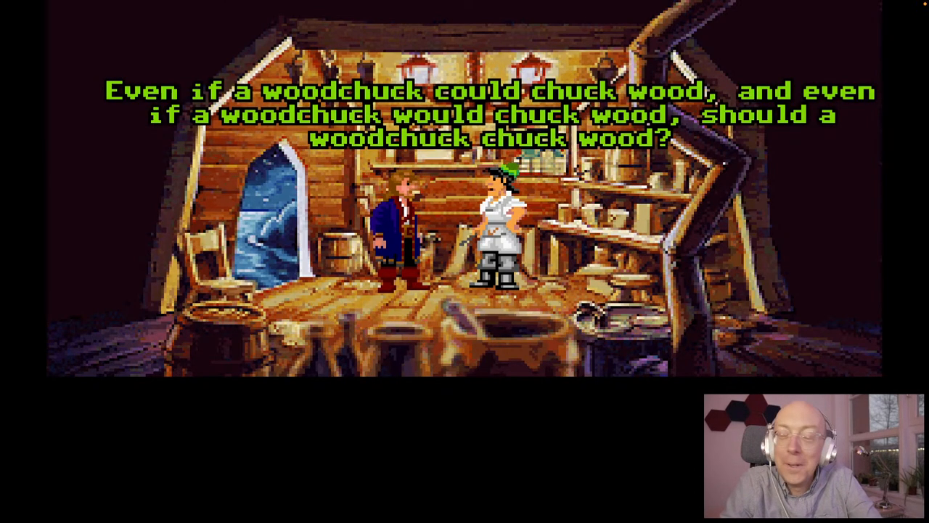
{"action": "left_click", "coordinate": [351, 380]}
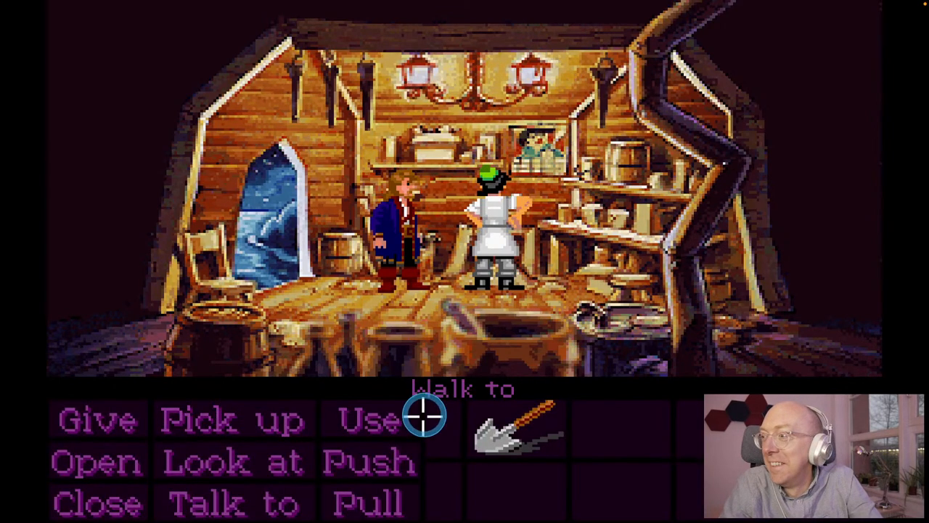
{"action": "mouse_move", "coordinate": [410, 345]}
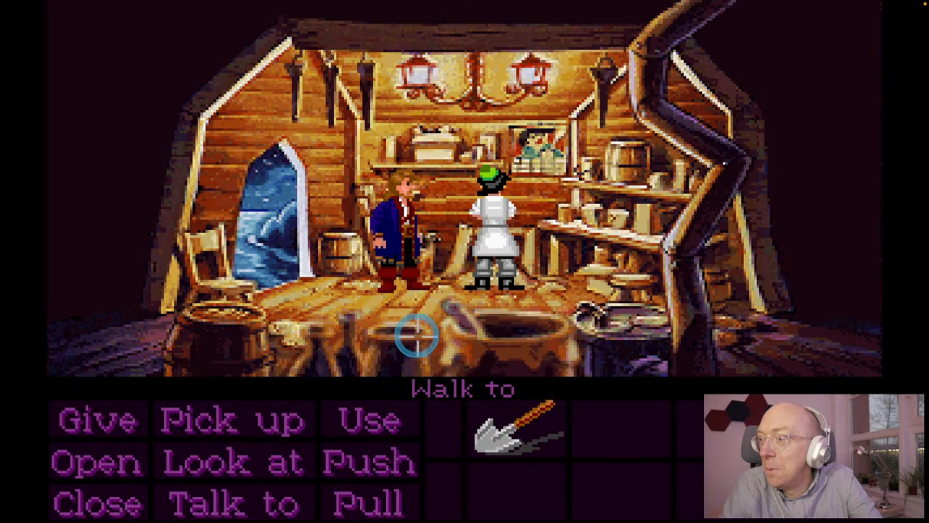
{"action": "mouse_move", "coordinate": [232, 272]}
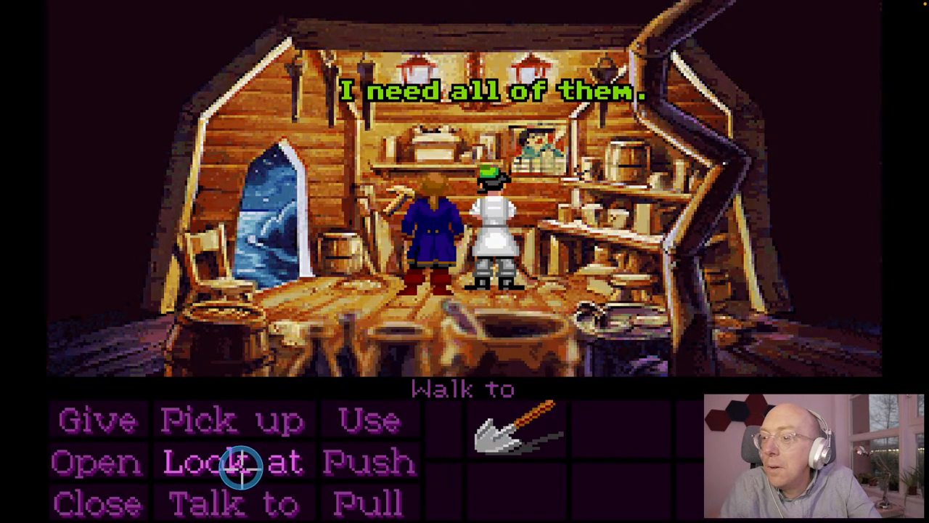
{"action": "mouse_move", "coordinate": [401, 209]}
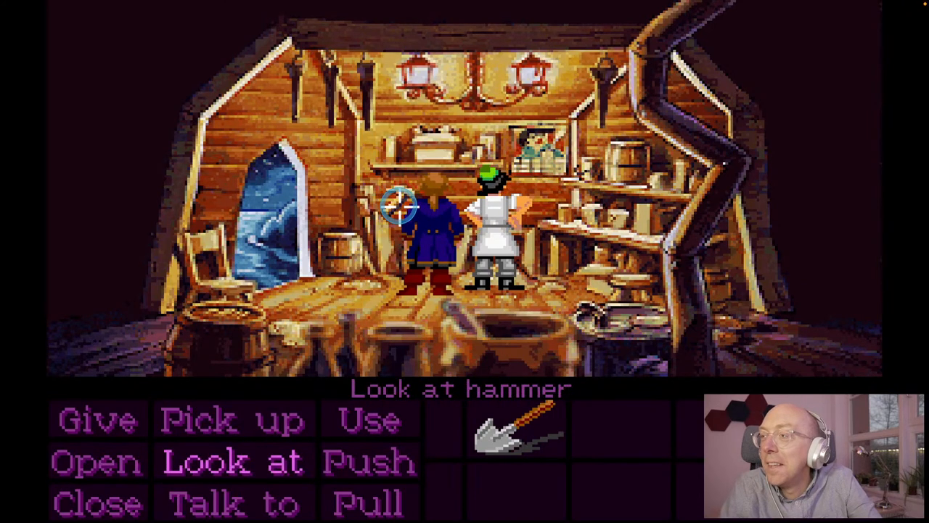
{"action": "mouse_move", "coordinate": [595, 229]}
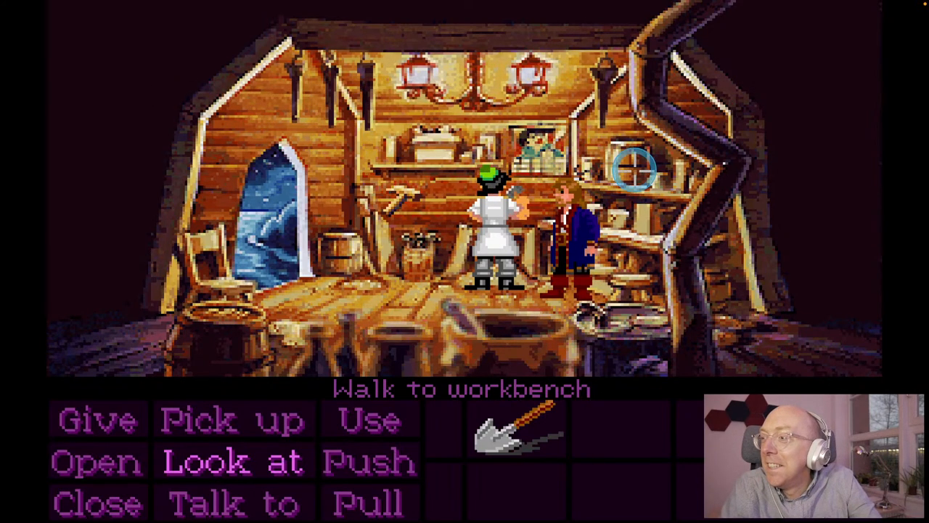
{"action": "mouse_move", "coordinate": [624, 290]}
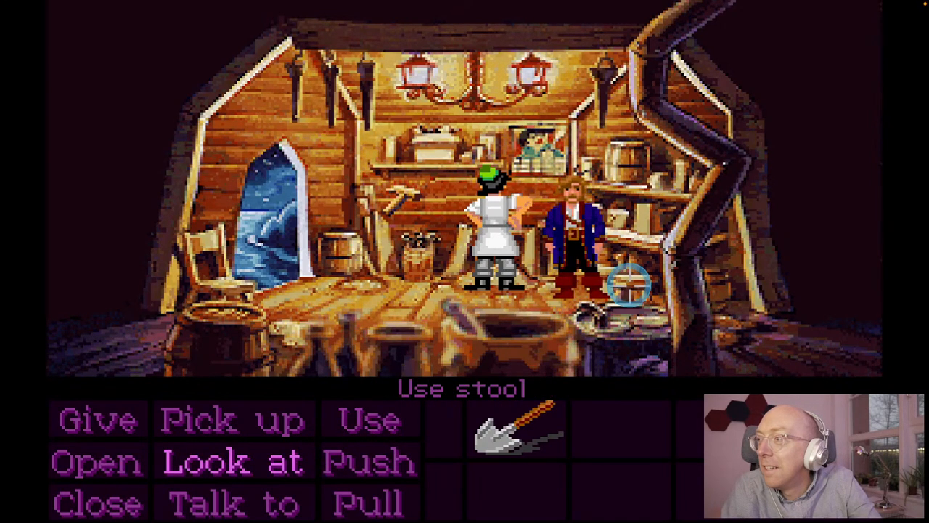
Step: Try using the stool and chair, then try picking up the hammer and choose Pull
{"action": "left_click", "coordinate": [622, 285]}
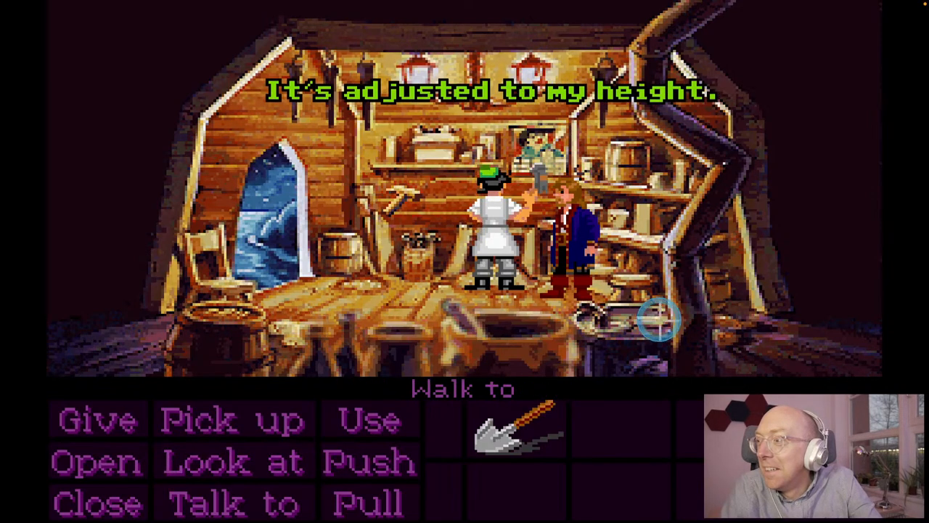
{"action": "mouse_move", "coordinate": [245, 305]}
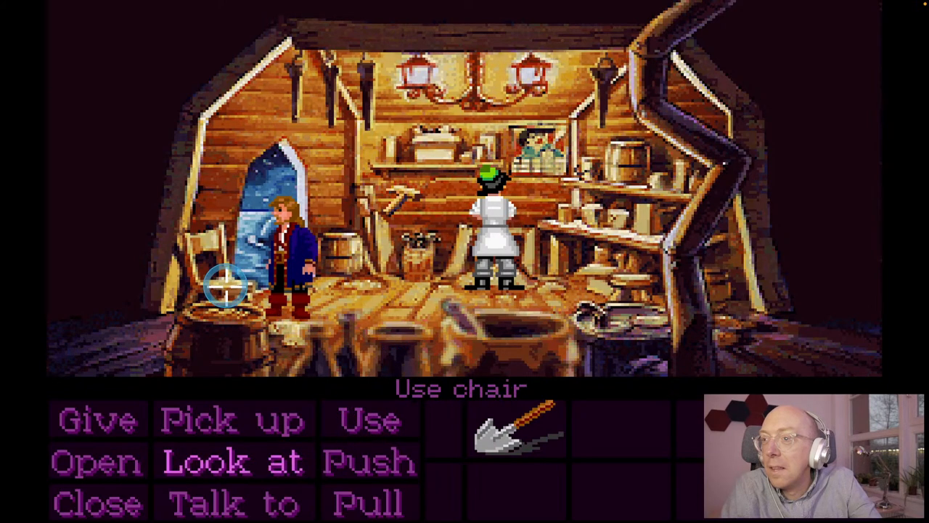
{"action": "left_click", "coordinate": [223, 288]}
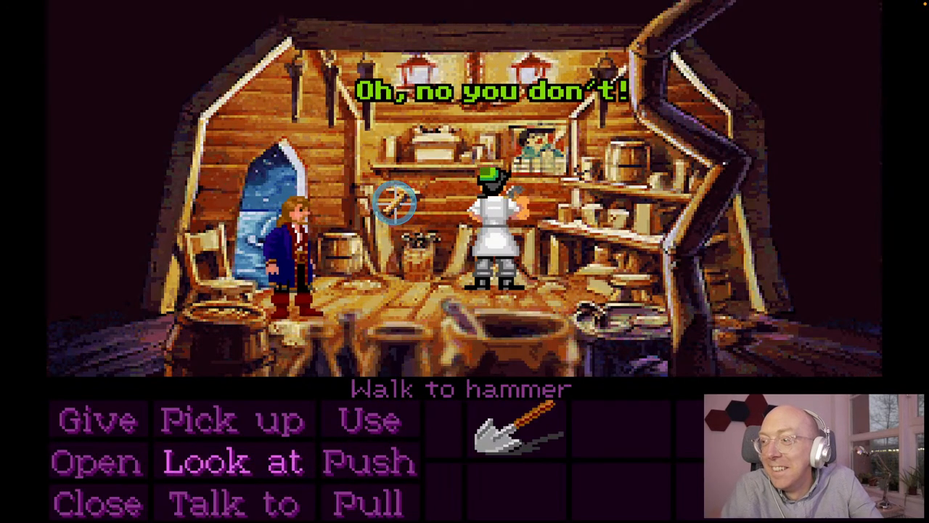
{"action": "left_click", "coordinate": [232, 421]}
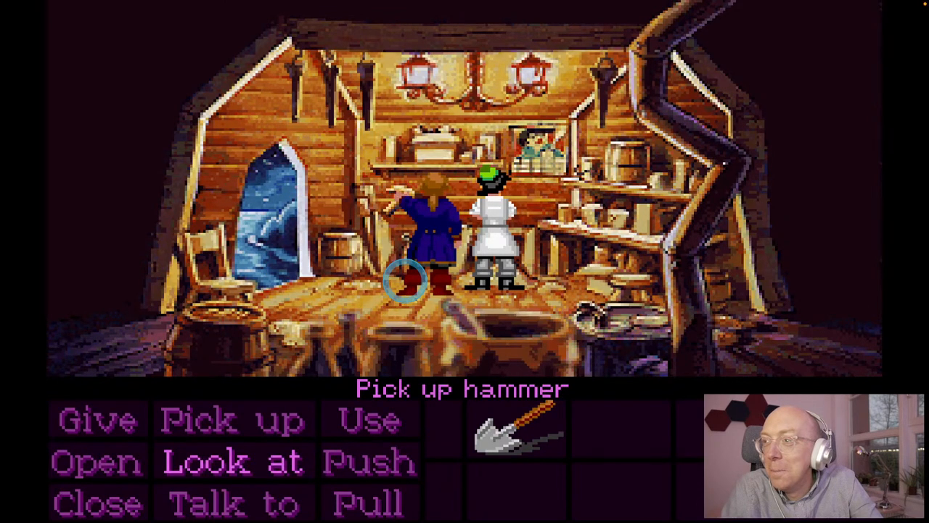
{"action": "left_click", "coordinate": [409, 292]}
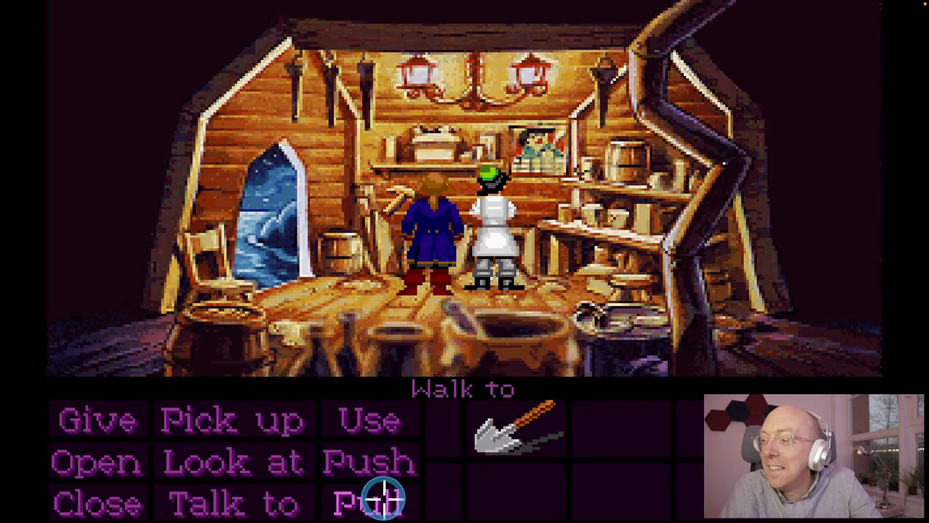
{"action": "left_click", "coordinate": [379, 493]}
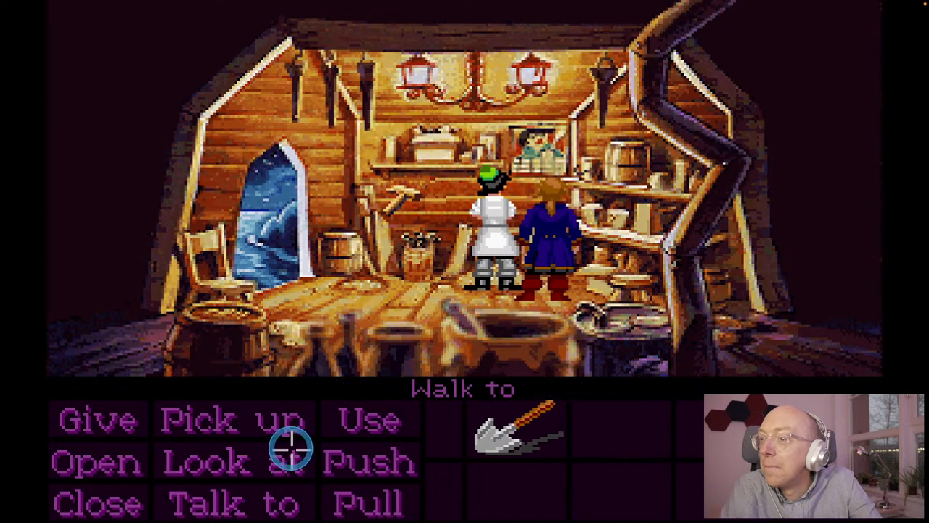
{"action": "mouse_move", "coordinate": [534, 150]}
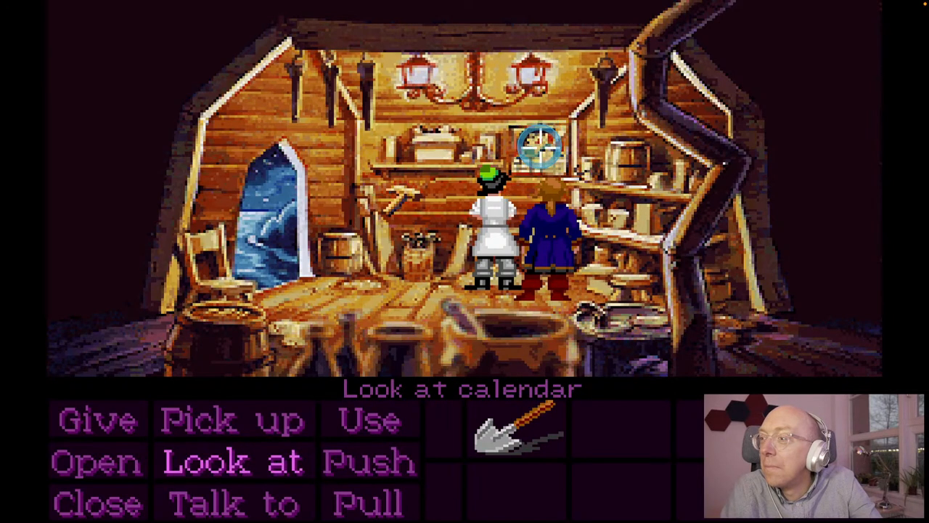
Step: Look at the shelf calendar, try taking the peg leg, and walk out through the shop door
{"action": "left_click", "coordinate": [534, 144]}
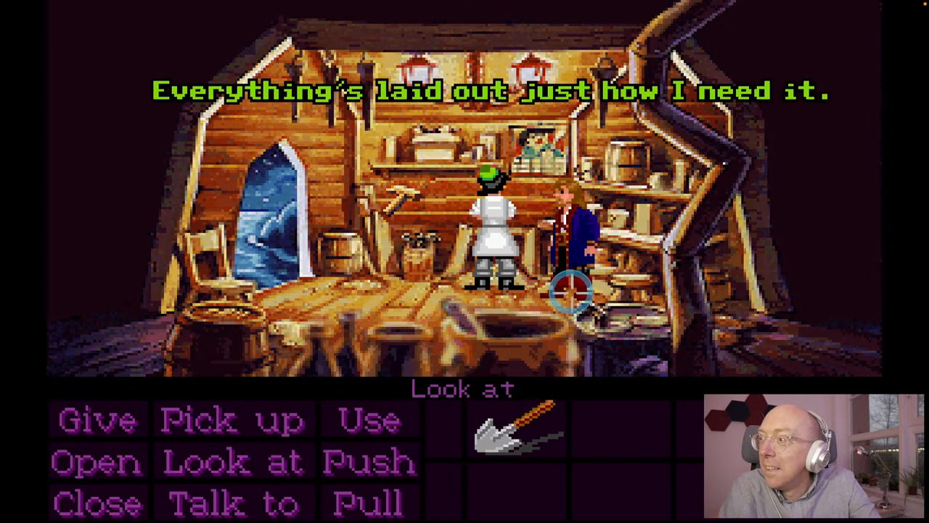
{"action": "mouse_move", "coordinate": [624, 279]}
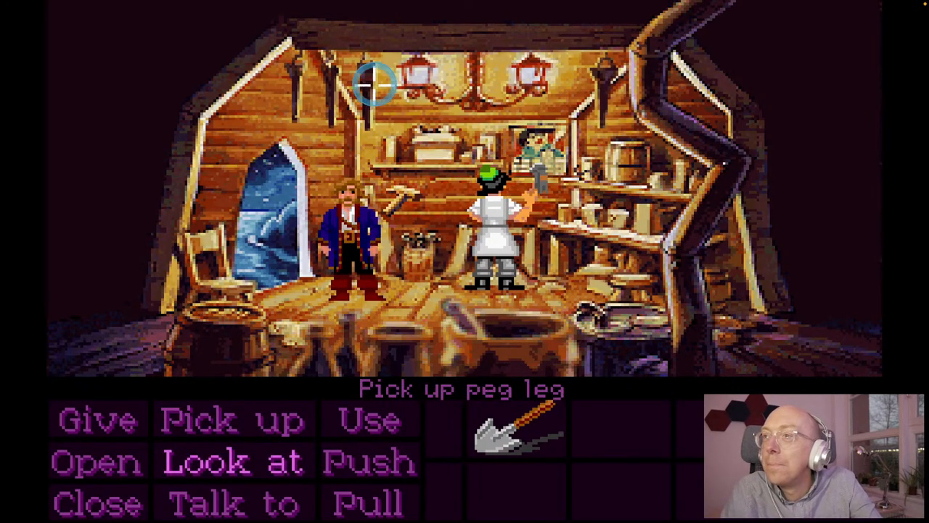
{"action": "left_click", "coordinate": [372, 82]}
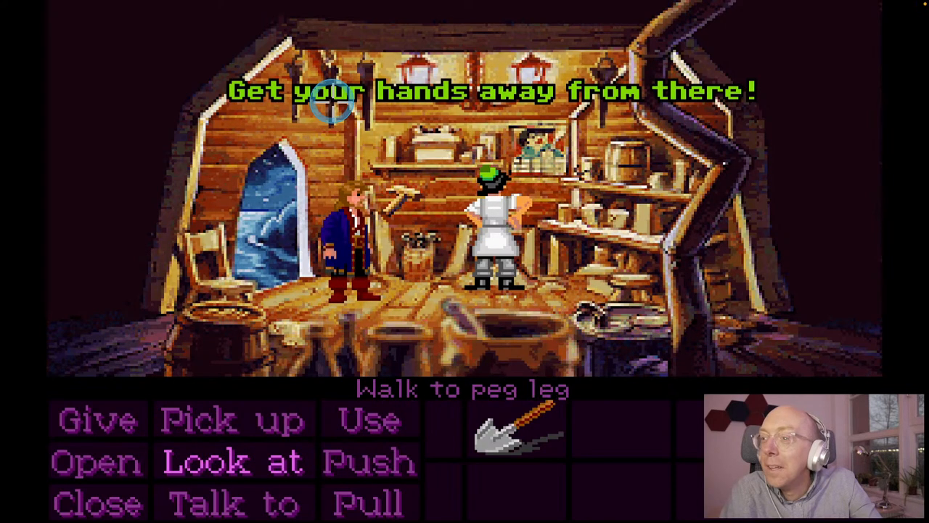
{"action": "mouse_move", "coordinate": [250, 349]}
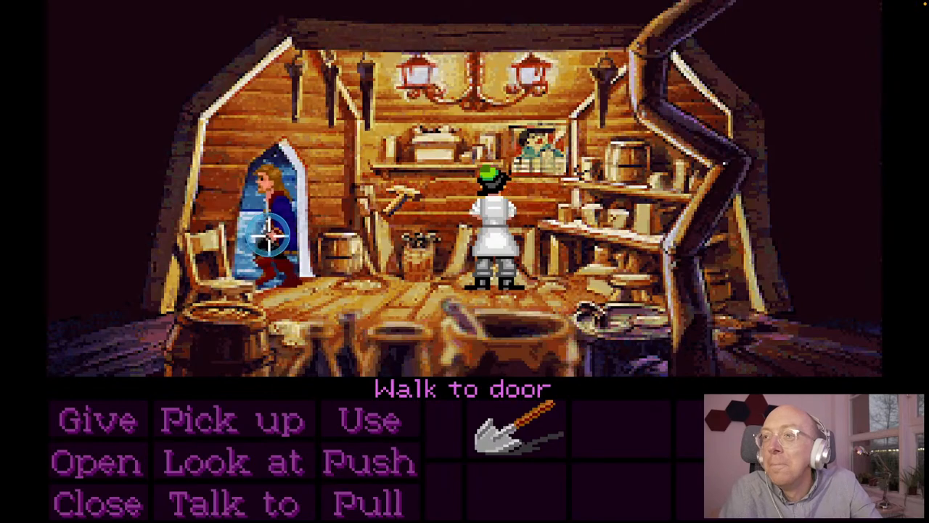
{"action": "left_click", "coordinate": [272, 235]}
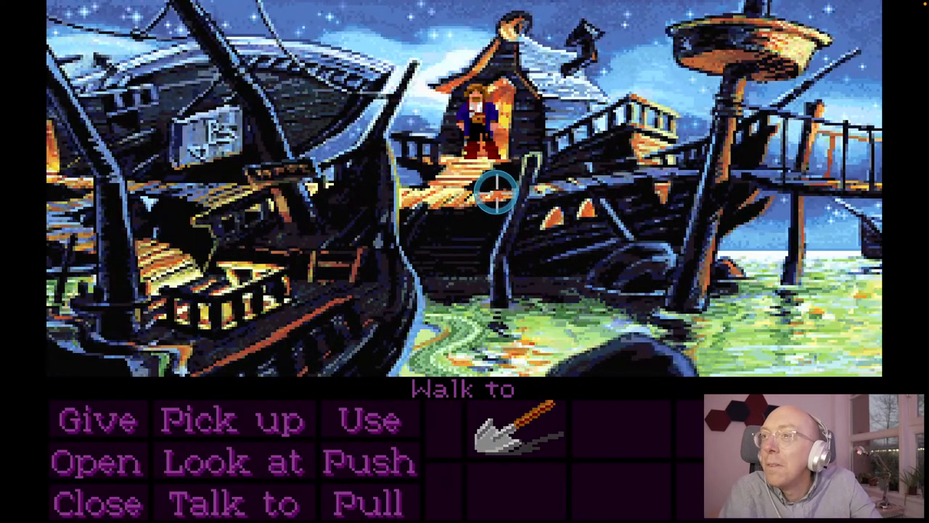
{"action": "mouse_move", "coordinate": [298, 262]}
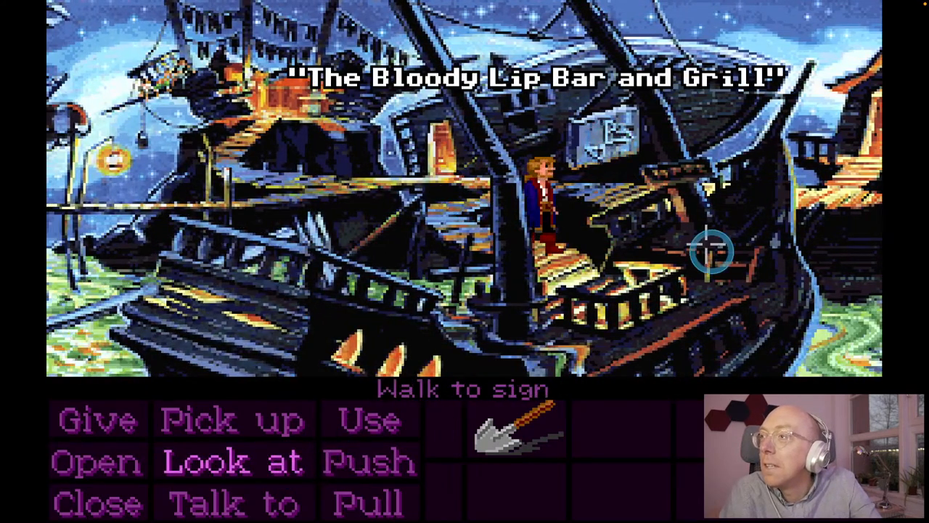
{"action": "mouse_move", "coordinate": [714, 267]}
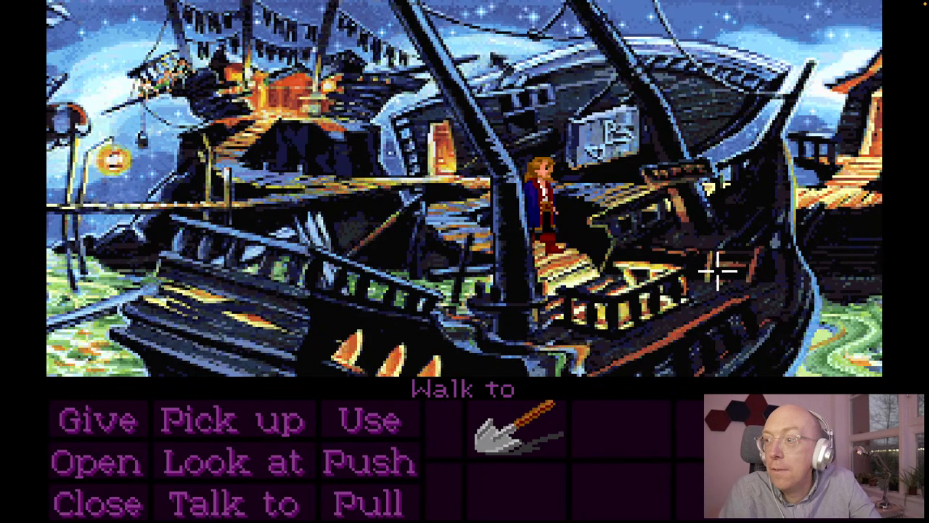
{"action": "mouse_move", "coordinate": [656, 279]}
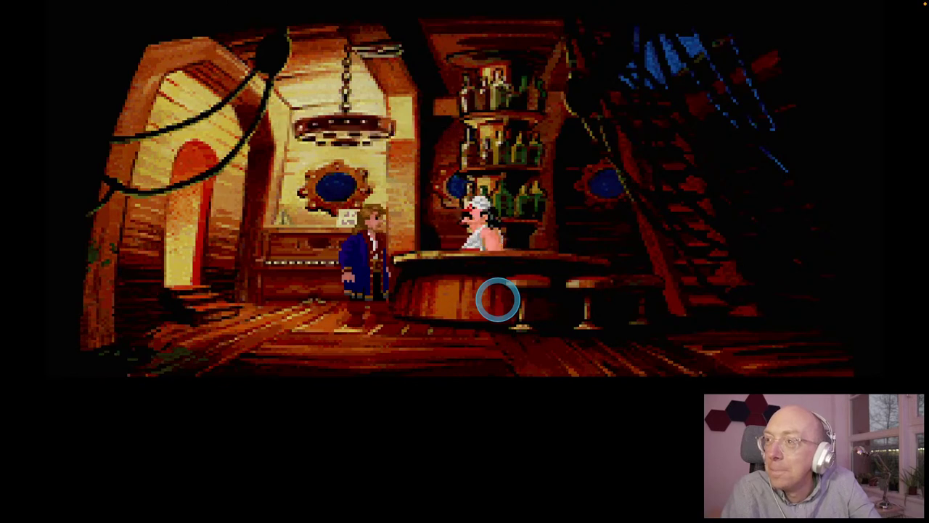
{"action": "left_click", "coordinate": [500, 307]}
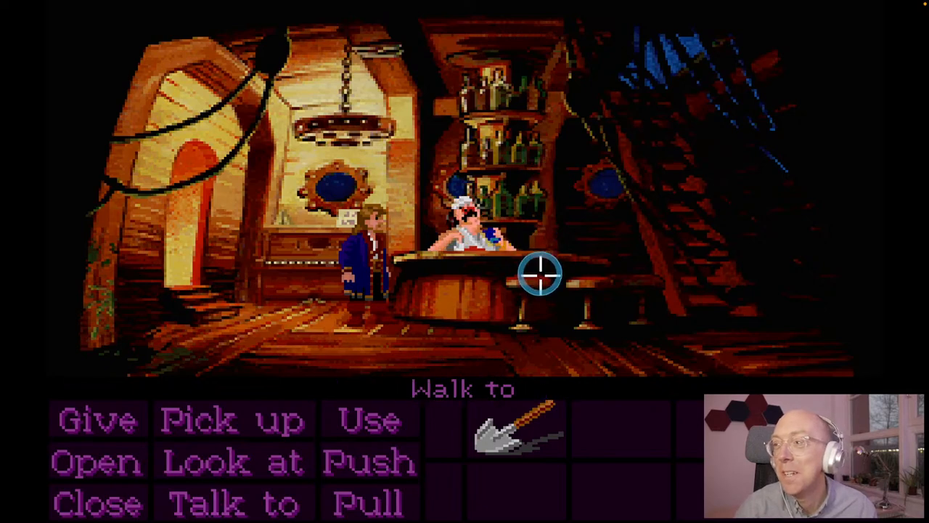
{"action": "mouse_move", "coordinate": [476, 262]}
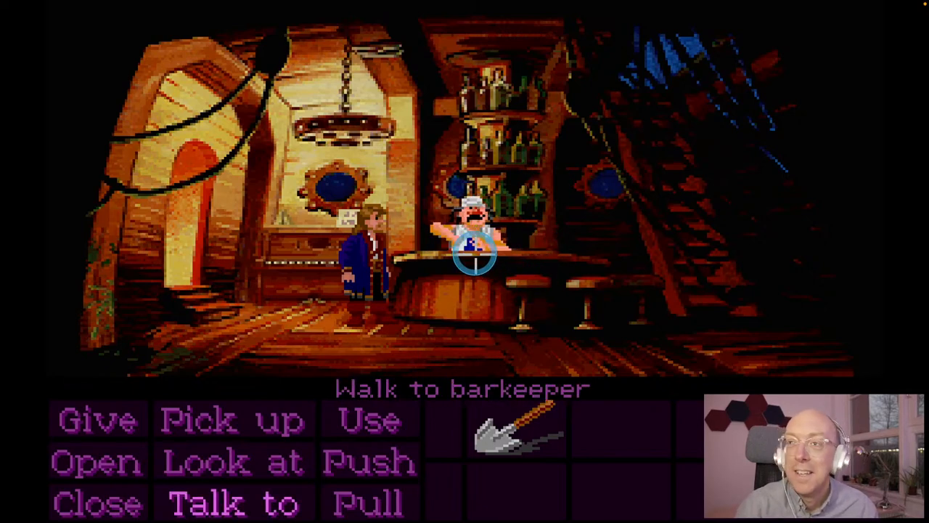
{"action": "mouse_move", "coordinate": [351, 226]}
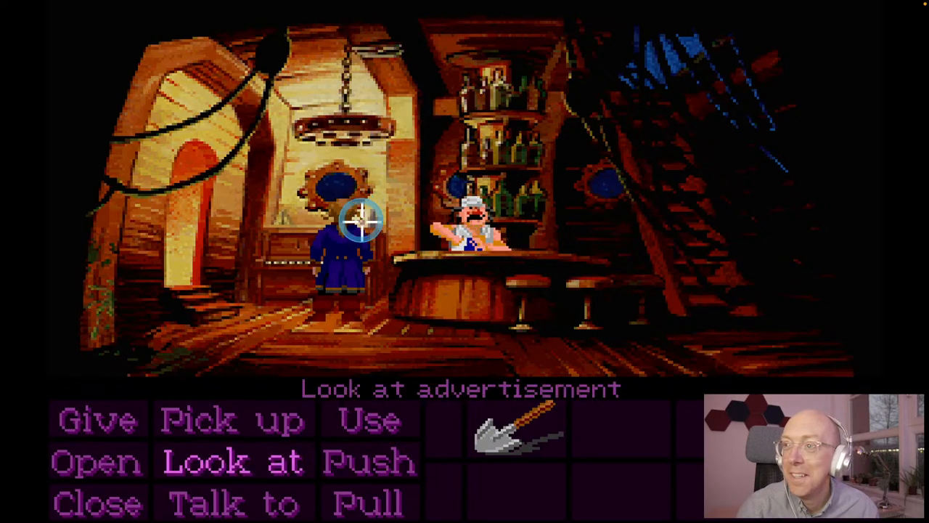
Step: Look at the advertisement on the bar wall, then try to pick it up
{"action": "left_click", "coordinate": [357, 221]}
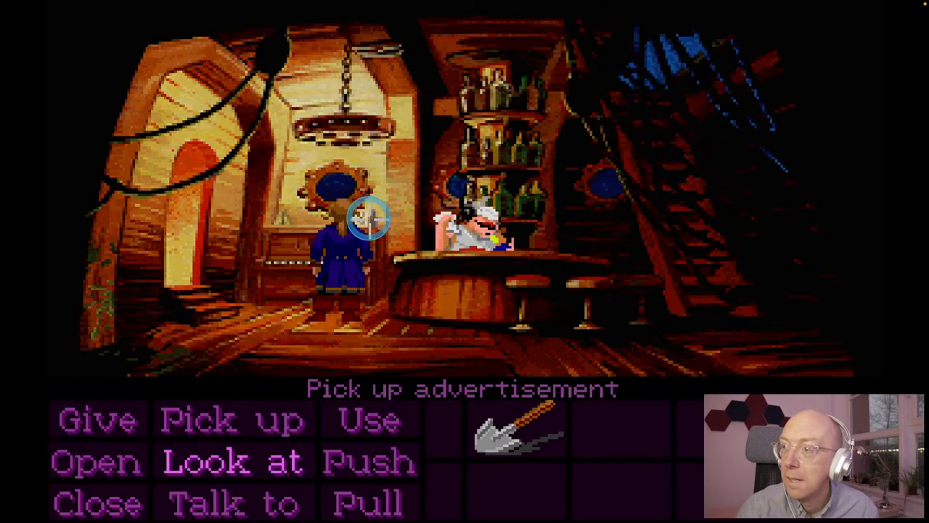
{"action": "left_click", "coordinate": [365, 220]}
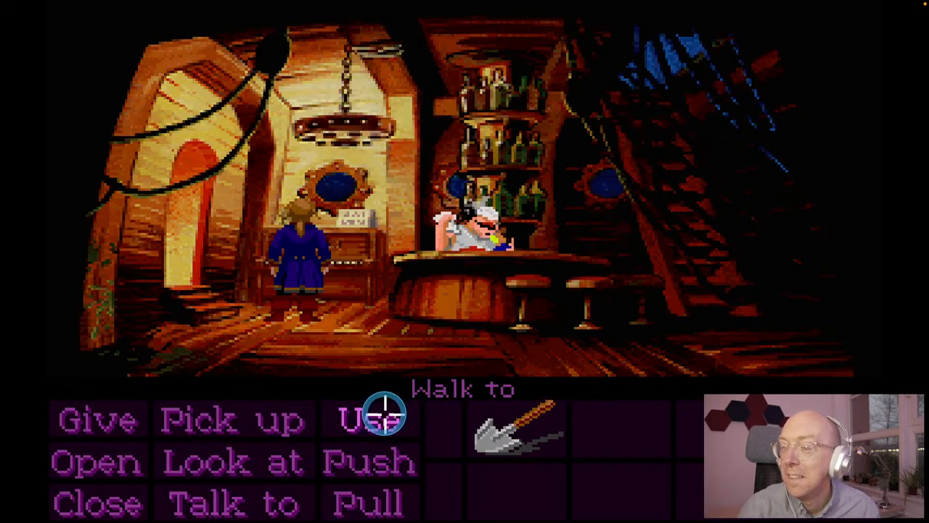
{"action": "mouse_move", "coordinate": [525, 284]}
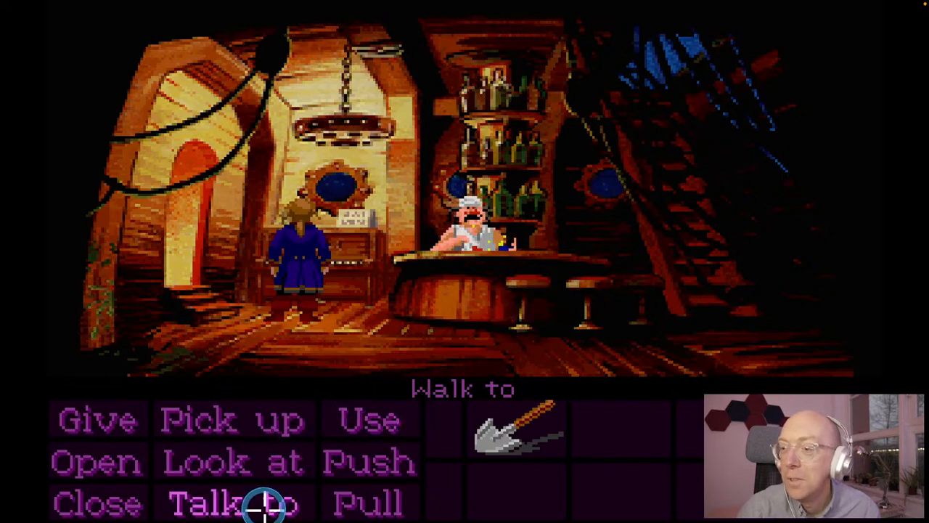
Step: Talk to the barkeeper and end with 'Nice place you have here. Well, see ya.'
{"action": "left_click", "coordinate": [217, 503]}
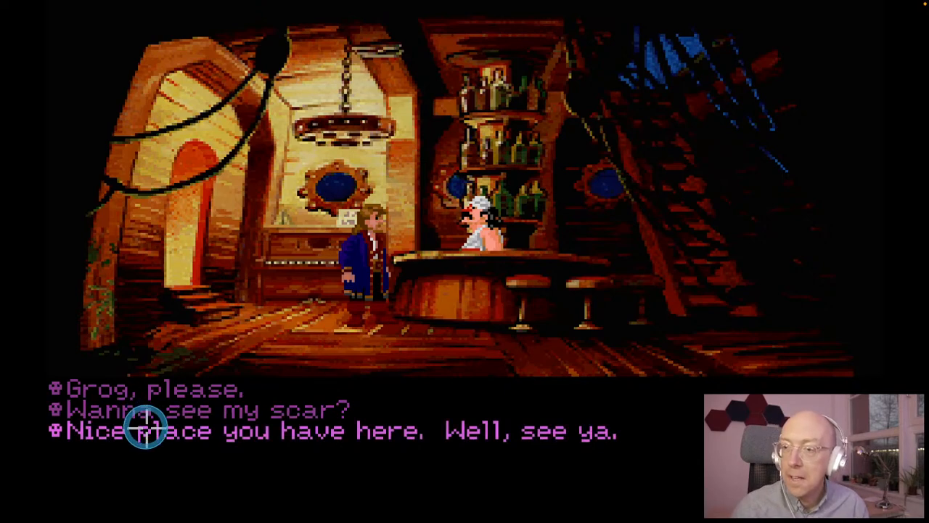
{"action": "left_click", "coordinate": [145, 430]}
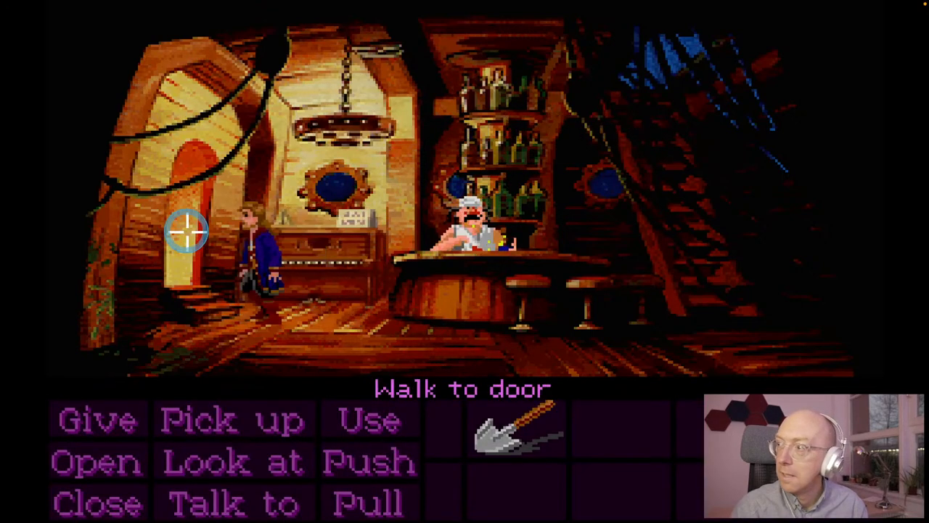
Step: Head for the exit door, then turn back and try to take the booze from the shelf
{"action": "left_click", "coordinate": [187, 231]}
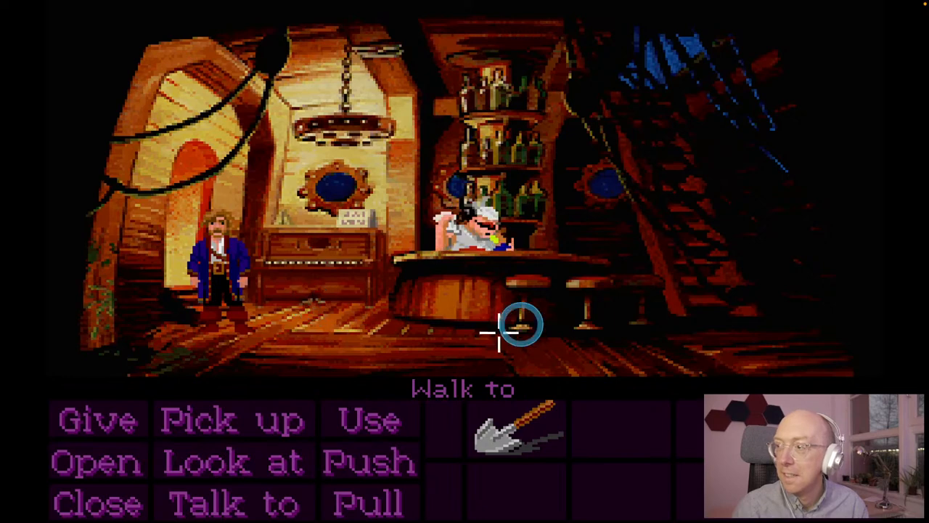
{"action": "mouse_move", "coordinate": [490, 216]}
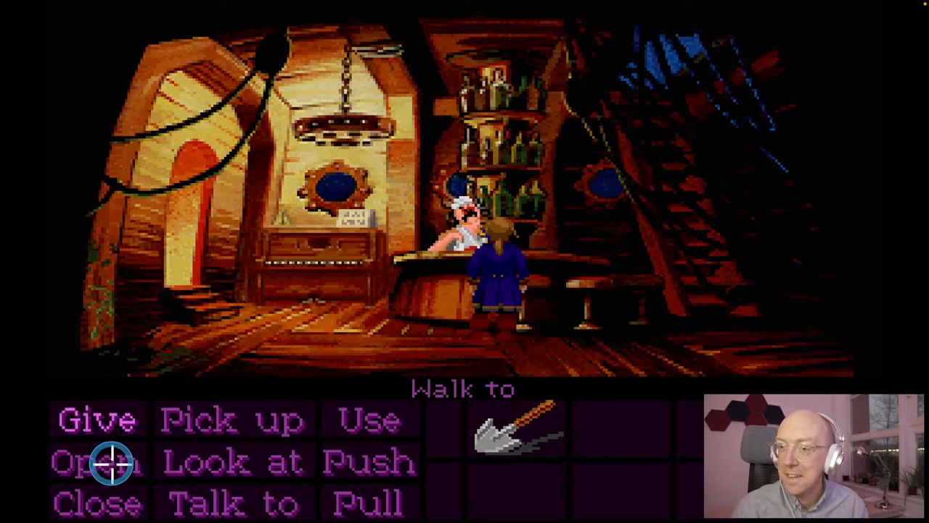
{"action": "mouse_move", "coordinate": [494, 148]}
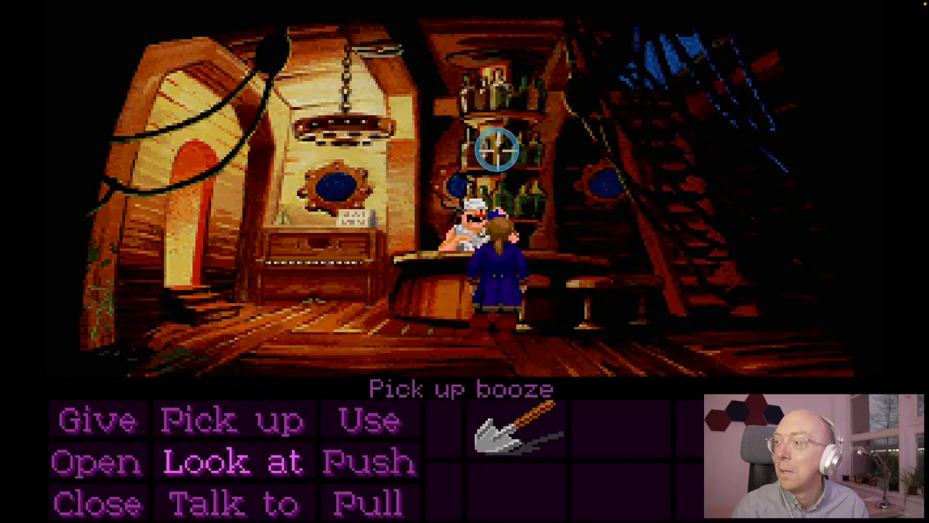
{"action": "left_click", "coordinate": [494, 148]}
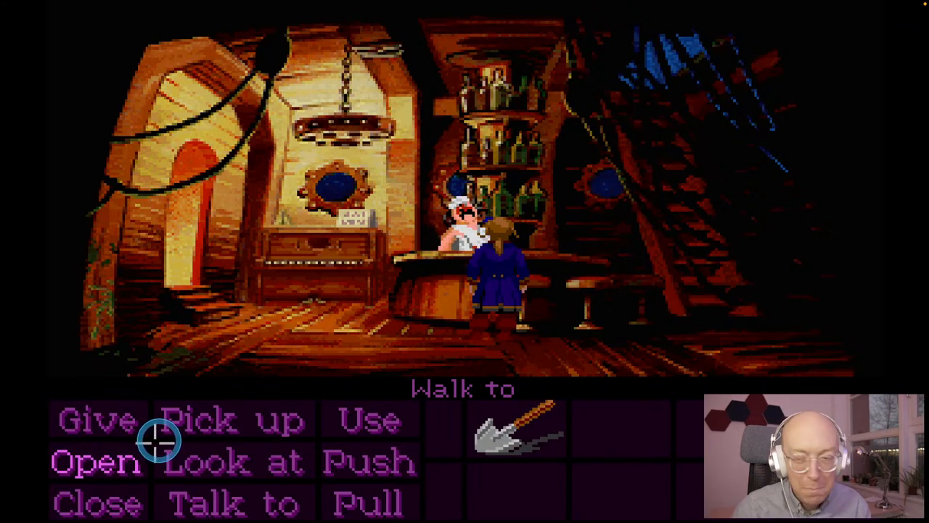
{"action": "mouse_move", "coordinate": [520, 435]}
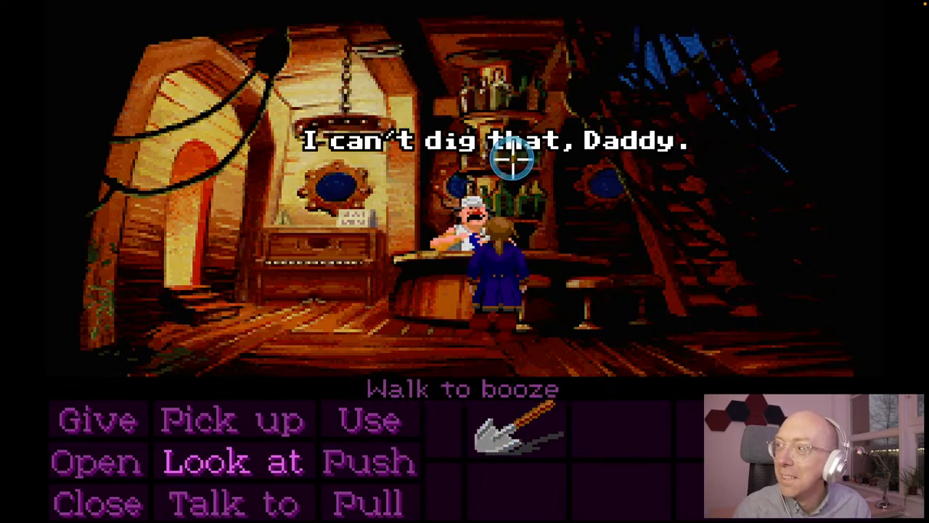
{"action": "mouse_move", "coordinate": [653, 100]}
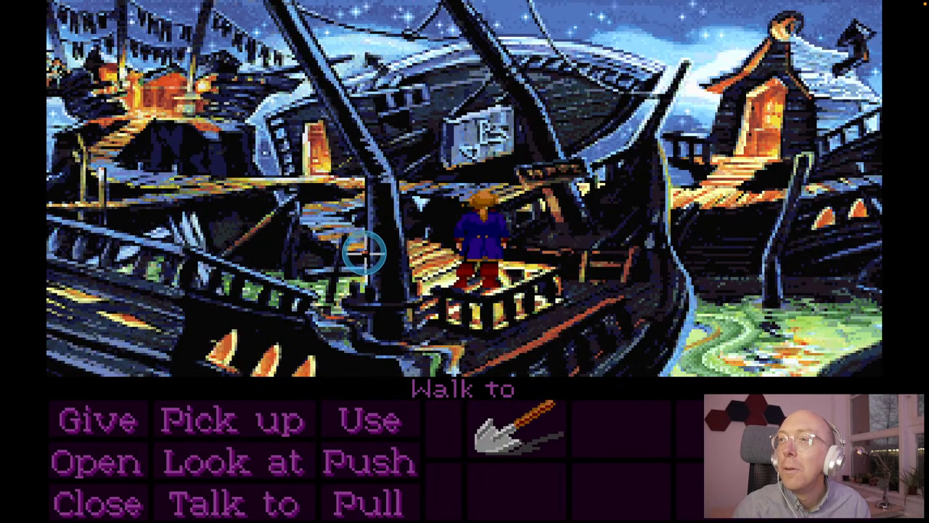
{"action": "mouse_move", "coordinate": [314, 154]}
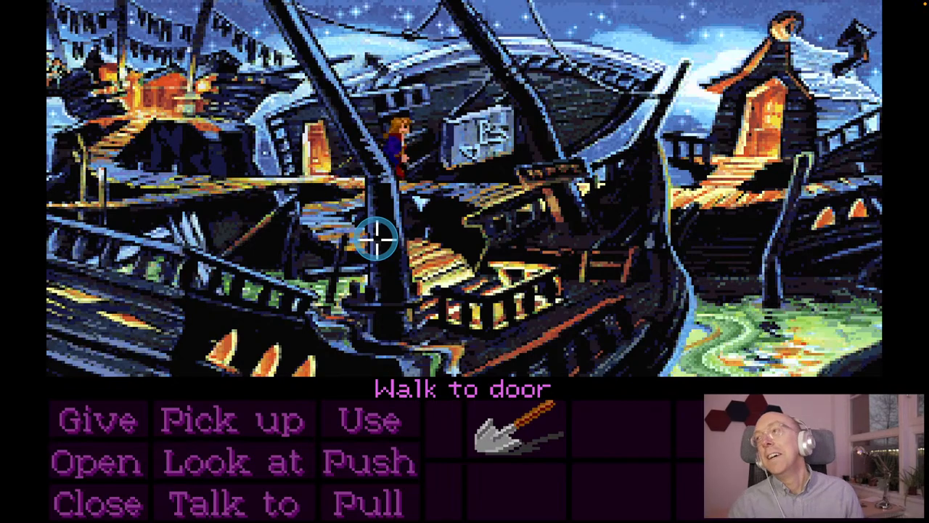
Step: Walk Guybrush through the neighbouring ship's door into the map cabin
{"action": "left_click", "coordinate": [378, 238]}
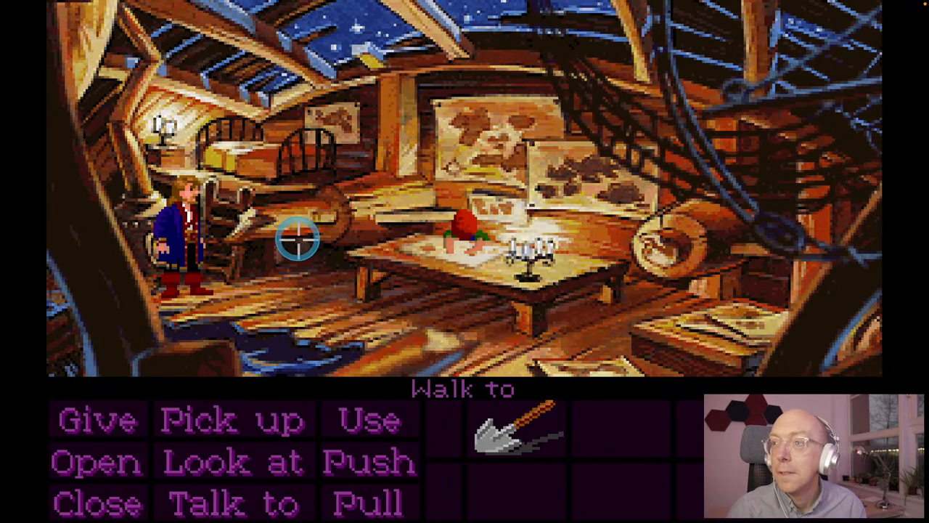
{"action": "mouse_move", "coordinate": [525, 262]}
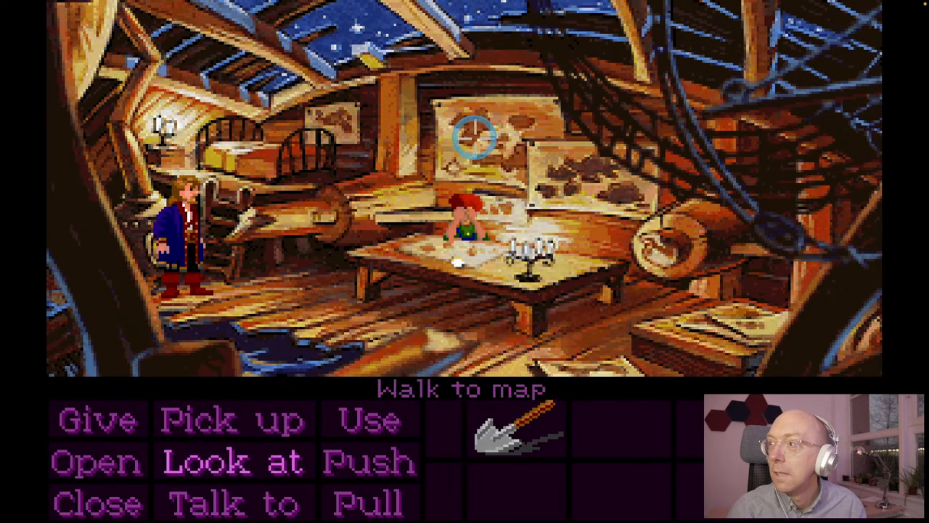
{"action": "mouse_move", "coordinate": [575, 368]}
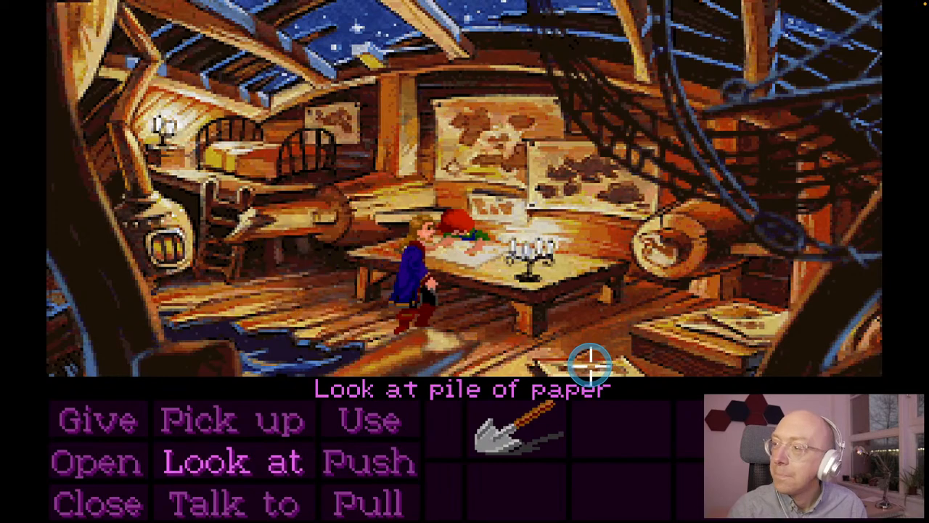
Step: Look at the paper pile, then ask the boy who he is, what he does, and about Largo
{"action": "left_click", "coordinate": [592, 362]}
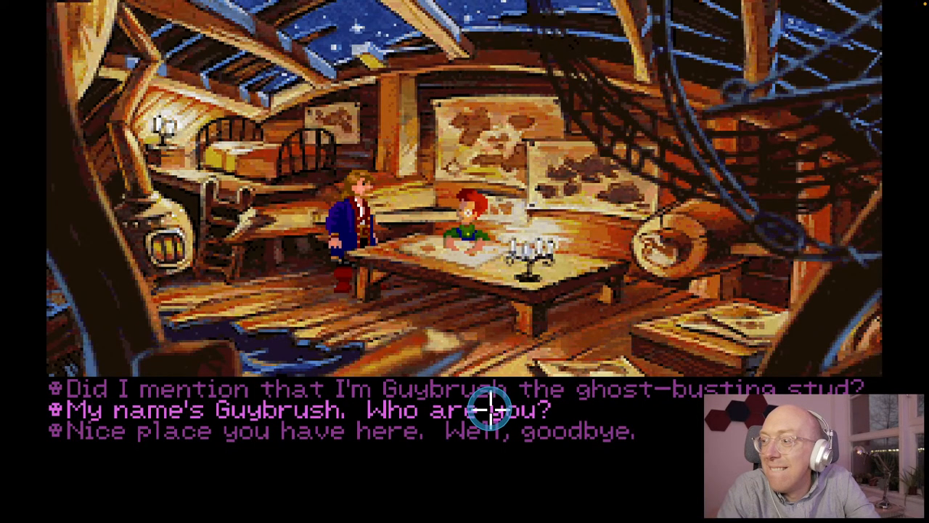
{"action": "left_click", "coordinate": [486, 410]}
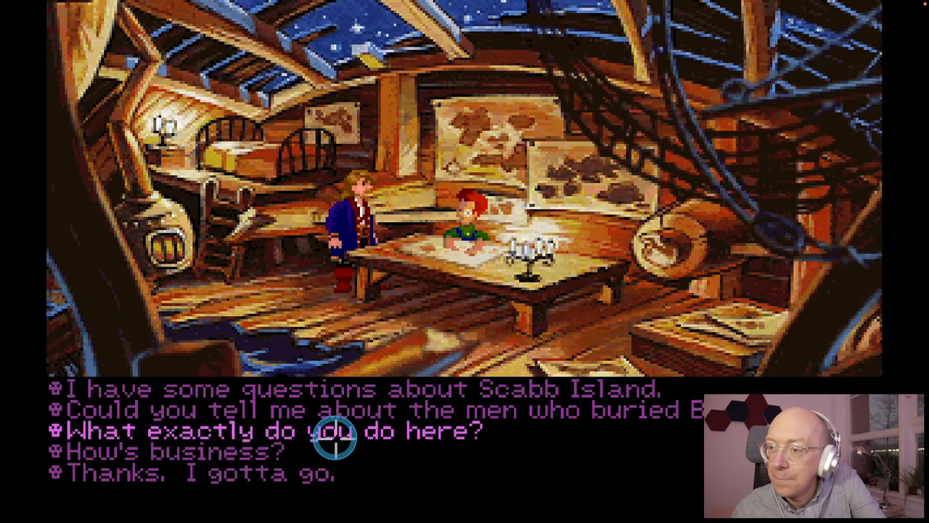
{"action": "left_click", "coordinate": [171, 452]}
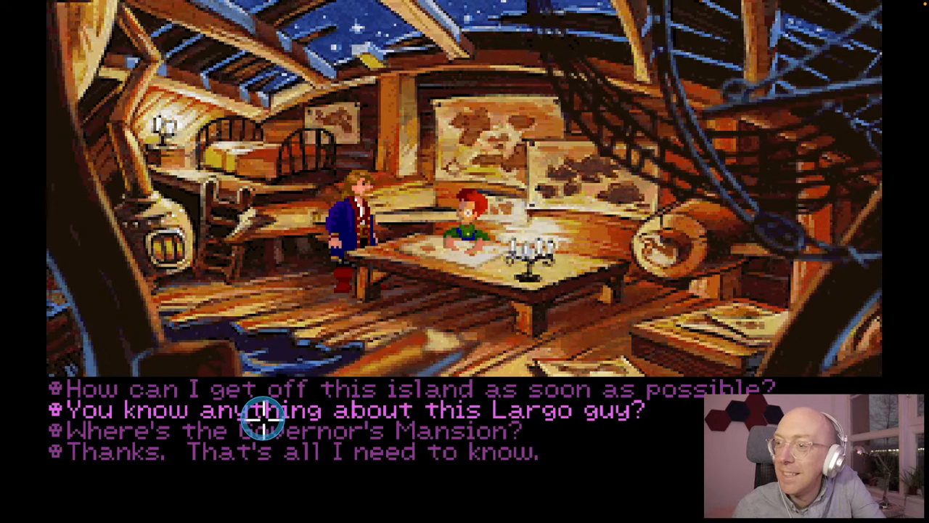
{"action": "left_click", "coordinate": [265, 409]}
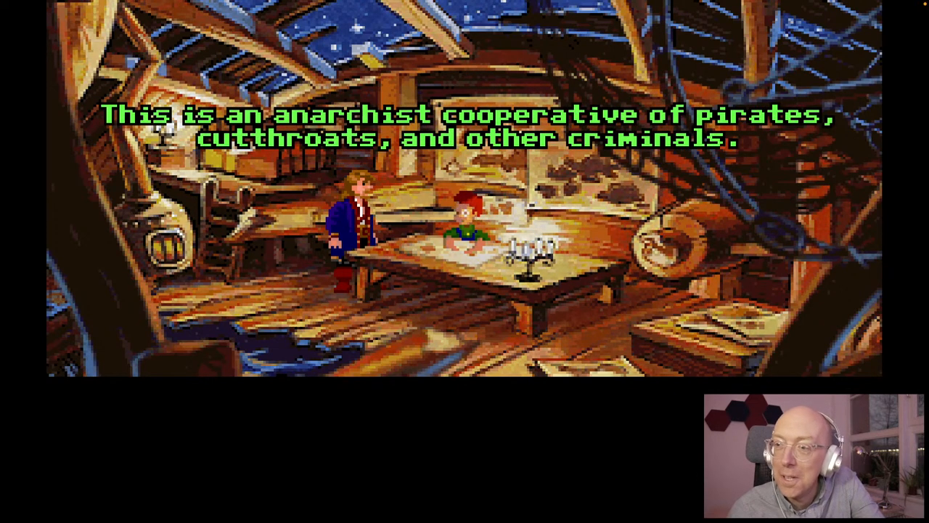
Step: Skip the Largo reply, ask about room and board, and close the conversation
{"action": "left_click", "coordinate": [337, 413]}
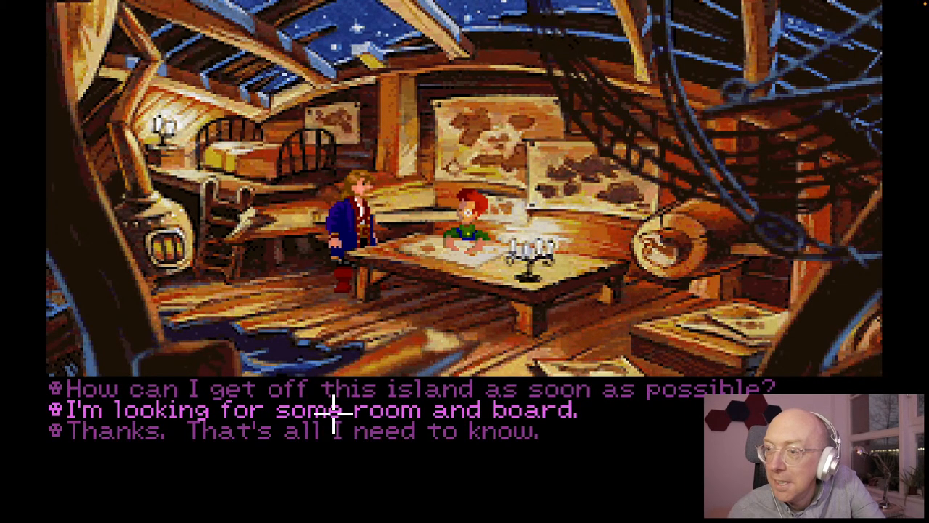
{"action": "left_click", "coordinate": [335, 409]}
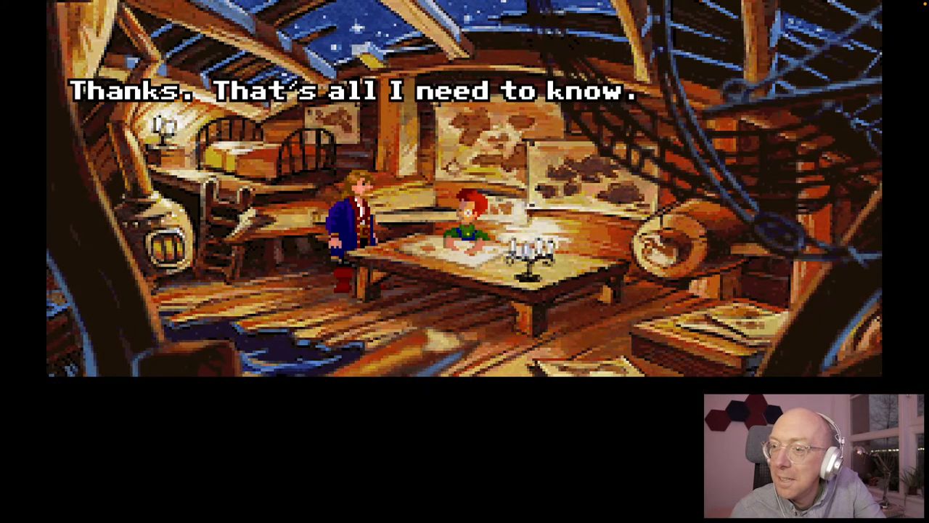
{"action": "left_click", "coordinate": [331, 412]}
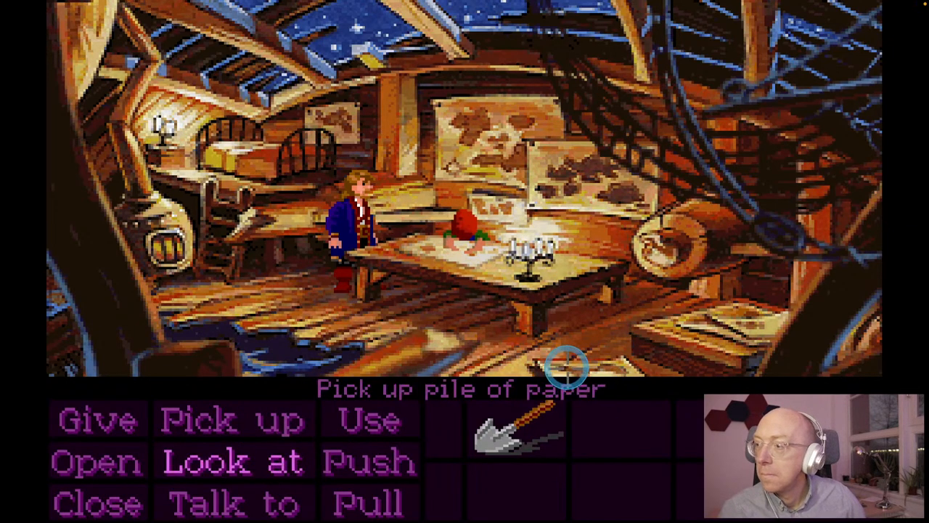
Step: Pick up the pile of paper from the floor, then try to take the wall map
{"action": "left_click", "coordinate": [569, 368]}
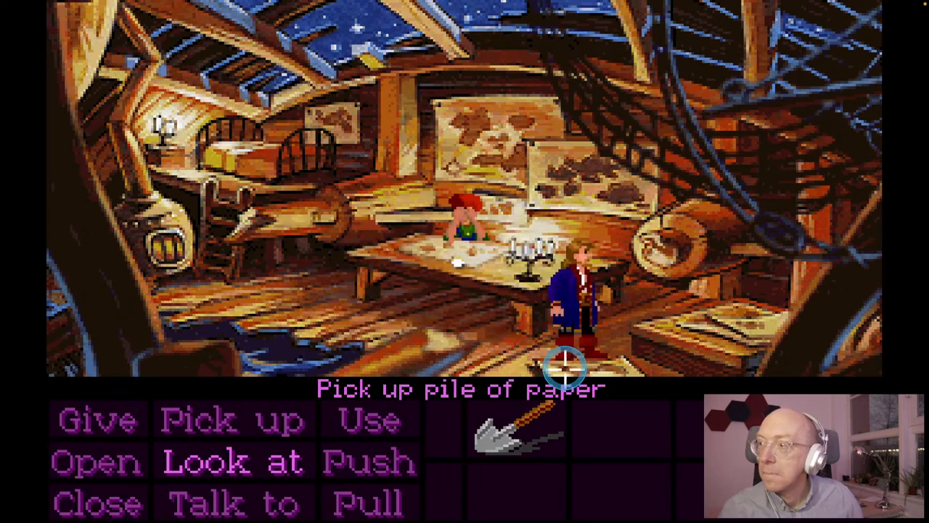
{"action": "left_click", "coordinate": [563, 368]}
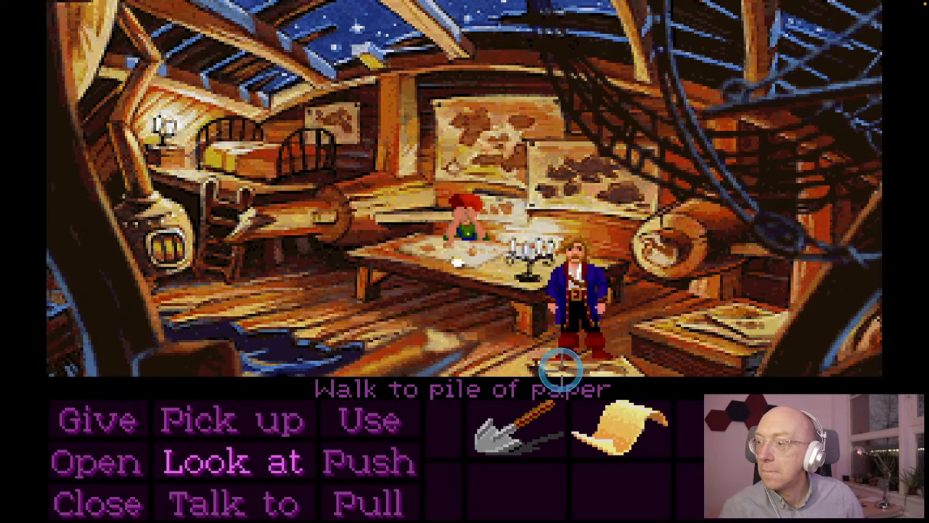
{"action": "mouse_move", "coordinate": [749, 339]}
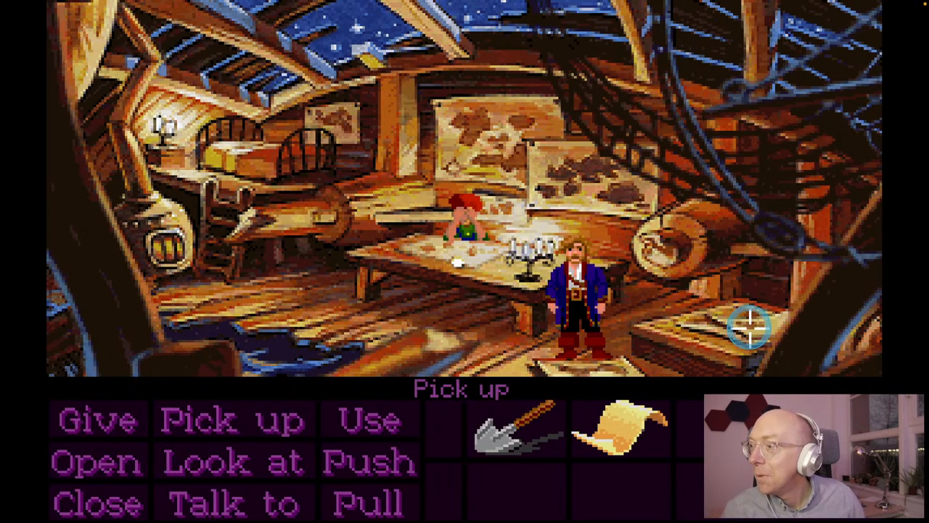
{"action": "mouse_move", "coordinate": [588, 187]}
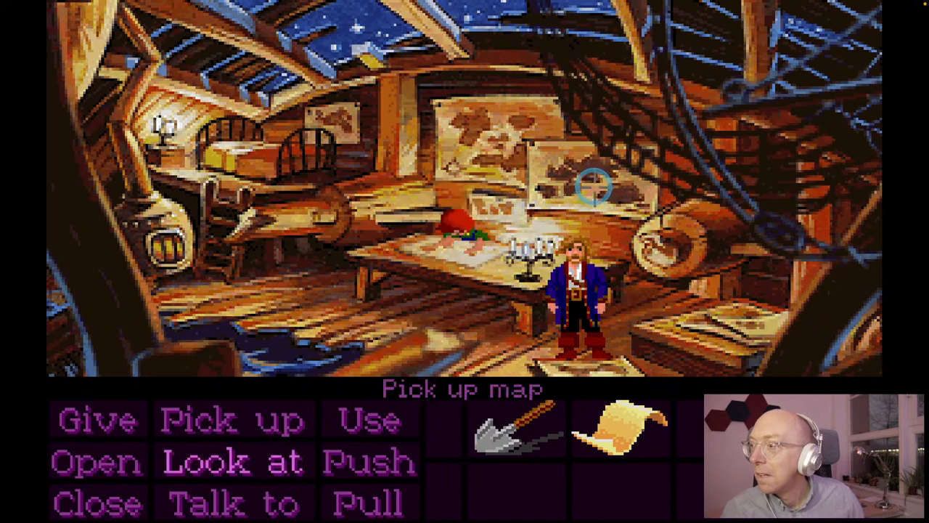
{"action": "left_click", "coordinate": [593, 186]}
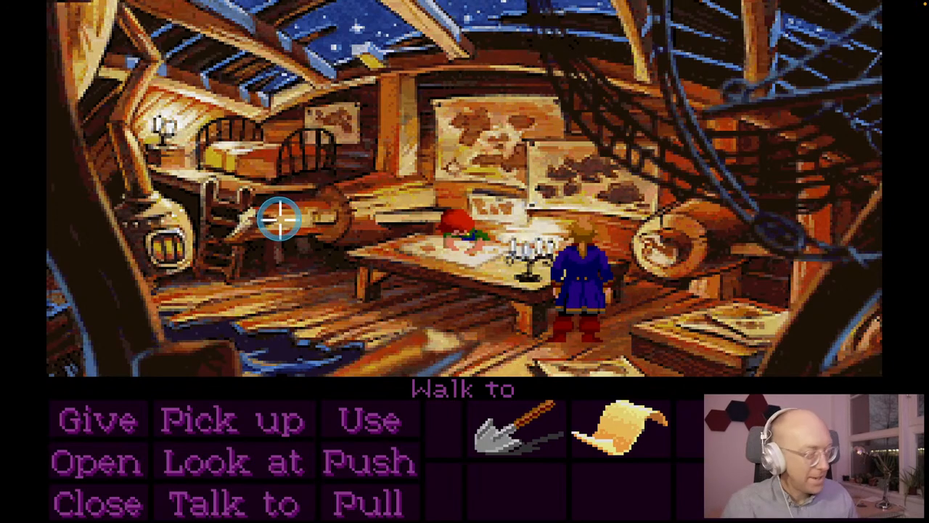
{"action": "mouse_move", "coordinate": [351, 254]}
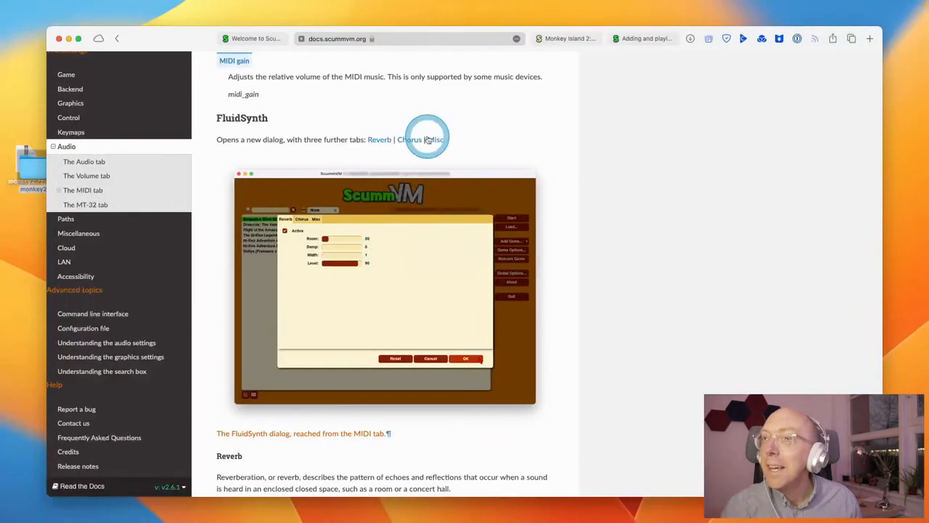
Step: Browse the Game settings docs page, then go to 'Saving and loading a game'
{"action": "scroll", "scroll_direction": "down", "scroll_amount": 3}
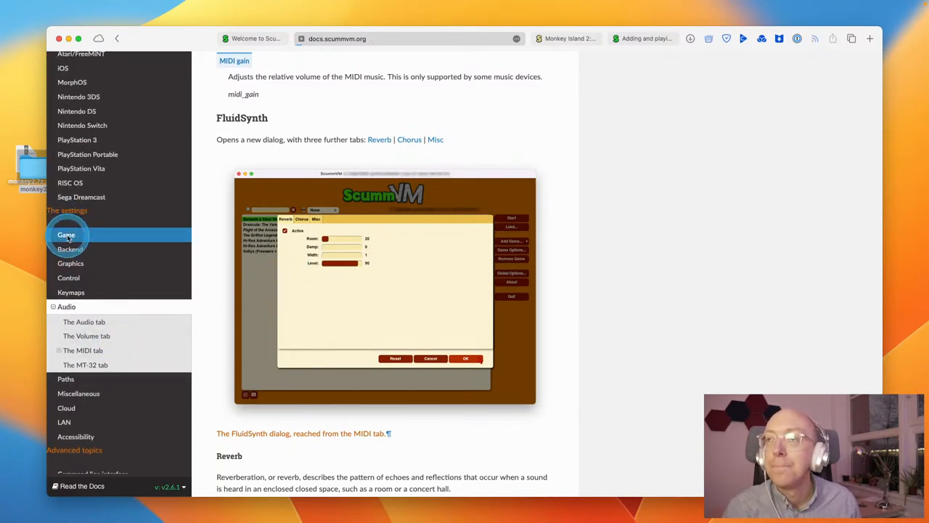
{"action": "left_click", "coordinate": [67, 235]}
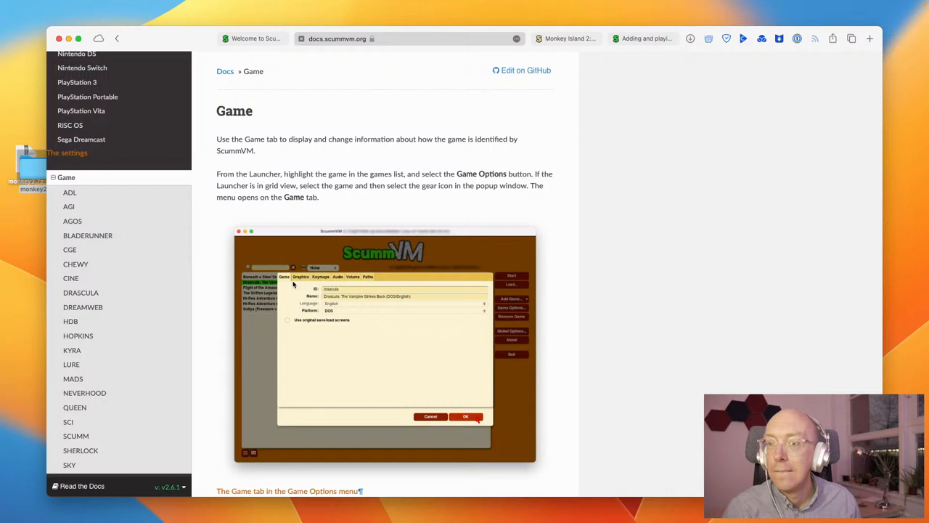
{"action": "scroll", "scroll_direction": "down", "scroll_amount": 3}
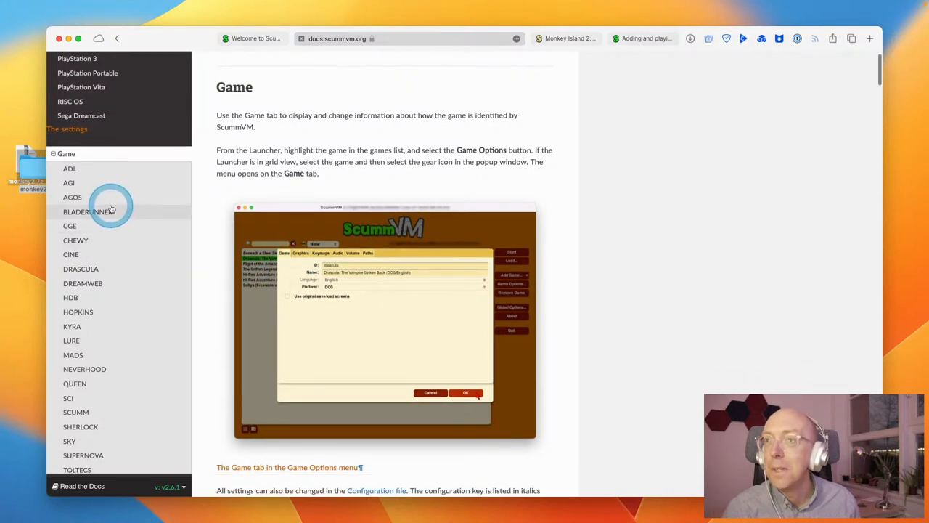
{"action": "scroll", "scroll_direction": "down", "scroll_amount": 3}
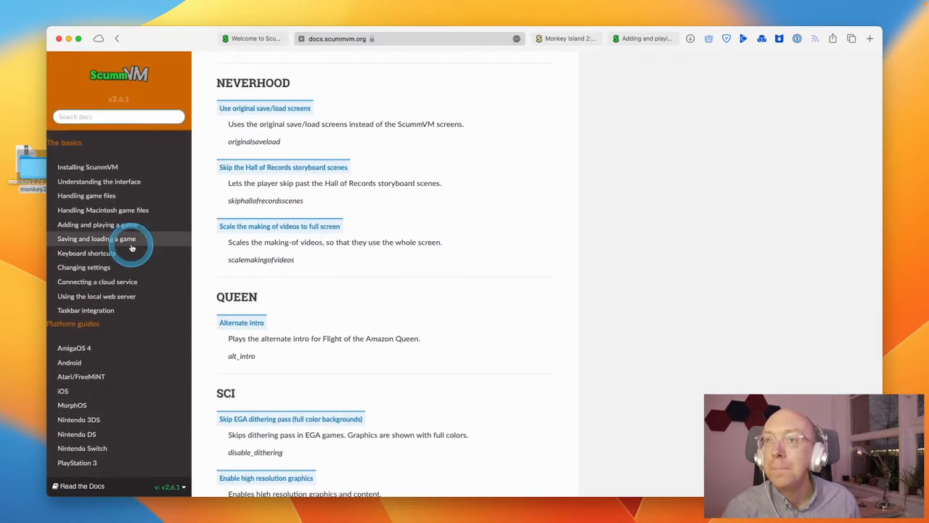
{"action": "mouse_move", "coordinate": [94, 229]}
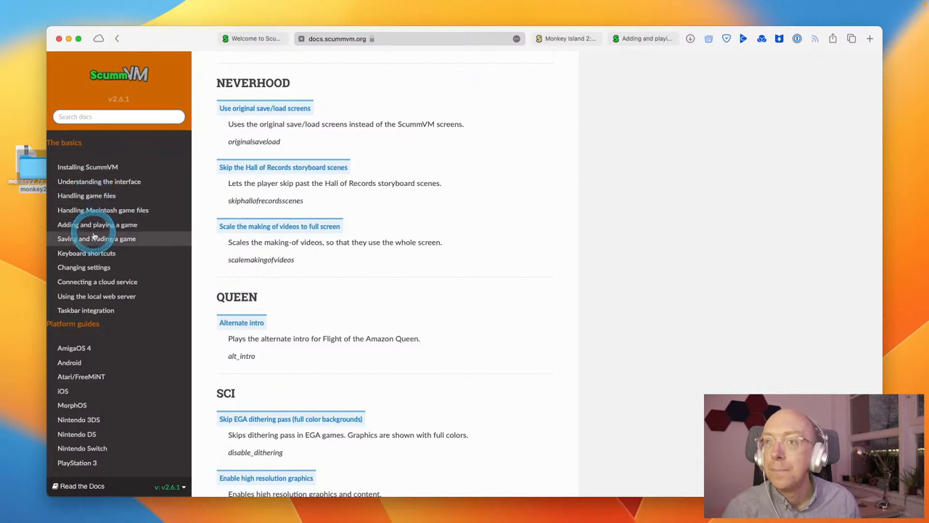
{"action": "left_click", "coordinate": [95, 238]}
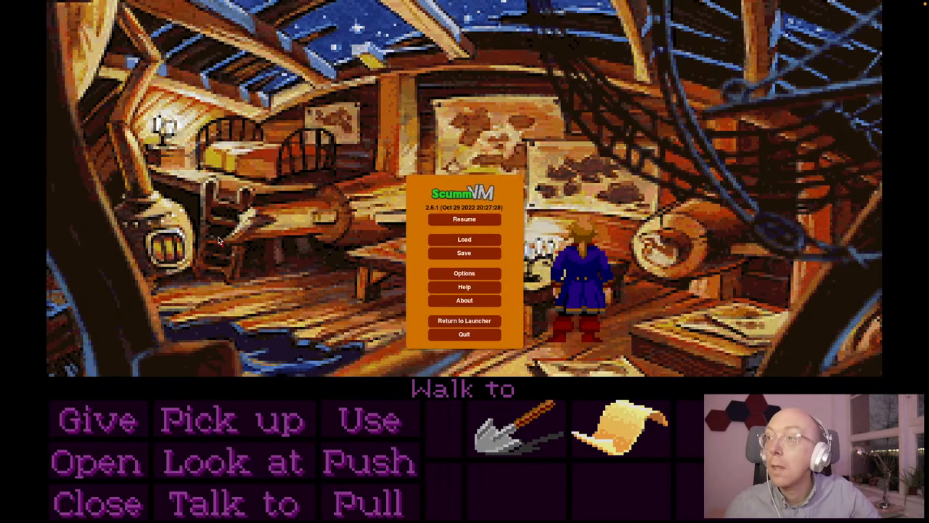
Step: Save the game to a new slot 1 described 'Start game', then quit the game
{"action": "left_click", "coordinate": [465, 252]}
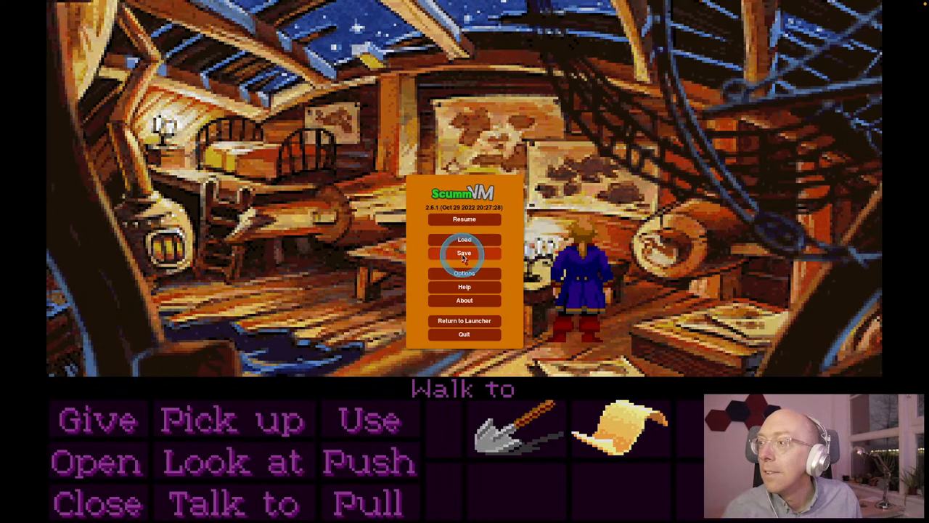
{"action": "left_click", "coordinate": [465, 253]}
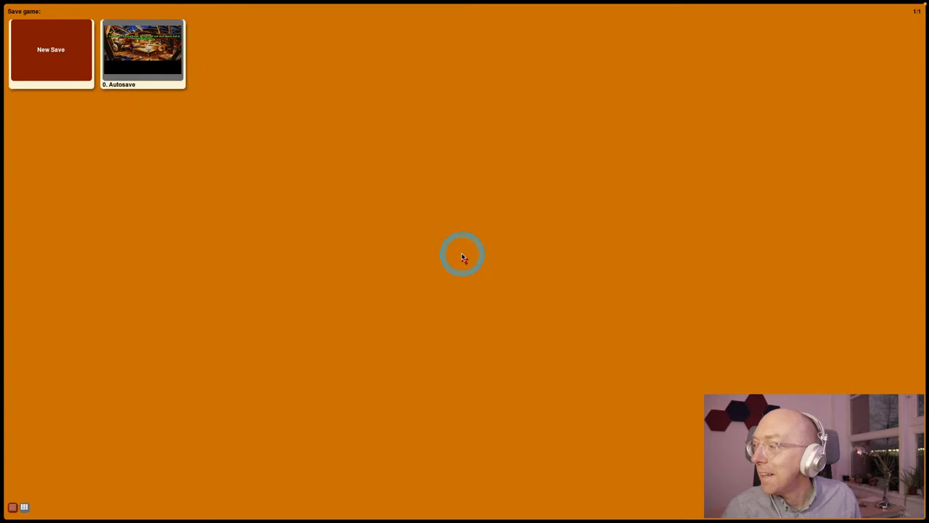
{"action": "mouse_move", "coordinate": [206, 225]}
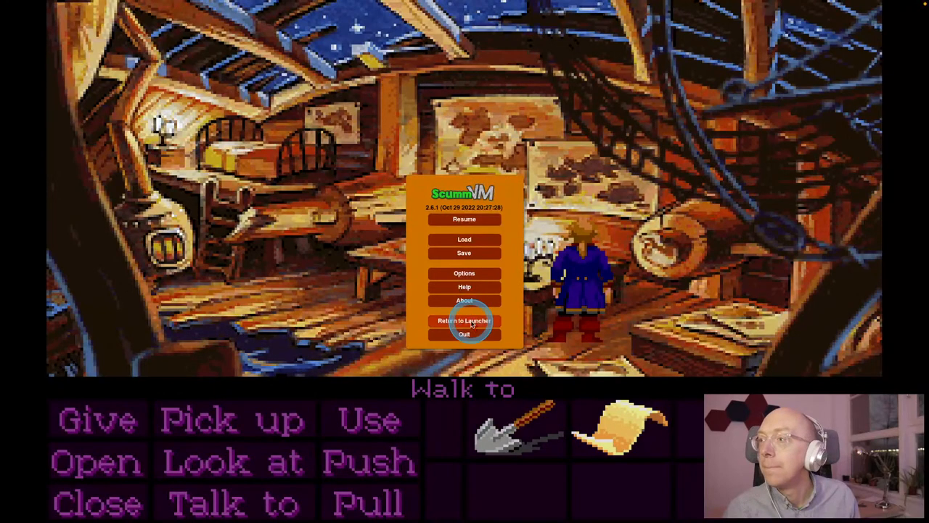
{"action": "left_click", "coordinate": [464, 253]}
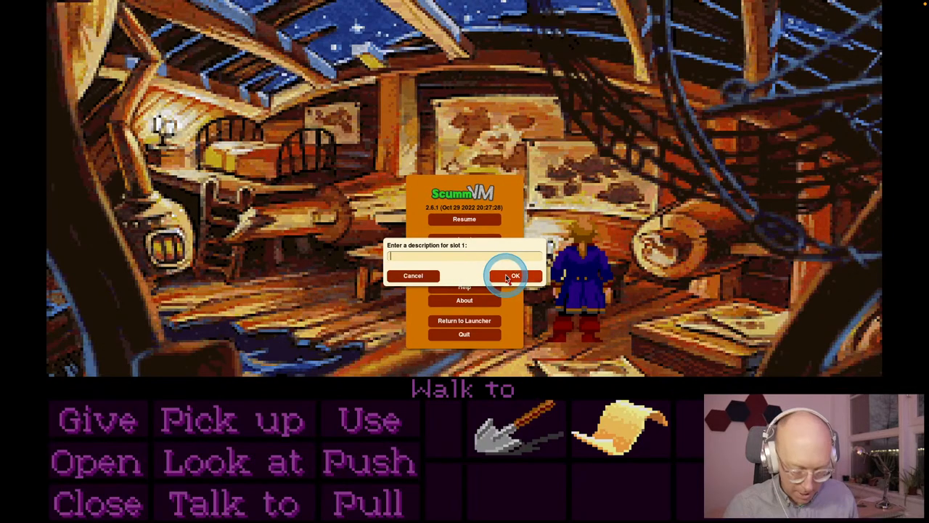
{"action": "type", "text": "Start game"}
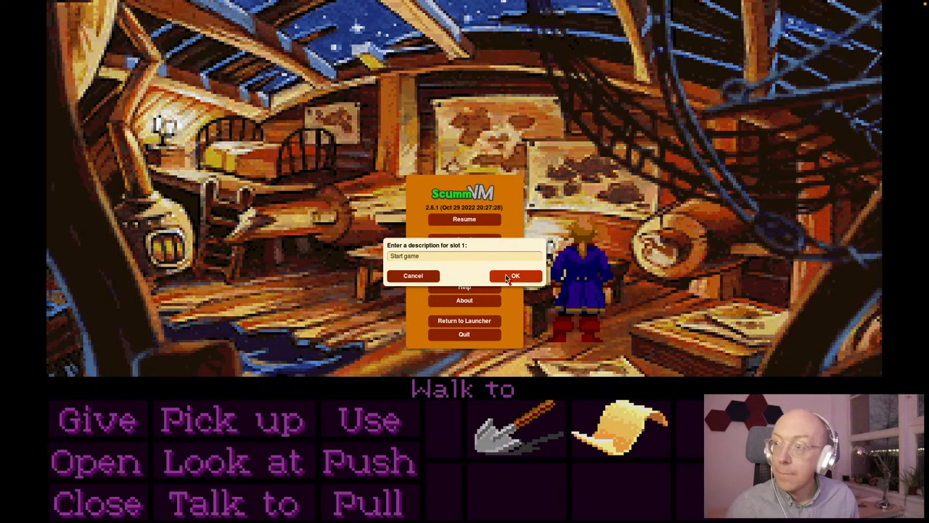
{"action": "left_click", "coordinate": [513, 276]}
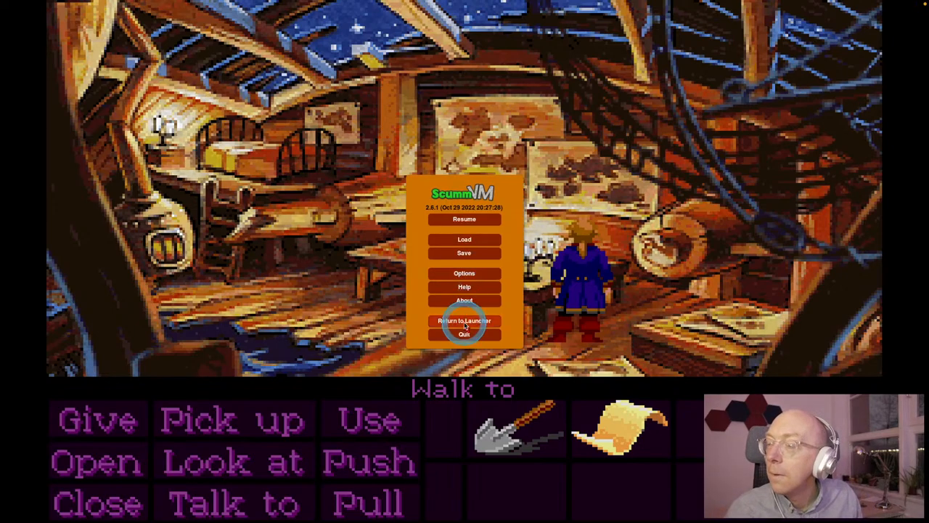
{"action": "left_click", "coordinate": [464, 219]}
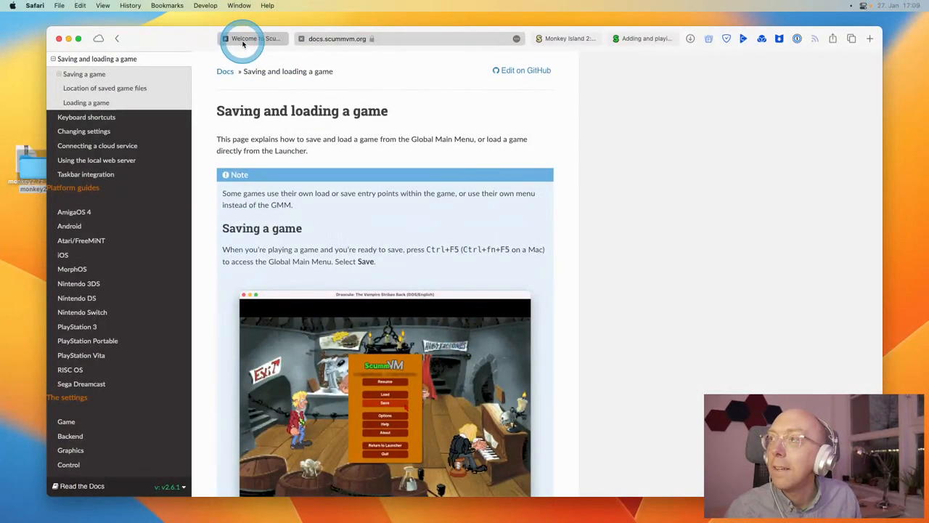
Step: From the docs welcome page, open the PlayStation 3 platform guide
{"action": "left_click", "coordinate": [243, 38]}
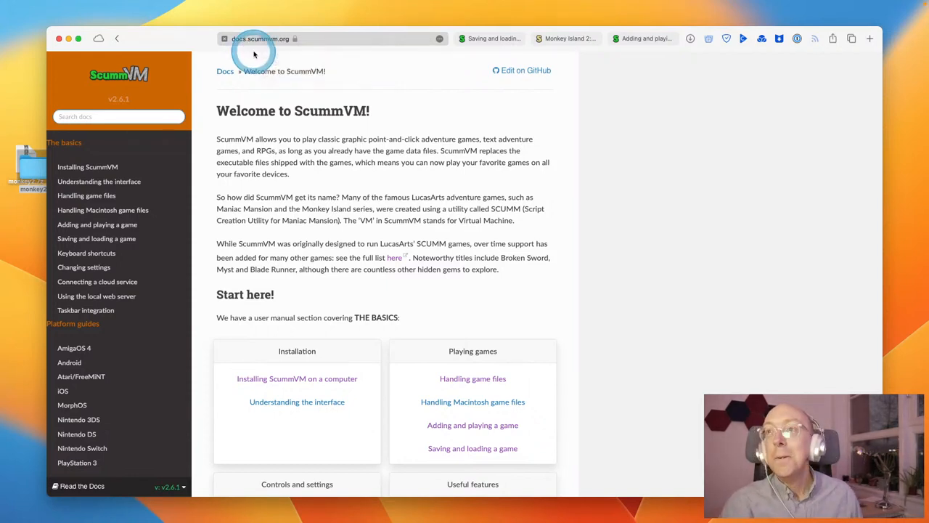
{"action": "mouse_move", "coordinate": [242, 45]}
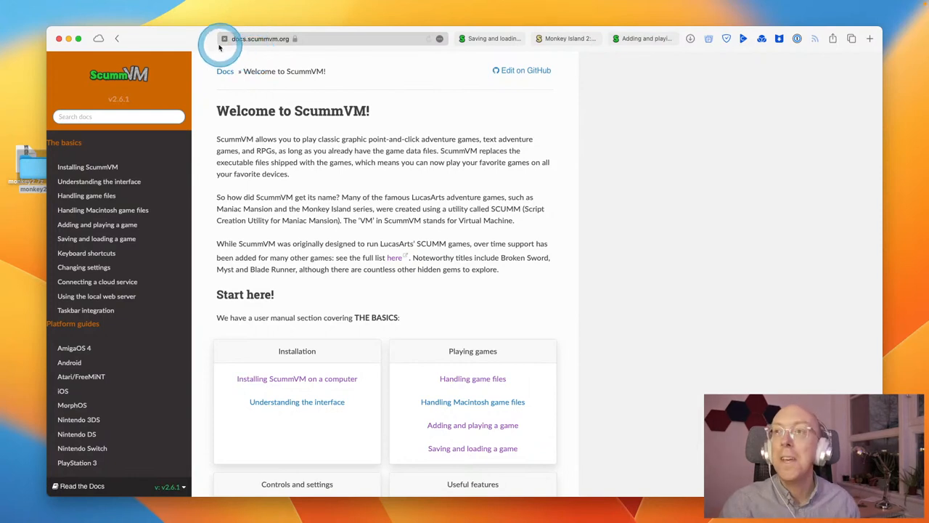
{"action": "mouse_move", "coordinate": [119, 75]}
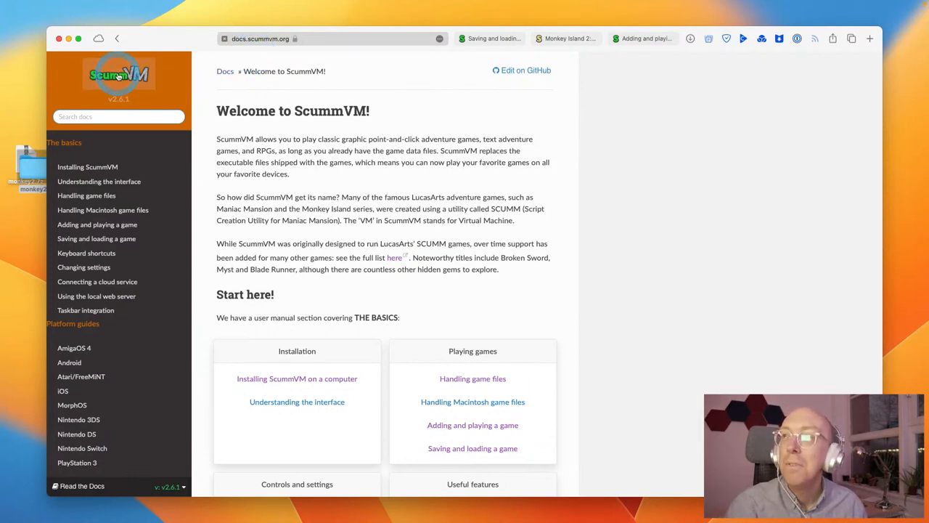
{"action": "mouse_move", "coordinate": [492, 38]}
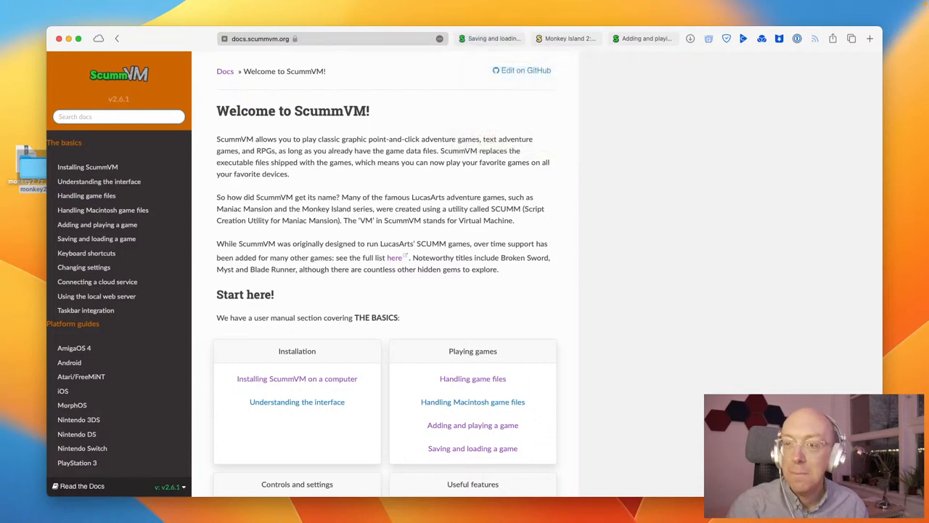
{"action": "scroll", "scroll_direction": "down", "scroll_amount": 3}
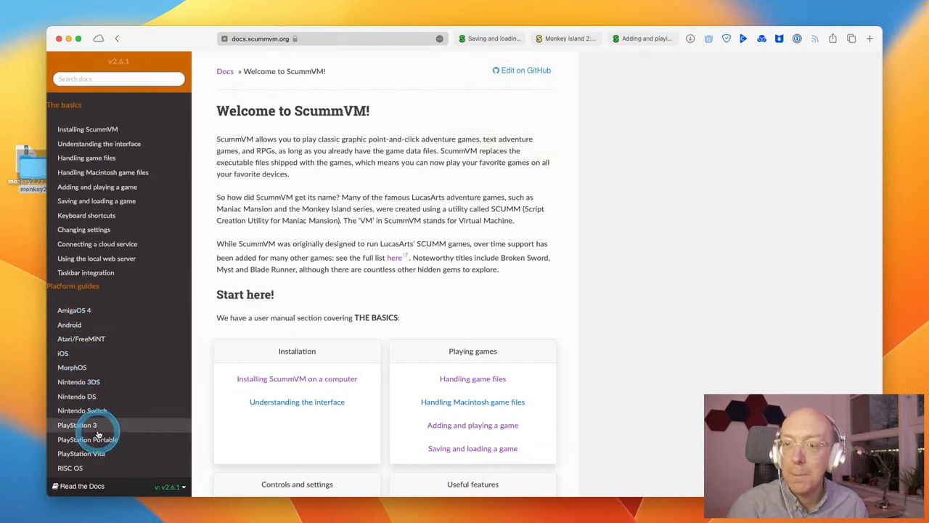
{"action": "scroll", "scroll_direction": "down", "scroll_amount": 3}
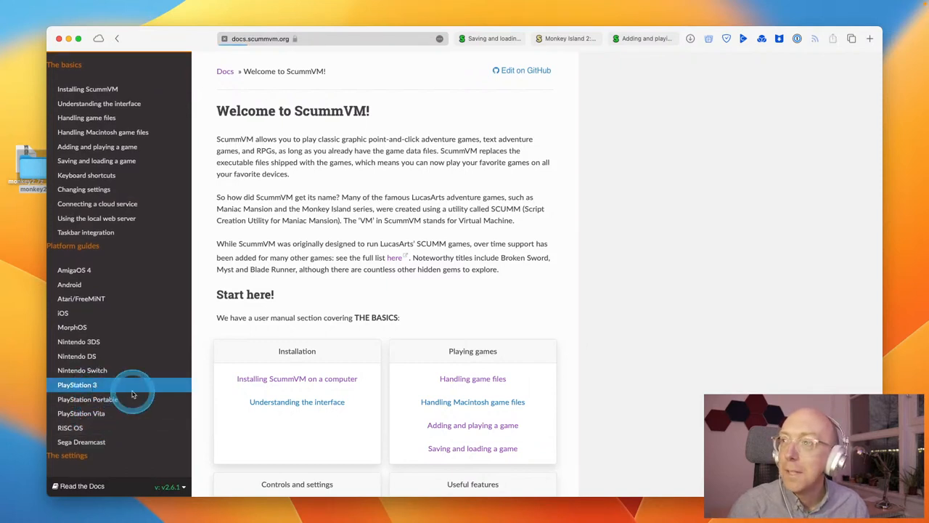
{"action": "left_click", "coordinate": [77, 383]}
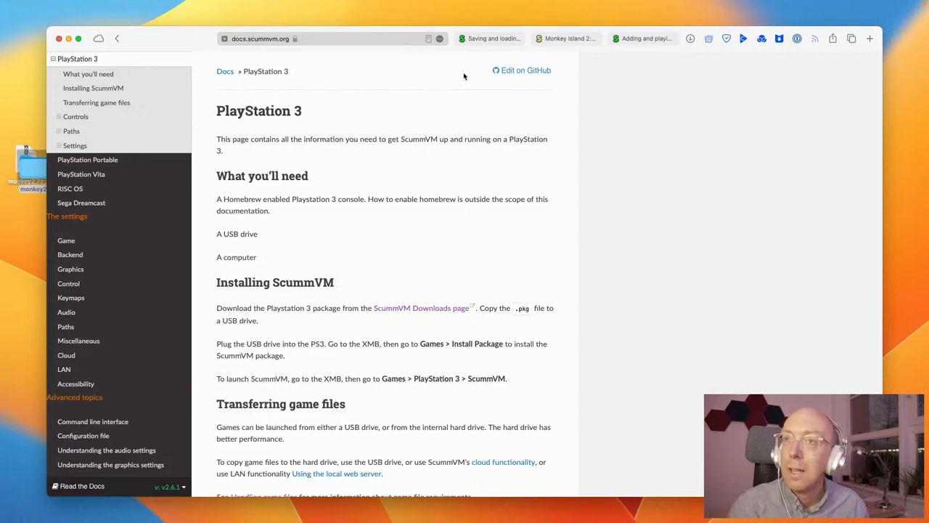
Step: Switch to the Monkey Island 2: LeChuck's Revenge wiki tab
{"action": "left_click", "coordinate": [491, 38]}
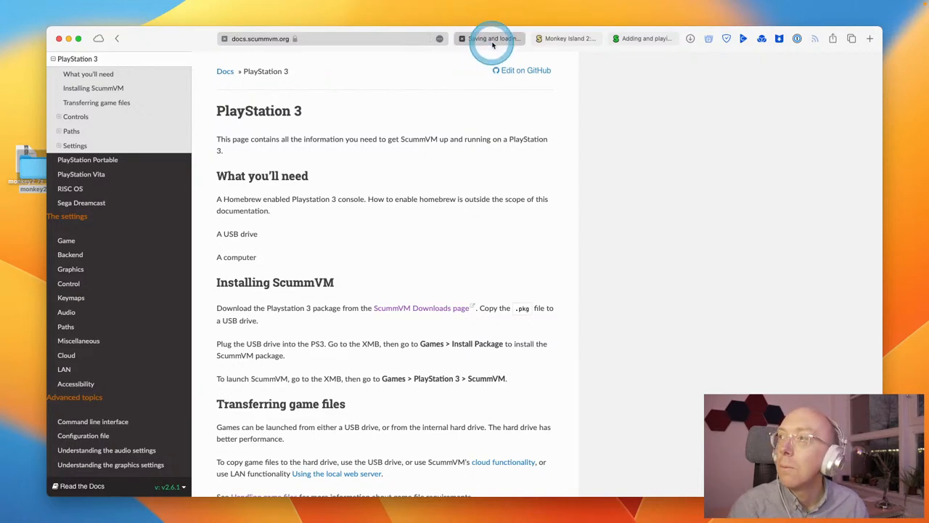
{"action": "left_click", "coordinate": [490, 38]}
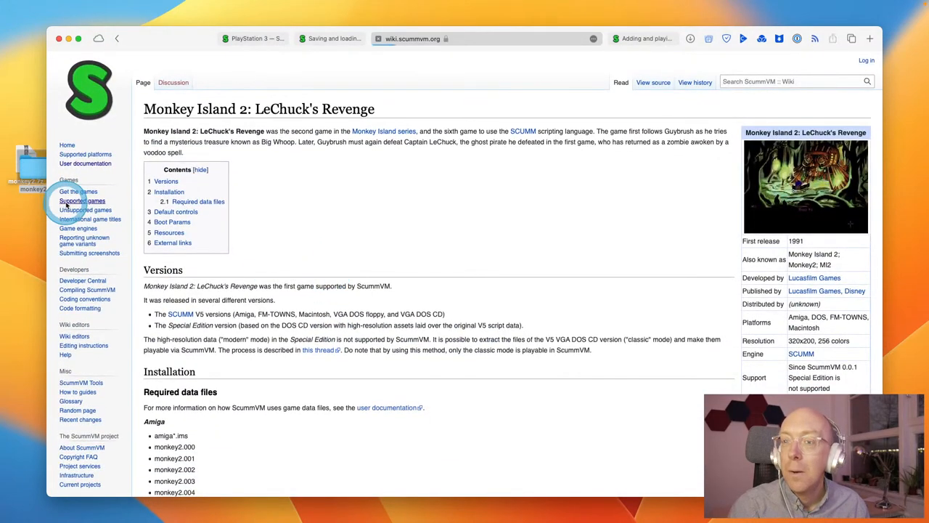
Step: Browse the wiki's Supported games list and visit the Choices (2005) page
{"action": "left_click", "coordinate": [81, 200]}
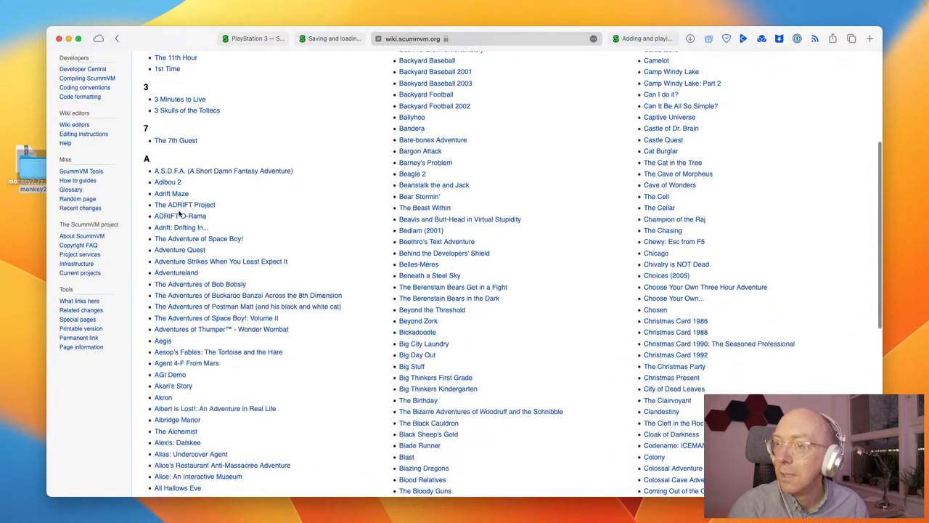
{"action": "scroll", "scroll_direction": "down", "scroll_amount": 3}
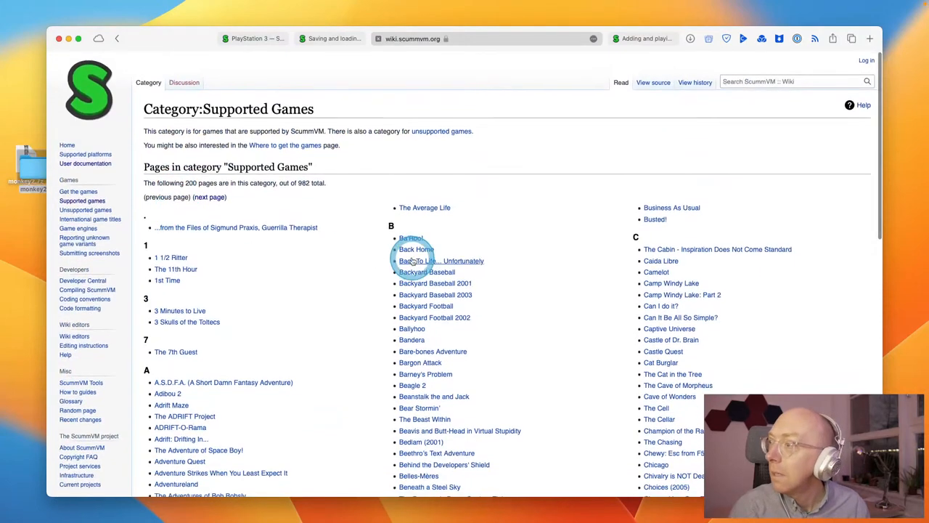
{"action": "scroll", "scroll_direction": "down", "scroll_amount": 3}
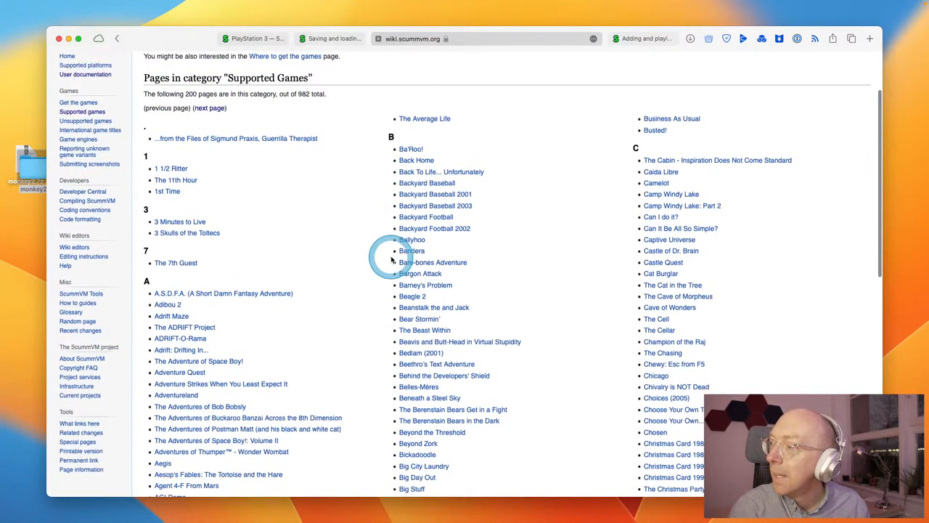
{"action": "scroll", "scroll_direction": "down", "scroll_amount": 3}
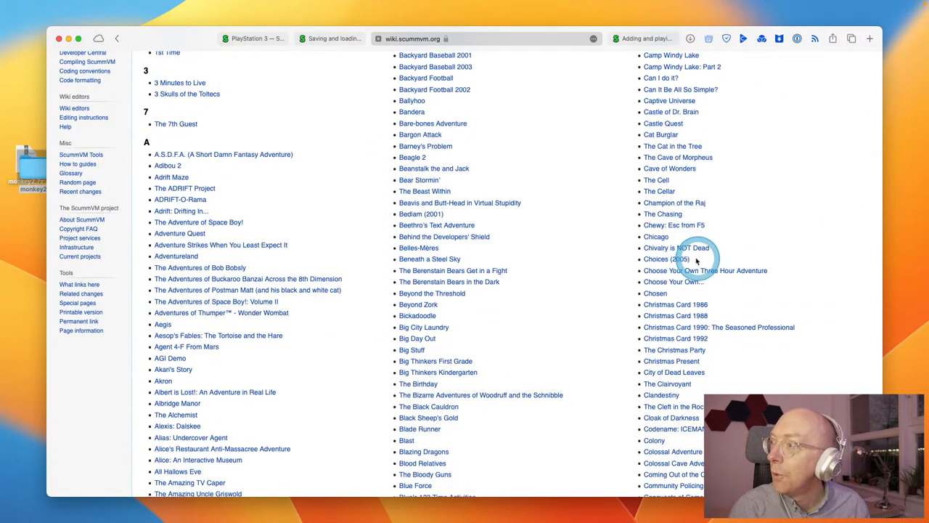
{"action": "left_click", "coordinate": [667, 258]}
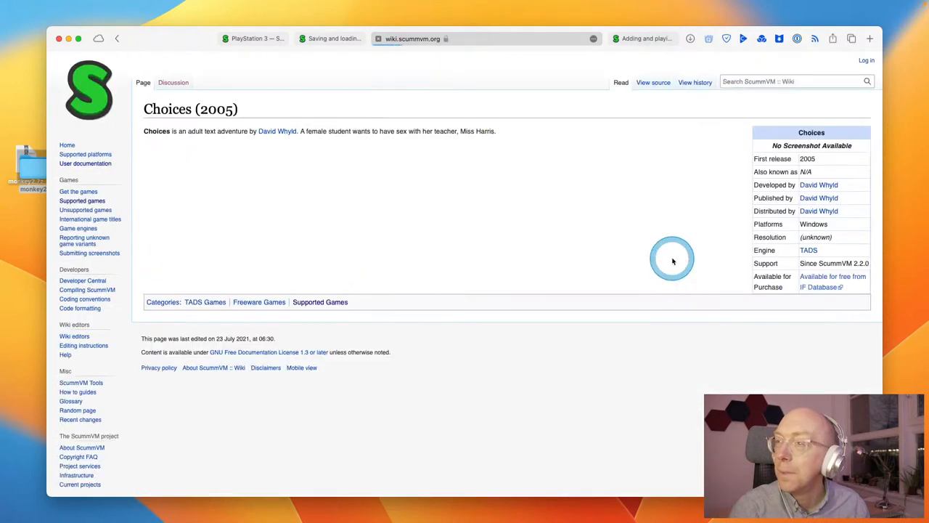
{"action": "mouse_move", "coordinate": [127, 189]}
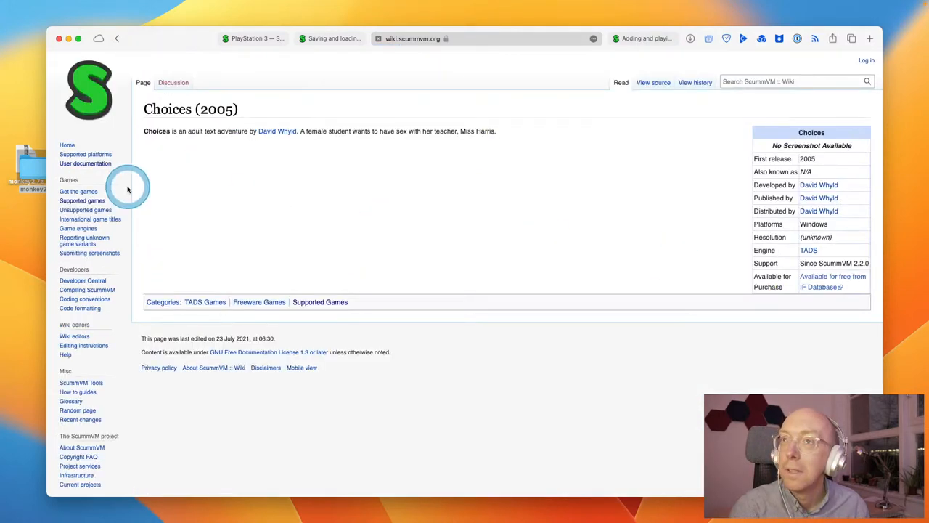
Step: Return to Supported games, scroll to D and visit The Dark Tower page
{"action": "left_click", "coordinate": [319, 301]}
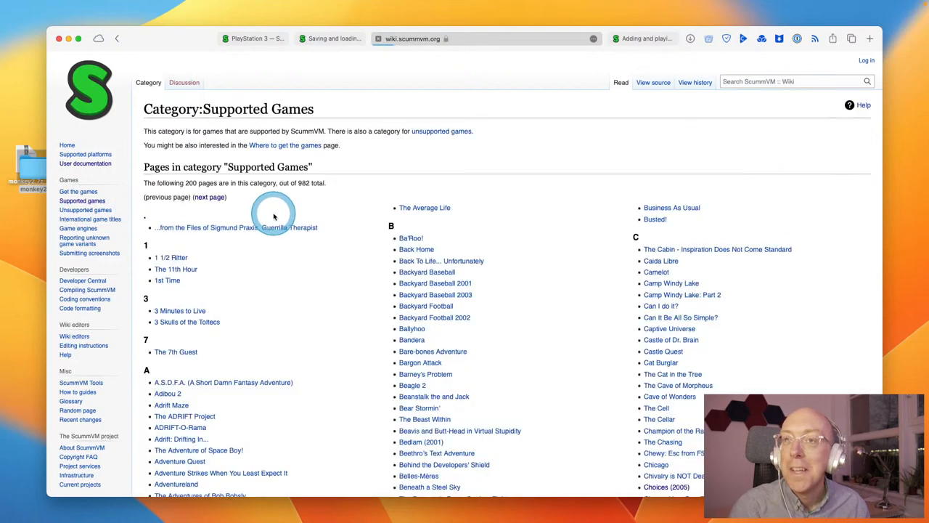
{"action": "scroll", "scroll_direction": "down", "scroll_amount": 3}
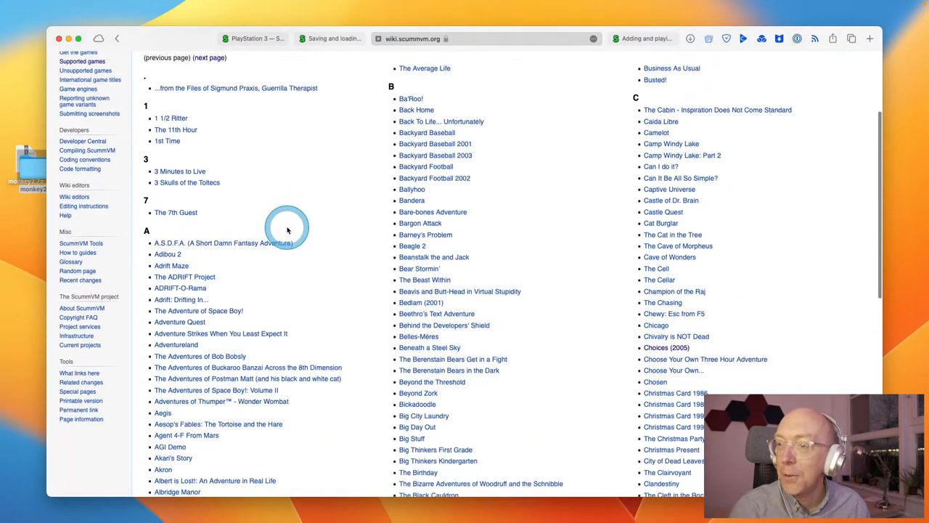
{"action": "scroll", "scroll_direction": "down", "scroll_amount": 3}
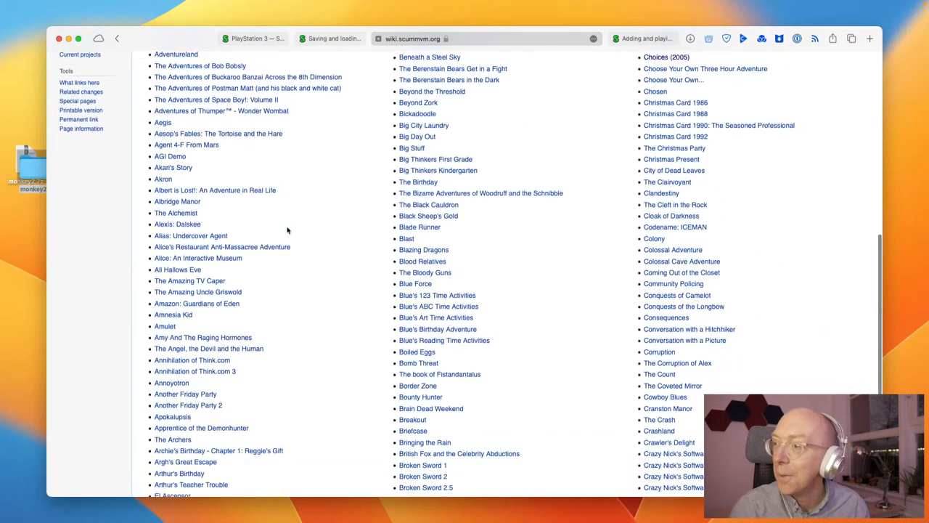
{"action": "scroll", "scroll_direction": "down", "scroll_amount": 3}
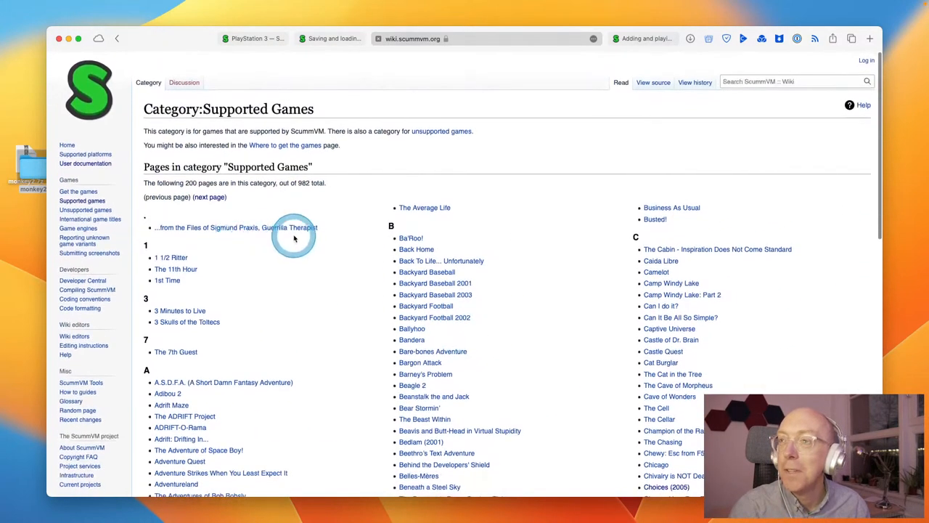
{"action": "scroll", "scroll_direction": "down", "scroll_amount": 3}
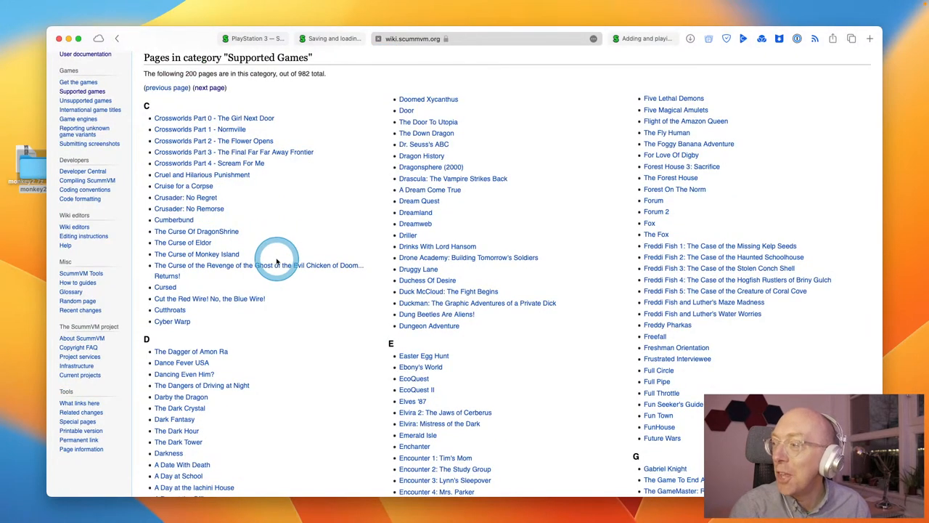
{"action": "scroll", "scroll_direction": "down", "scroll_amount": 3}
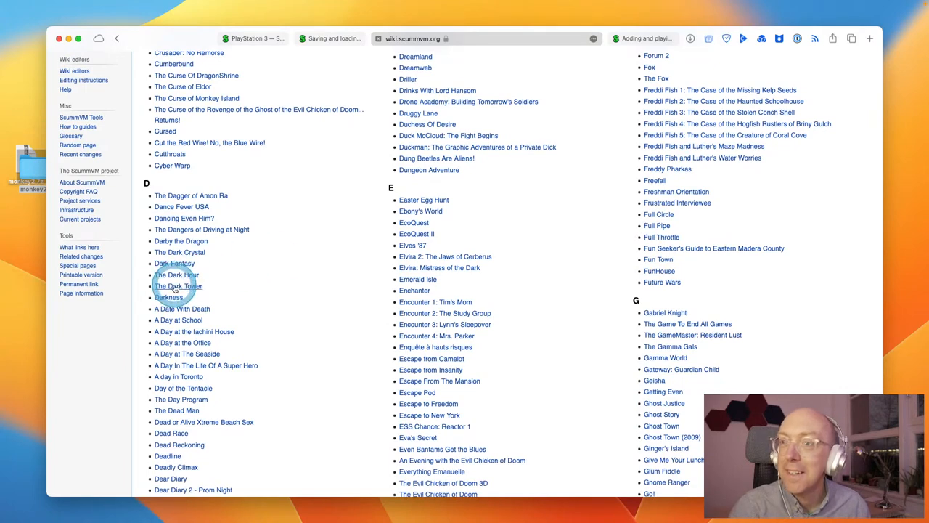
{"action": "left_click", "coordinate": [177, 286]}
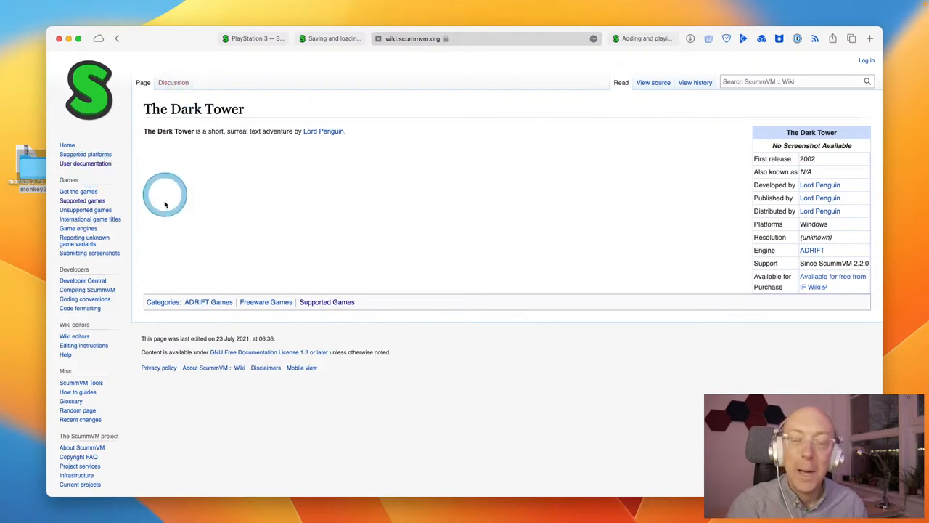
{"action": "mouse_move", "coordinate": [284, 21]}
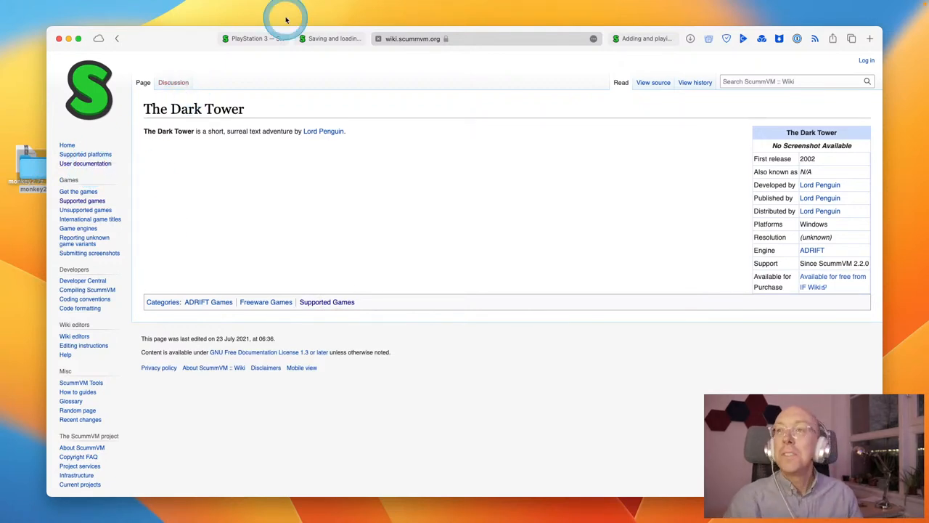